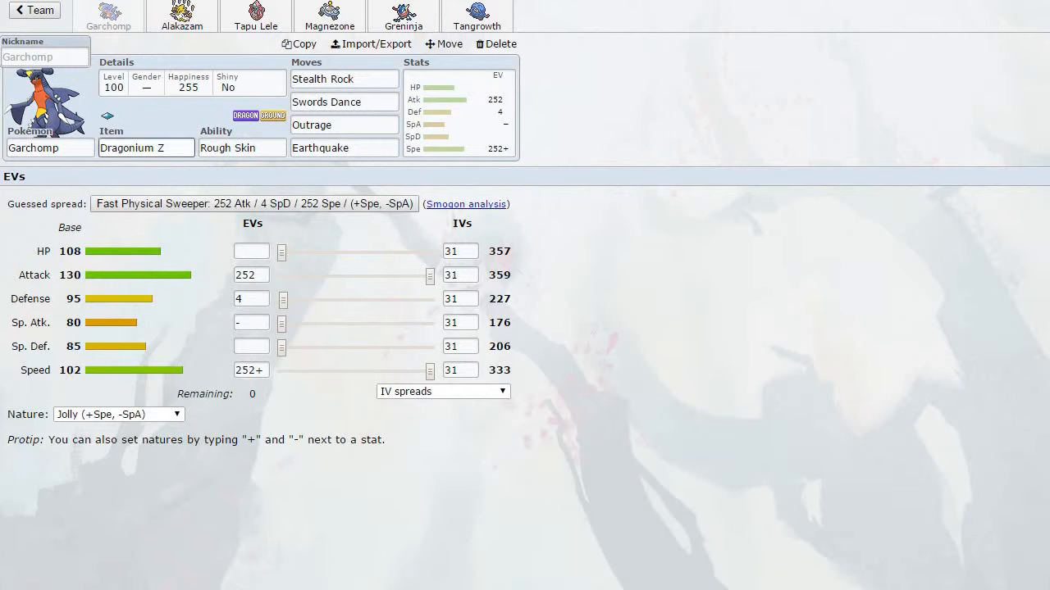
# - Review the other team's Zeraora, Araquanid, Espeon and Beedrill-Mega sets in Teambuilder
pyautogui.click(34, 10)
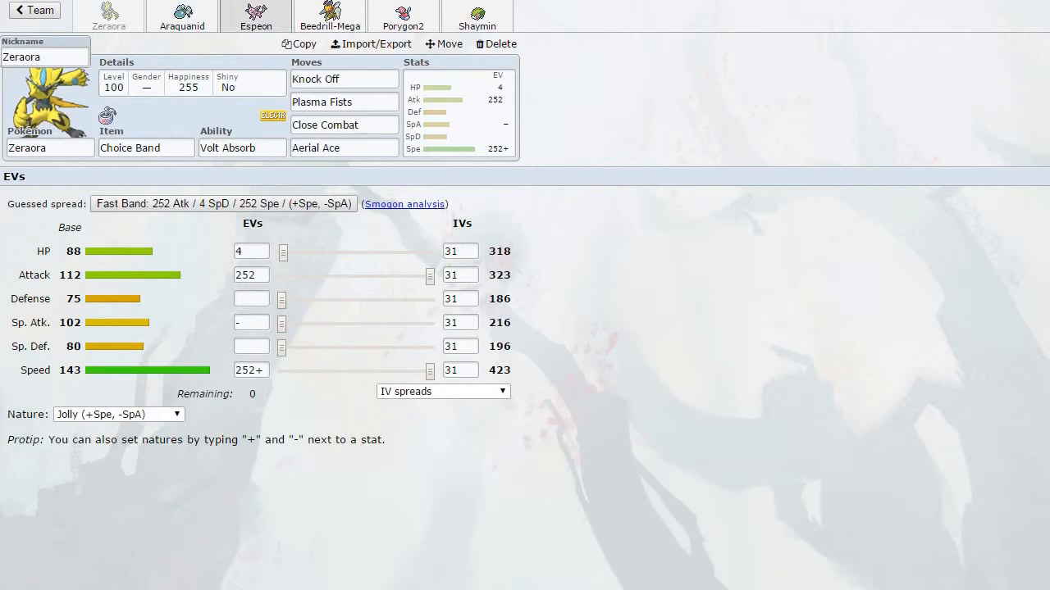
pyautogui.click(180, 16)
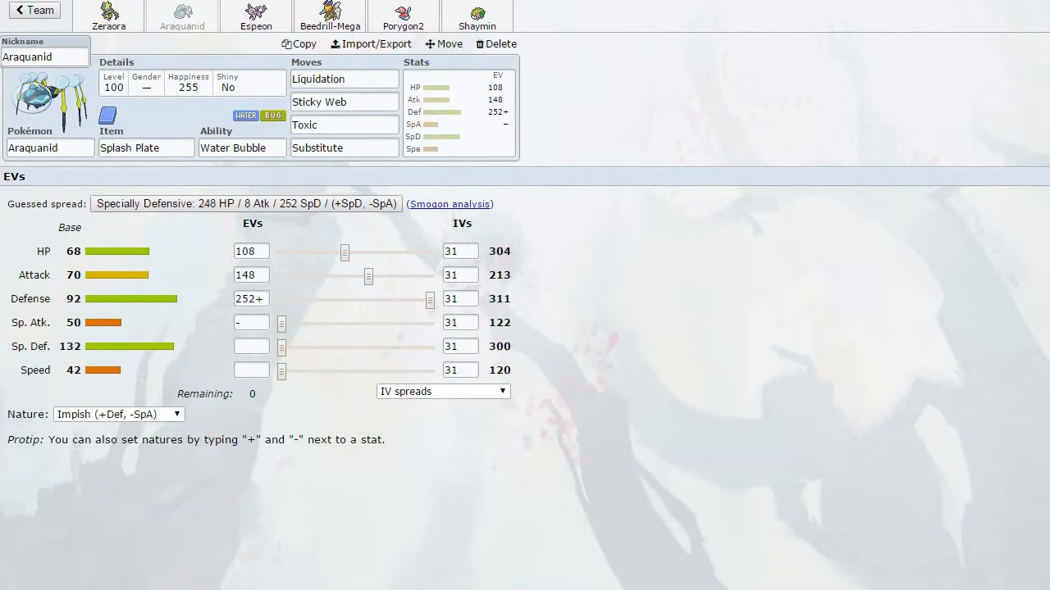
pyautogui.click(256, 15)
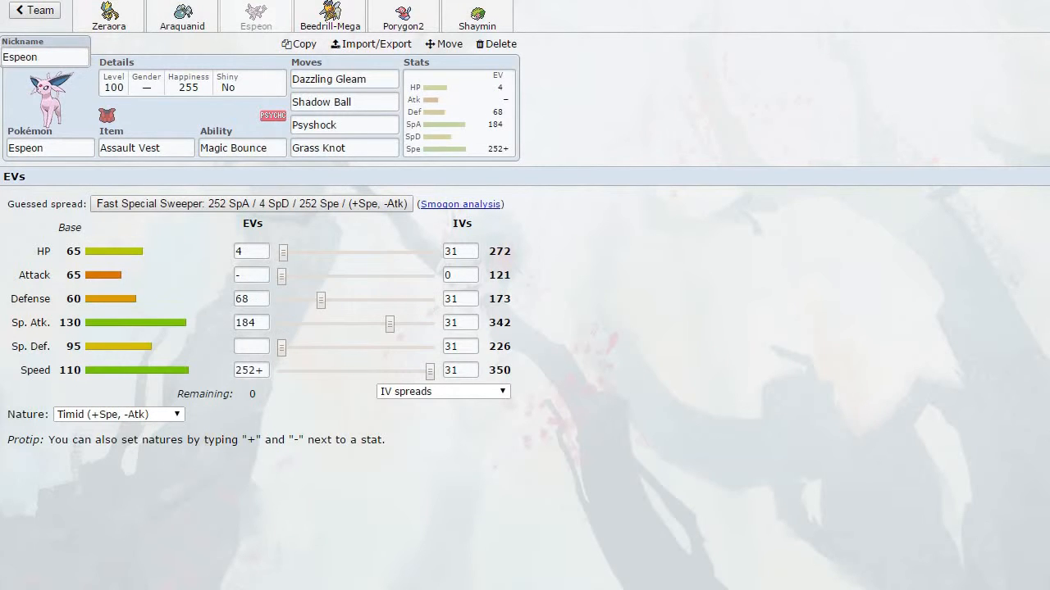
pyautogui.click(328, 17)
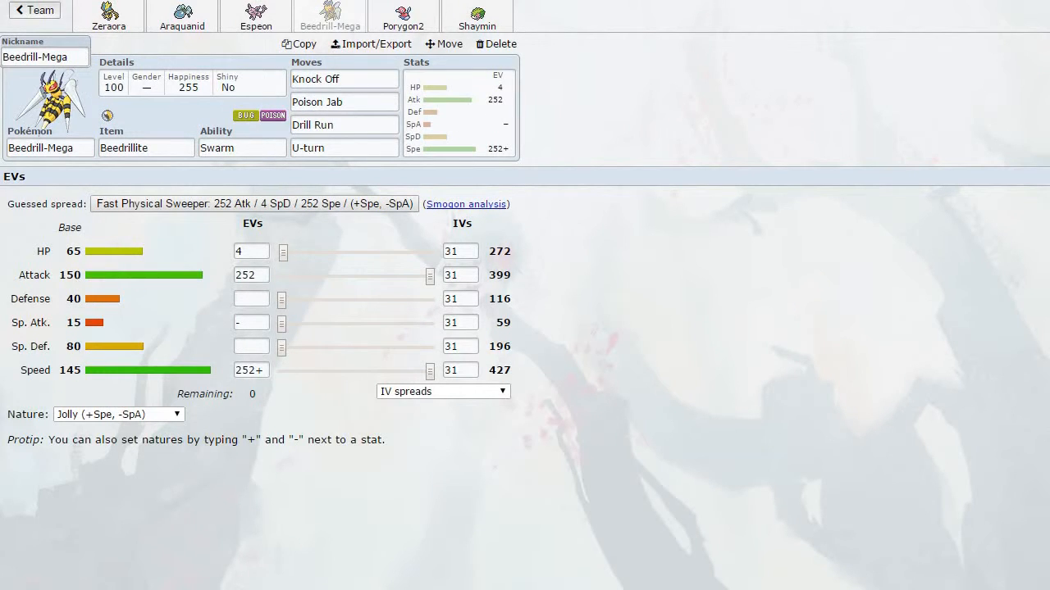
pyautogui.click(35, 9)
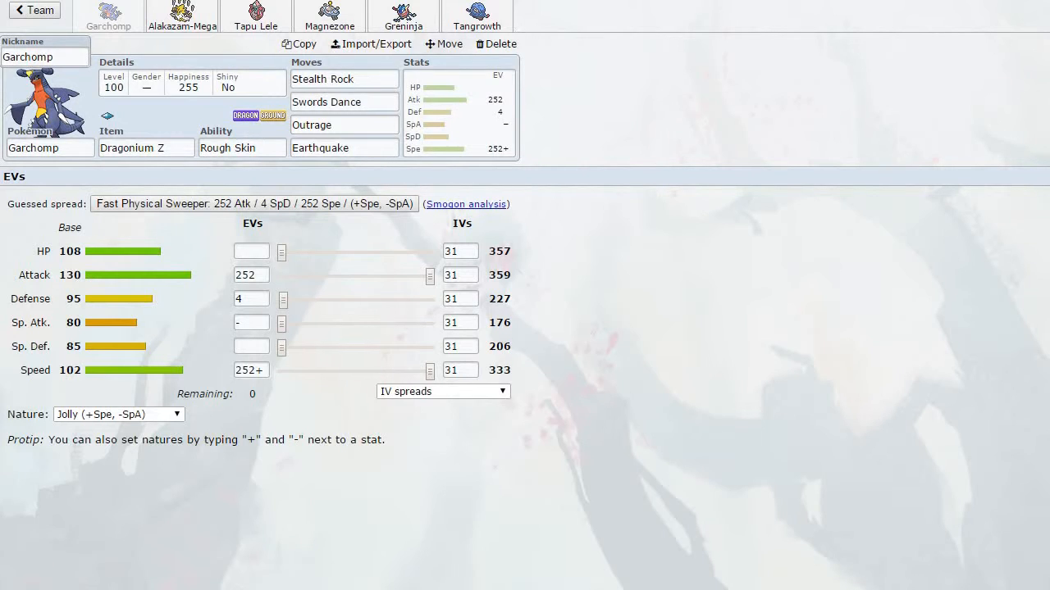
# - Review the main team's Alakazam-Mega, Tangrowth, Greninja and Tapu Lele sets
pyautogui.click(182, 17)
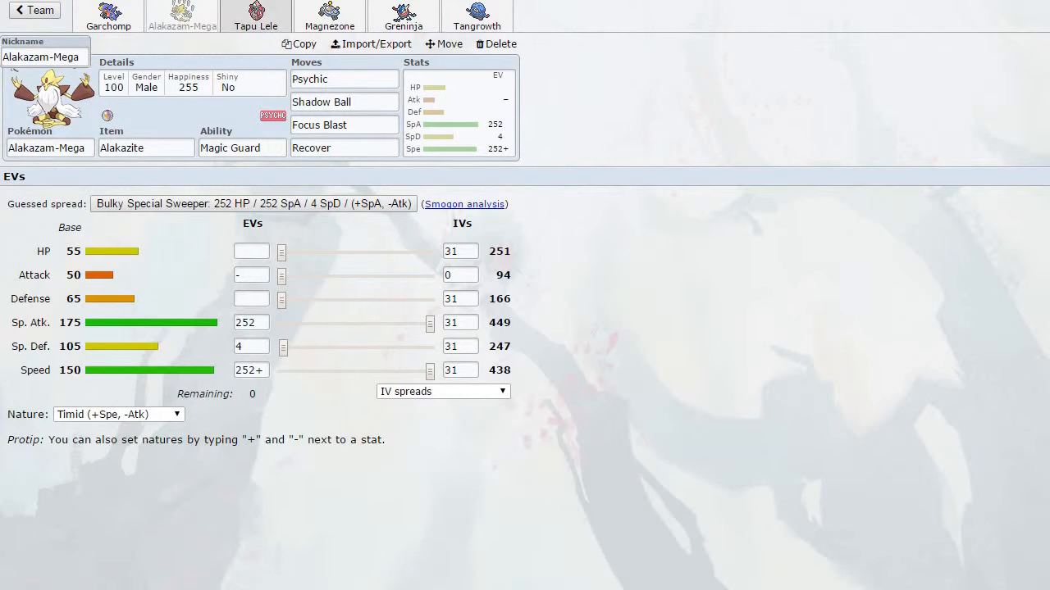
pyautogui.click(476, 15)
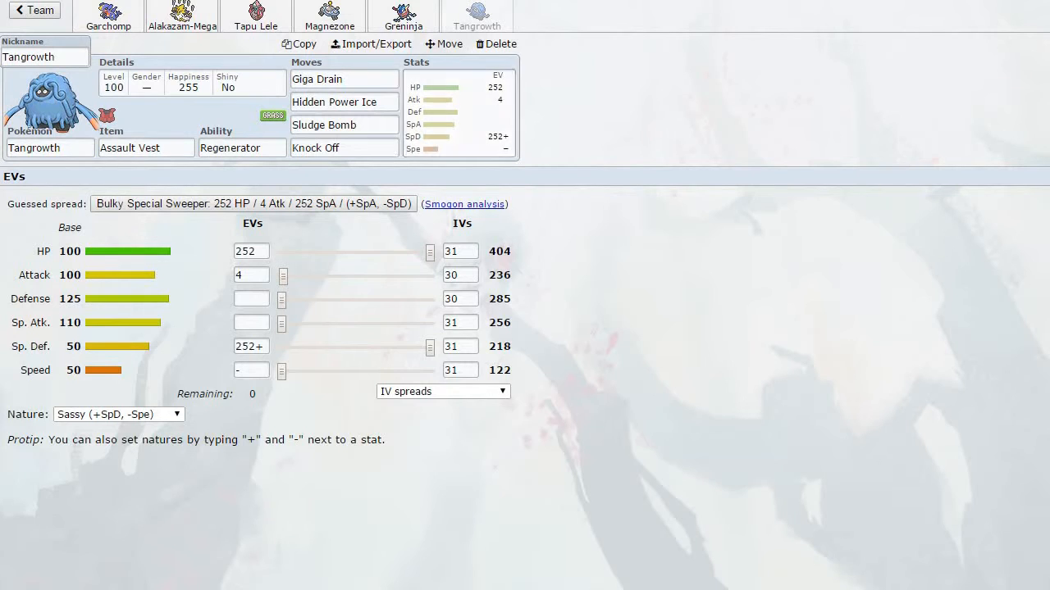
pyautogui.click(404, 15)
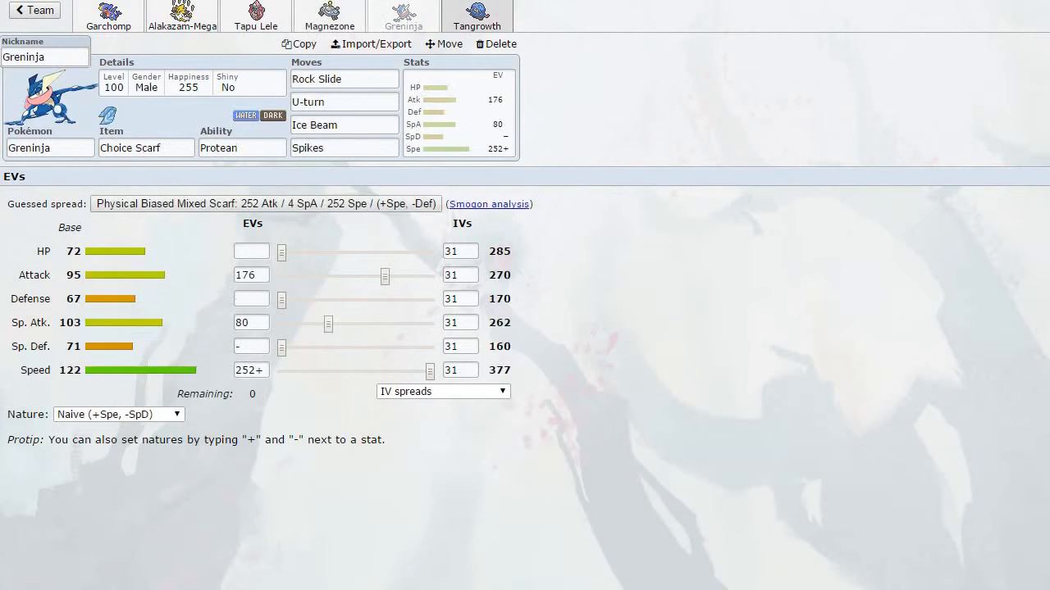
pyautogui.click(476, 14)
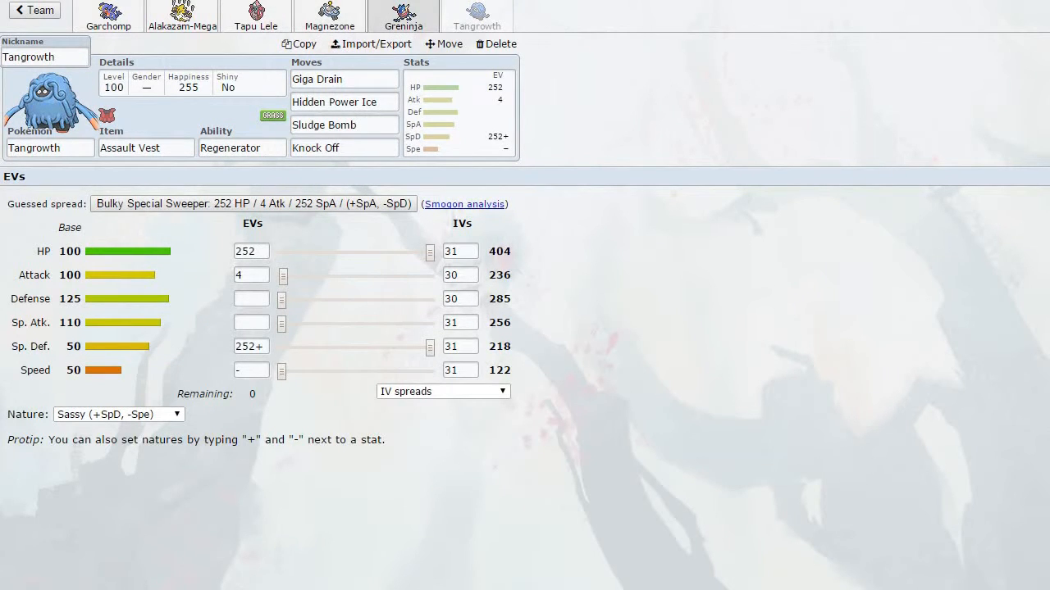
pyautogui.click(256, 15)
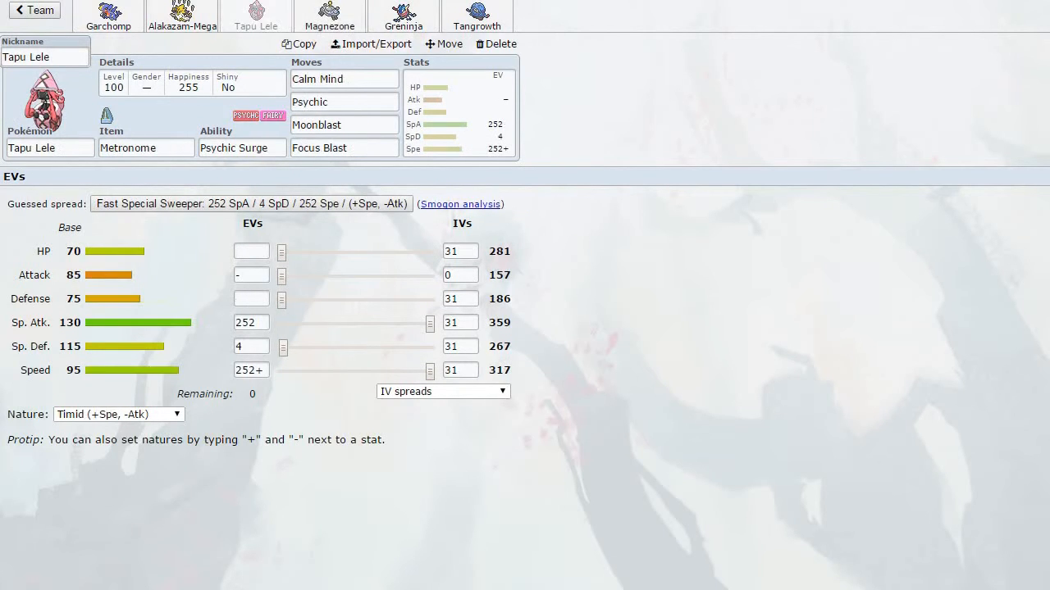
# - Start a [Gen 7] OU rated battle and lead with Magnezone against Tyranitar
pyautogui.click(128, 72)
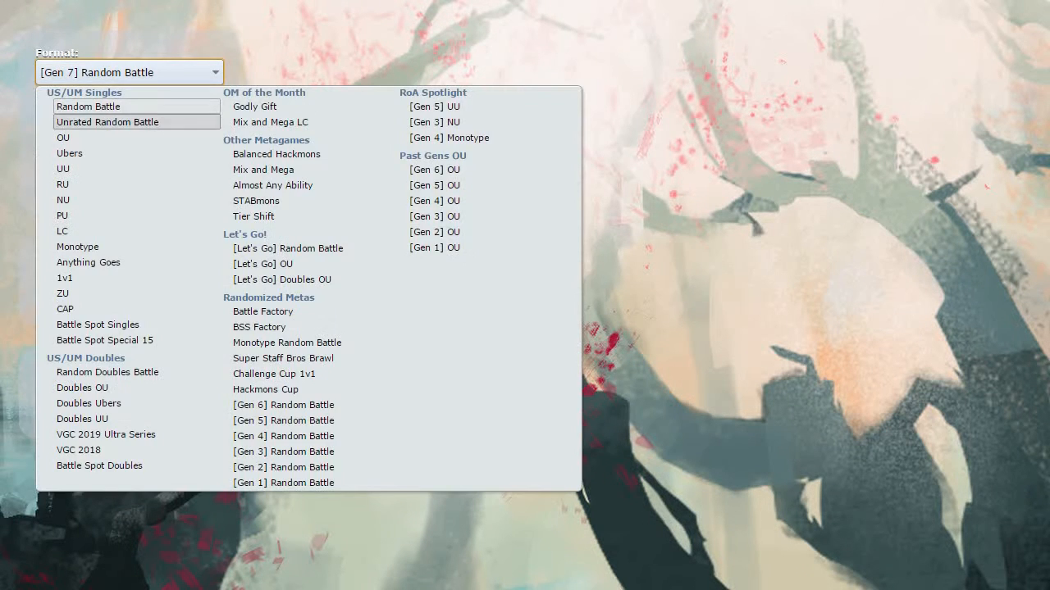
pyautogui.click(63, 138)
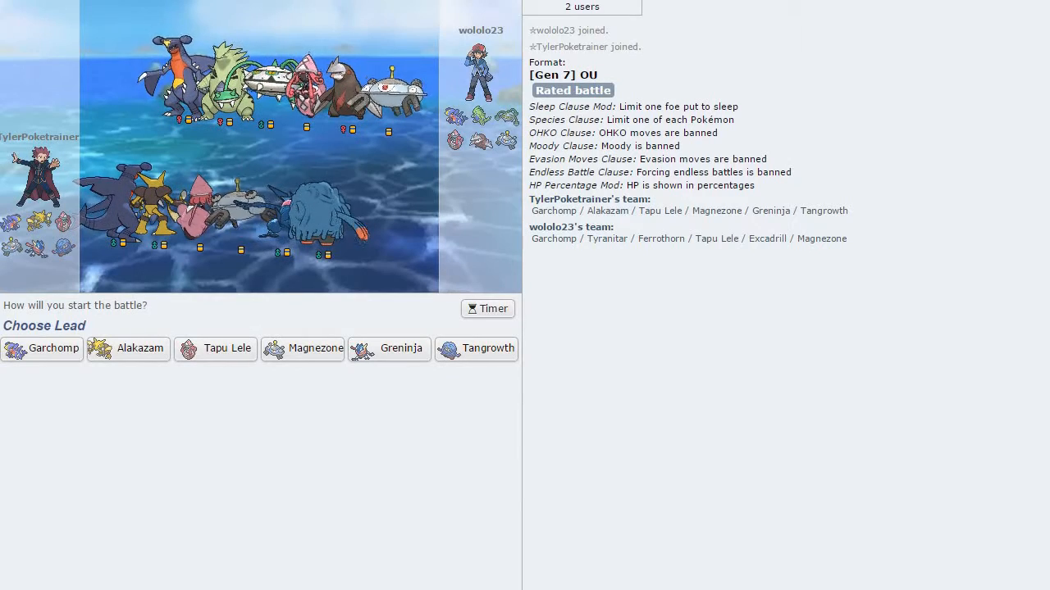
pyautogui.click(43, 348)
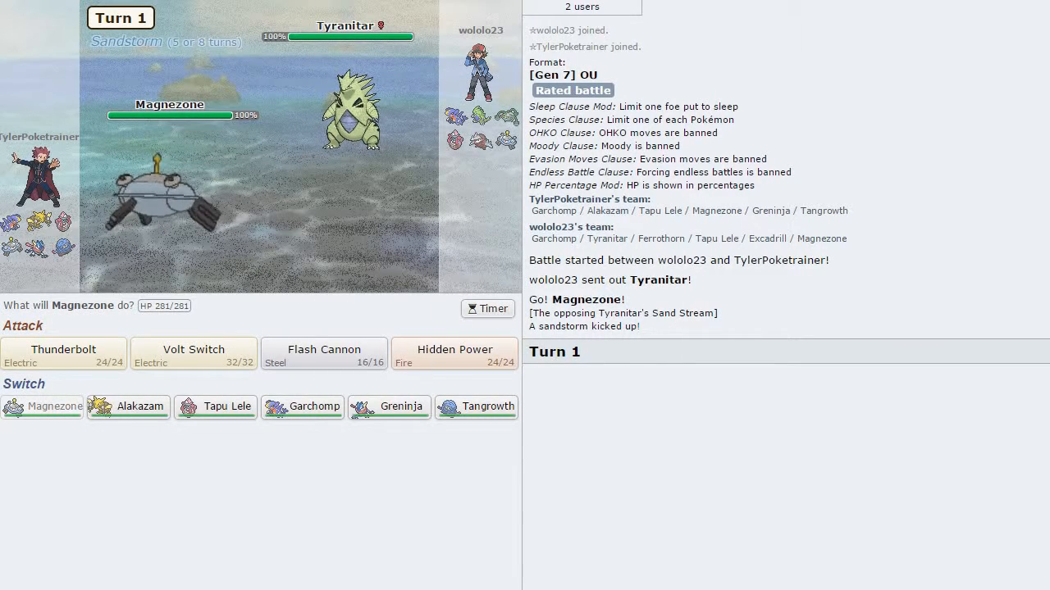
# - Bring in Tangrowth, Giga Drain the incoming Garchomp, then finish it with Hidden Power Ice
pyautogui.click(476, 407)
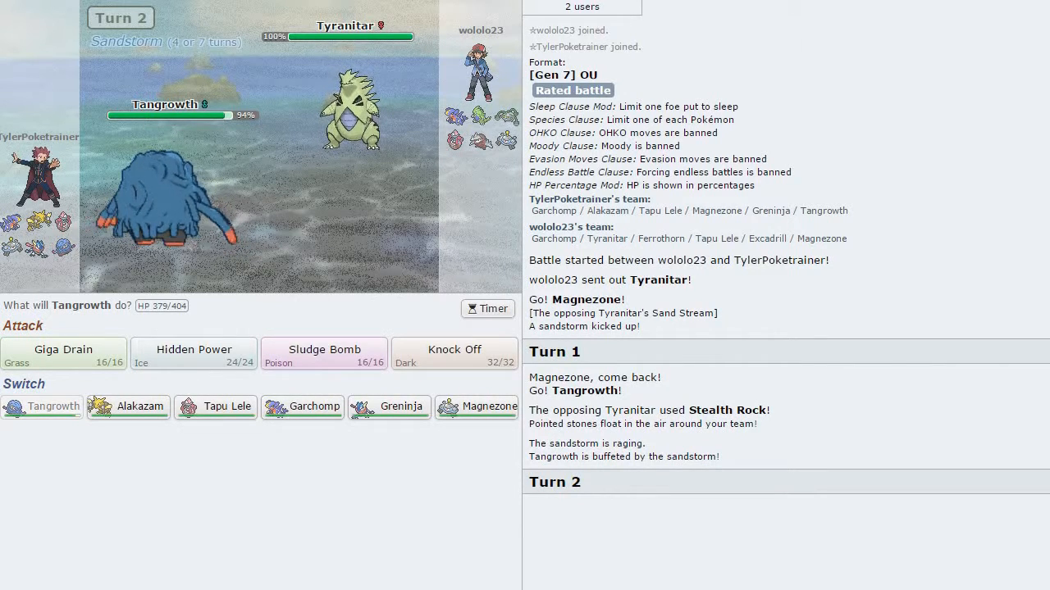
pyautogui.click(62, 354)
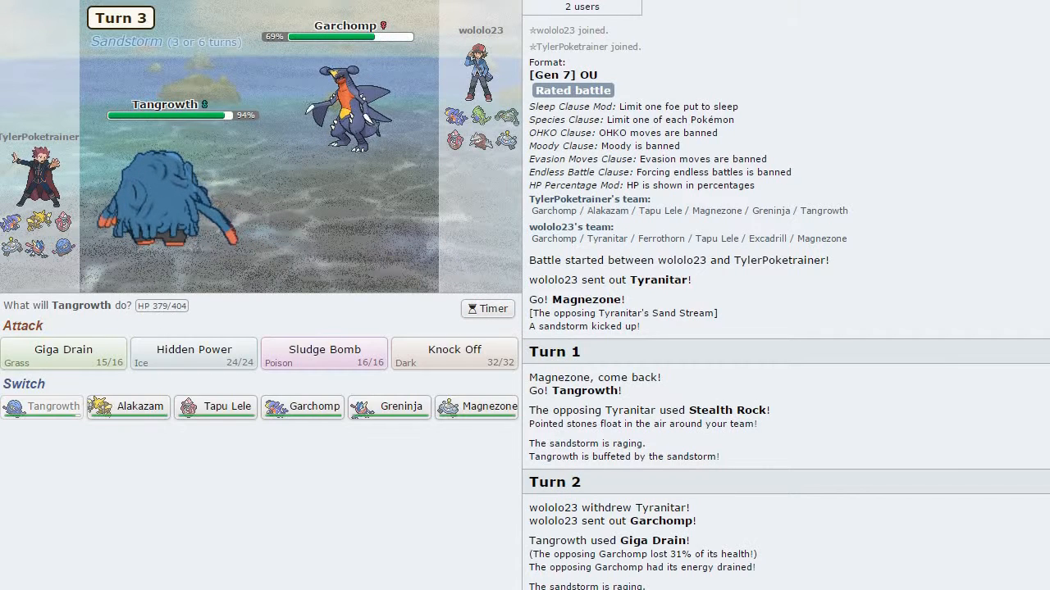
pyautogui.click(194, 354)
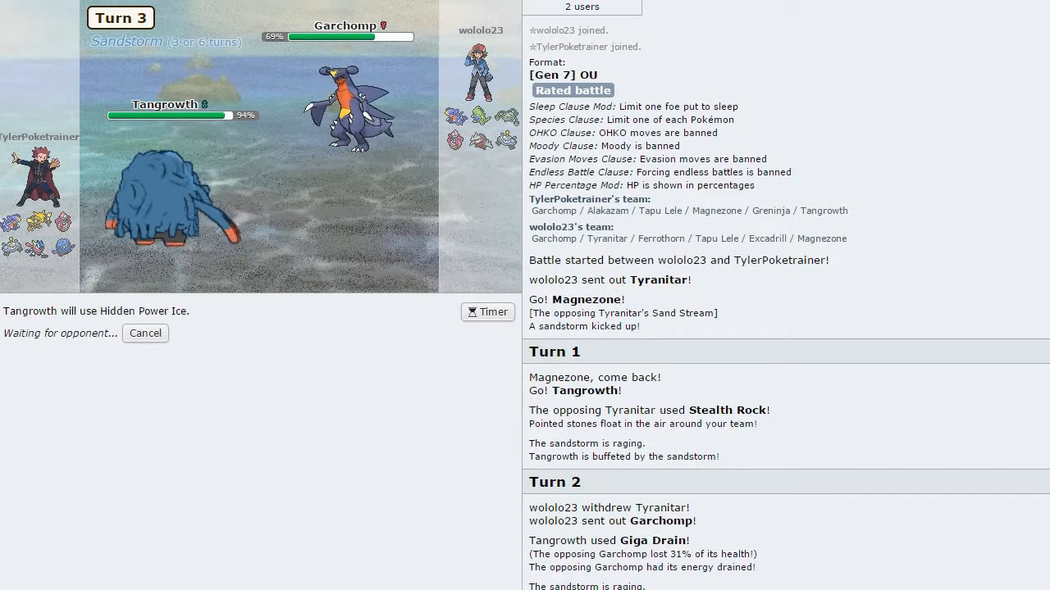
pyautogui.moveTo(345, 36)
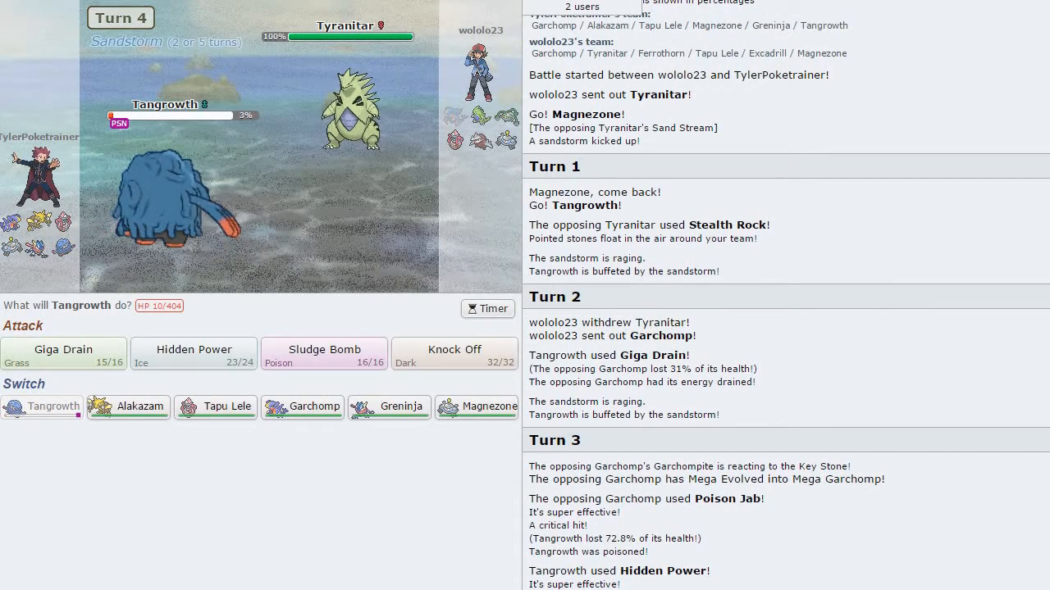
pyautogui.moveTo(302, 407)
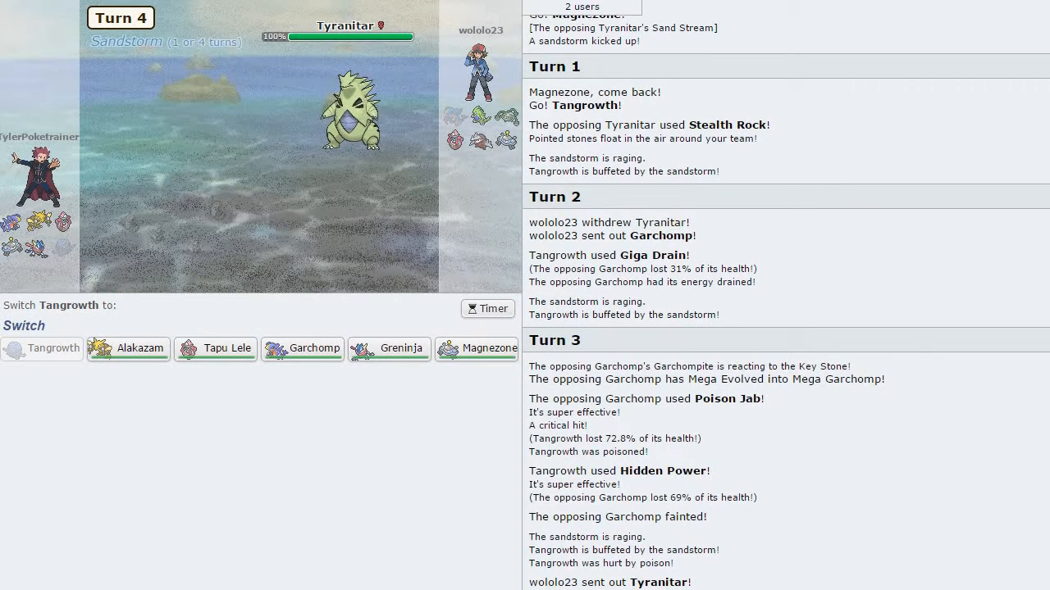
pyautogui.moveTo(388, 347)
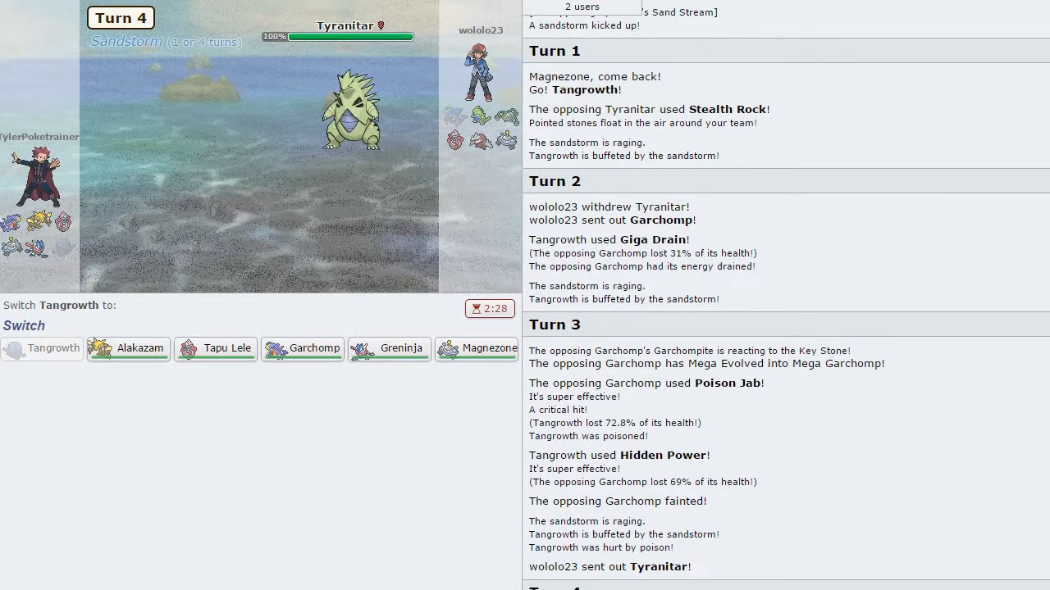
pyautogui.moveTo(348, 115)
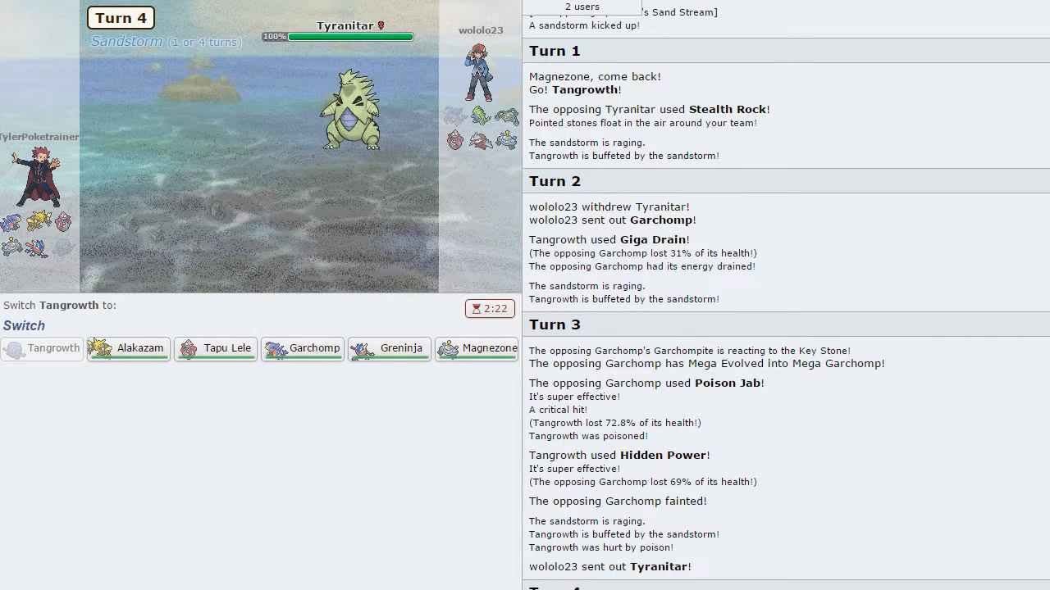
# - Garchomp sets Stealth Rock, Greninja U-turns out, and Magnezone targets Ferrothorn with Hidden Power Fire
pyautogui.click(302, 347)
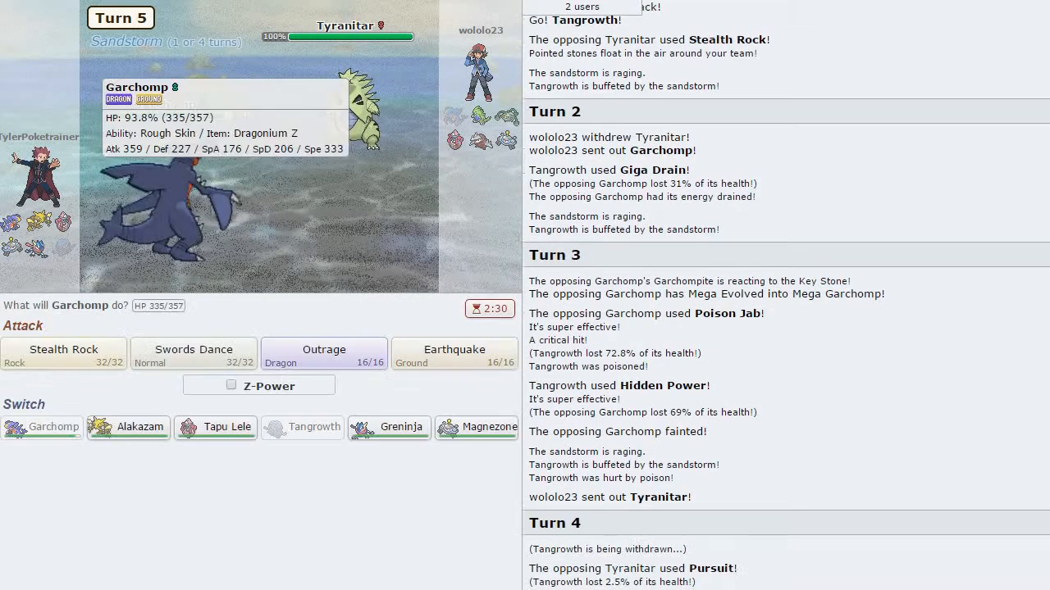
pyautogui.moveTo(352, 107)
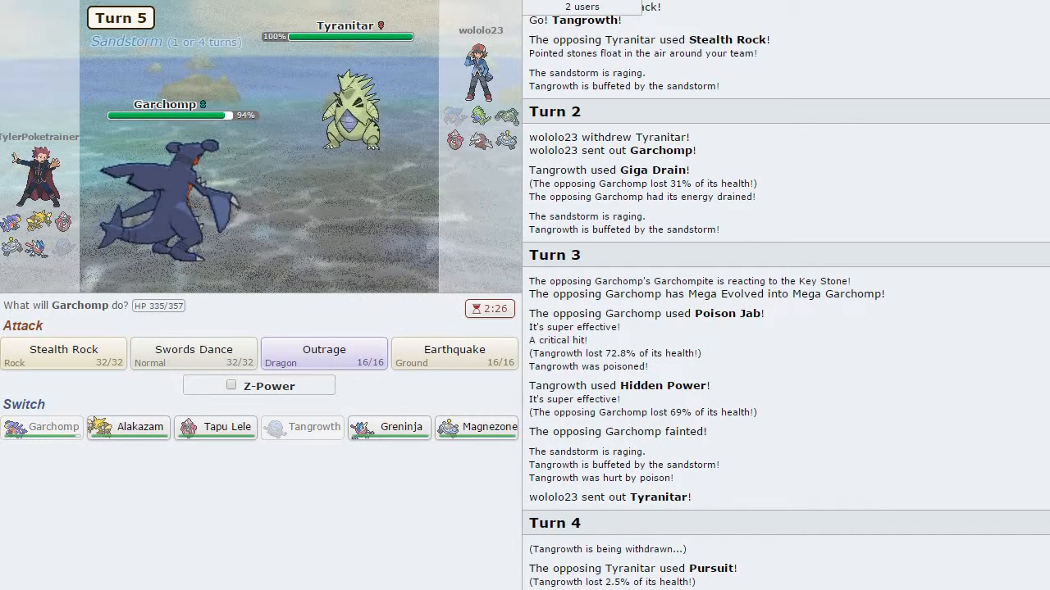
pyautogui.click(63, 354)
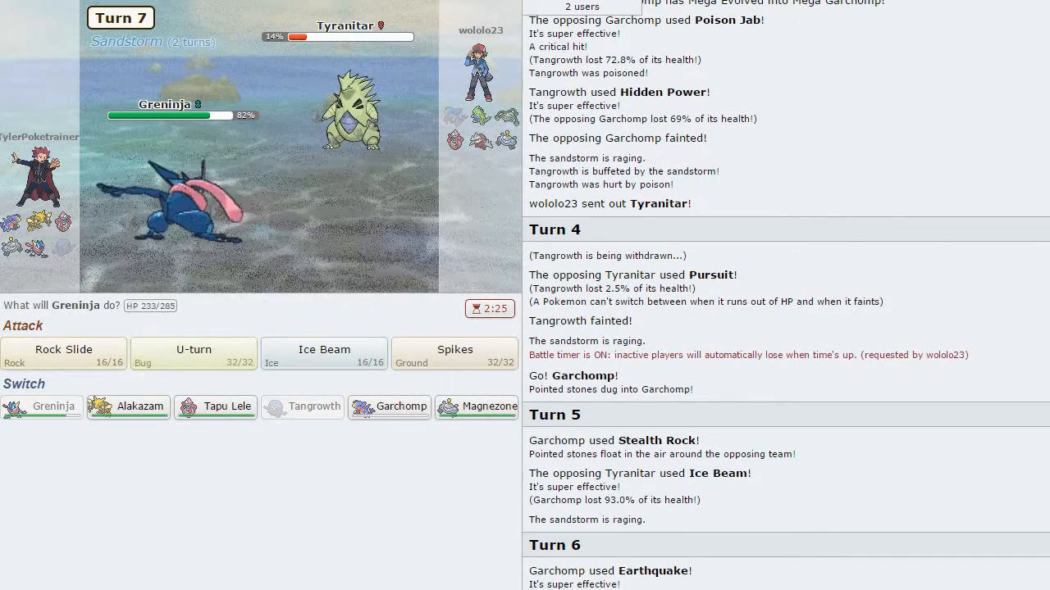
pyautogui.click(193, 355)
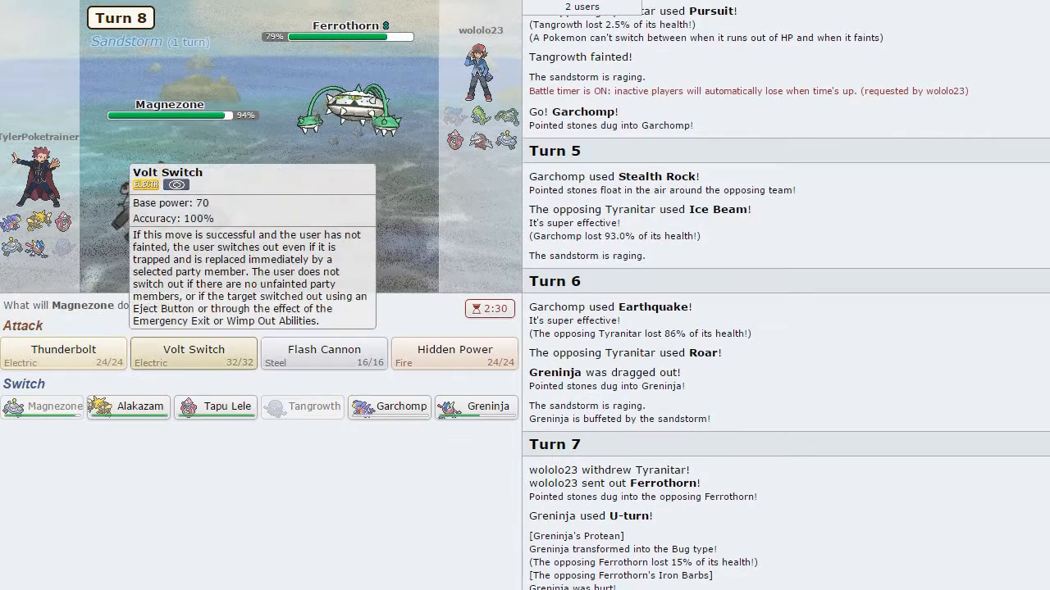
pyautogui.click(455, 354)
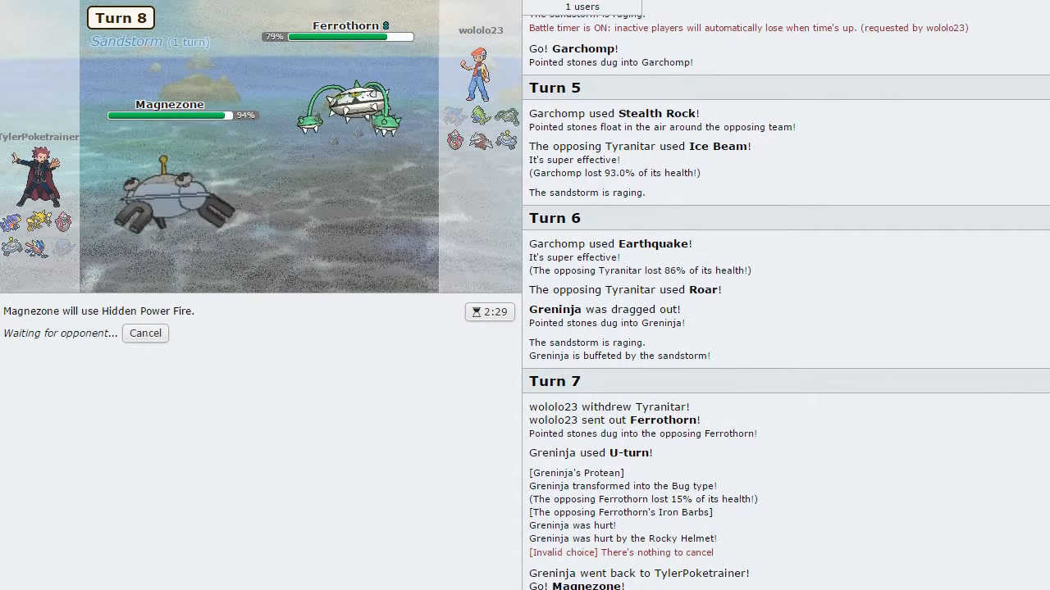
pyautogui.scroll(-3)
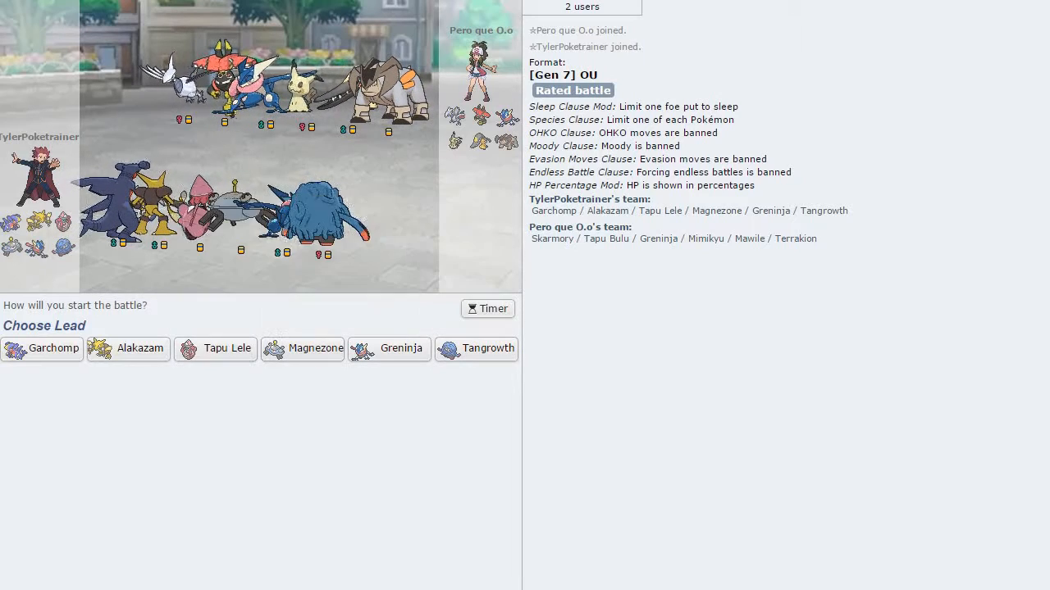
pyautogui.moveTo(475, 348)
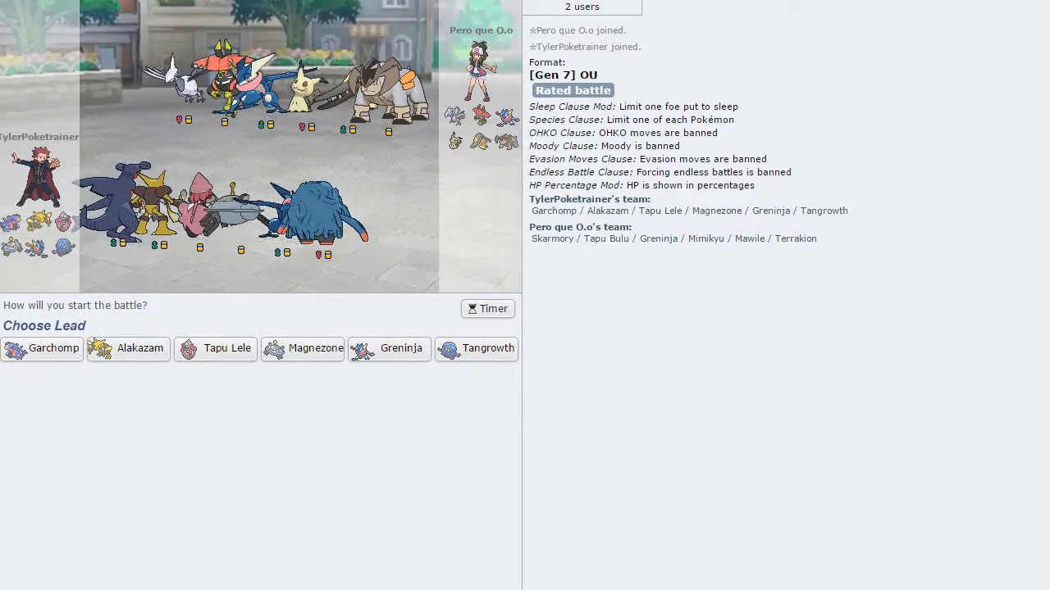
pyautogui.moveTo(475, 348)
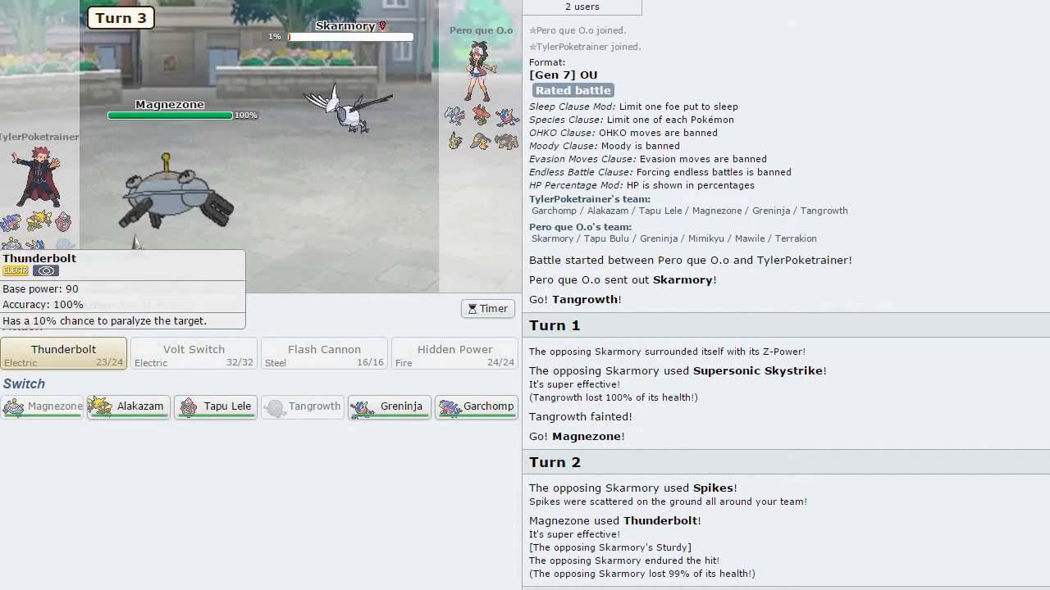
# - Finish off Skarmory with Magnezone's Thunderbolt, skipping the turn animation
pyautogui.click(62, 355)
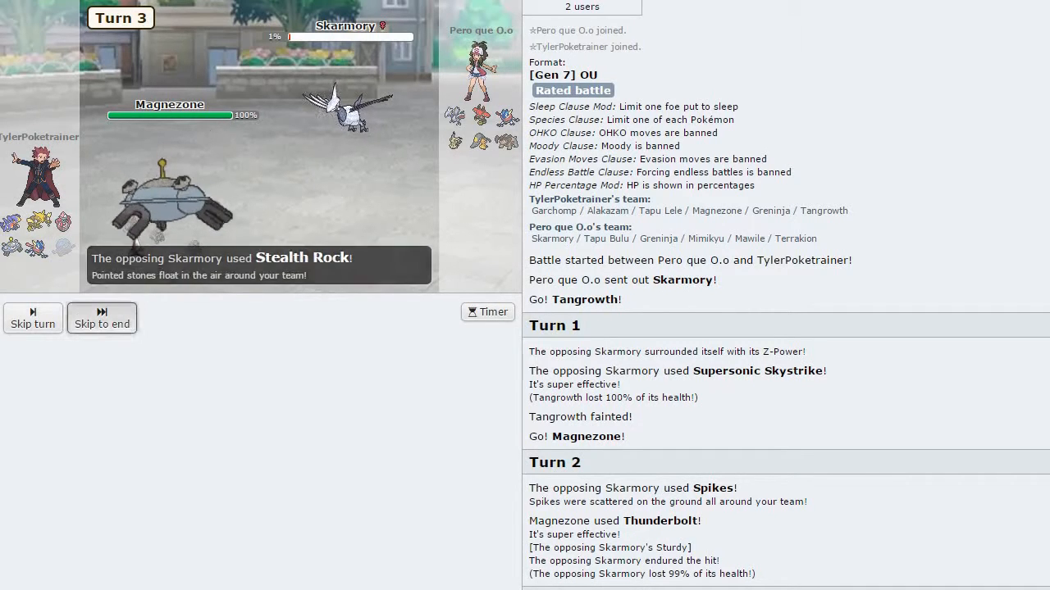
pyautogui.click(33, 318)
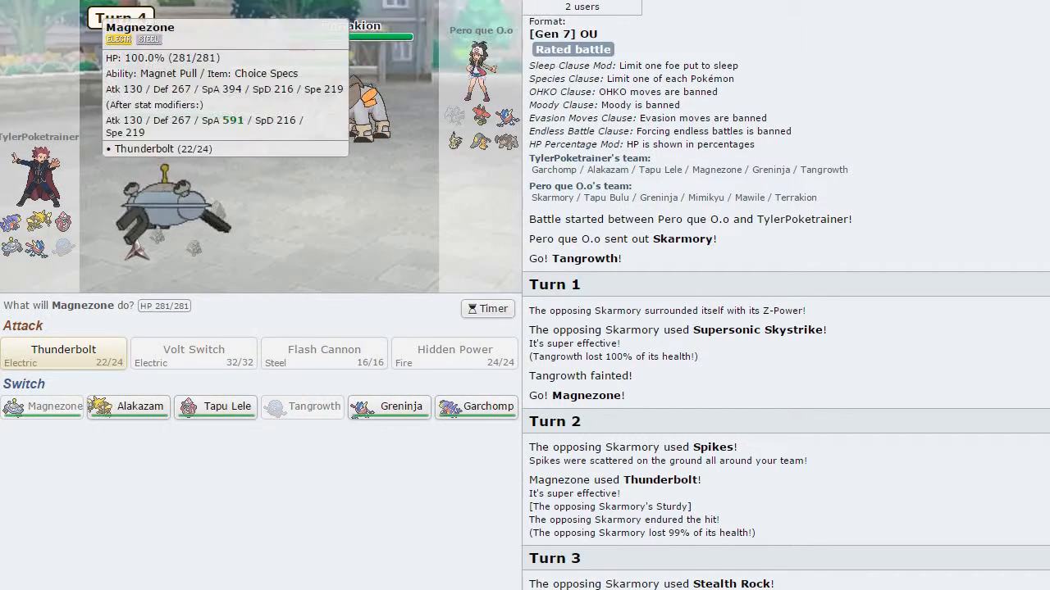
pyautogui.moveTo(476, 407)
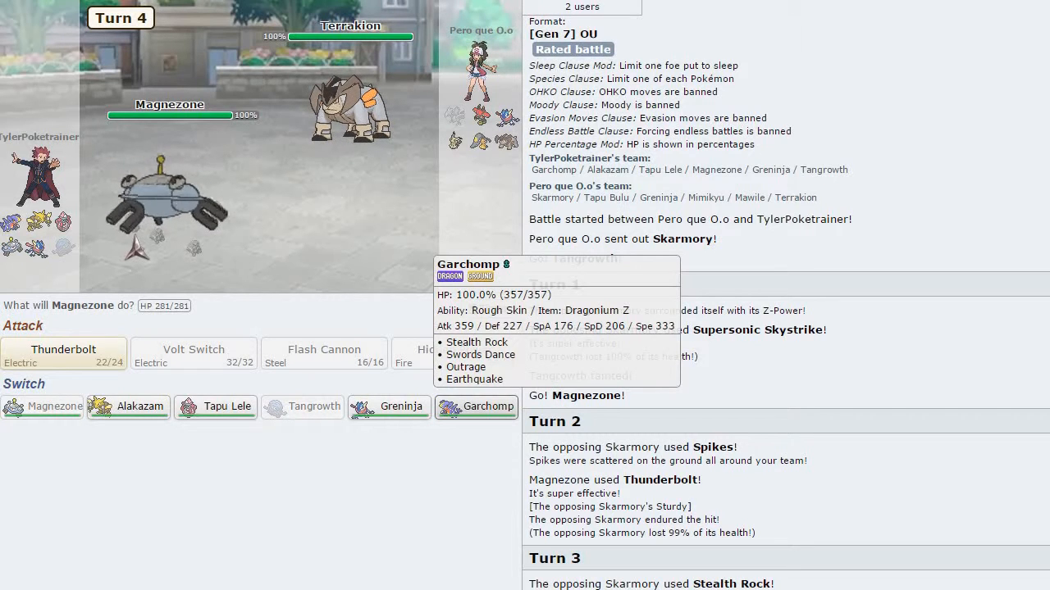
# - Send Garchomp against Terrakion, then Mega Evolve Alakazam and knock Terrakion out with Psychic
pyautogui.click(476, 407)
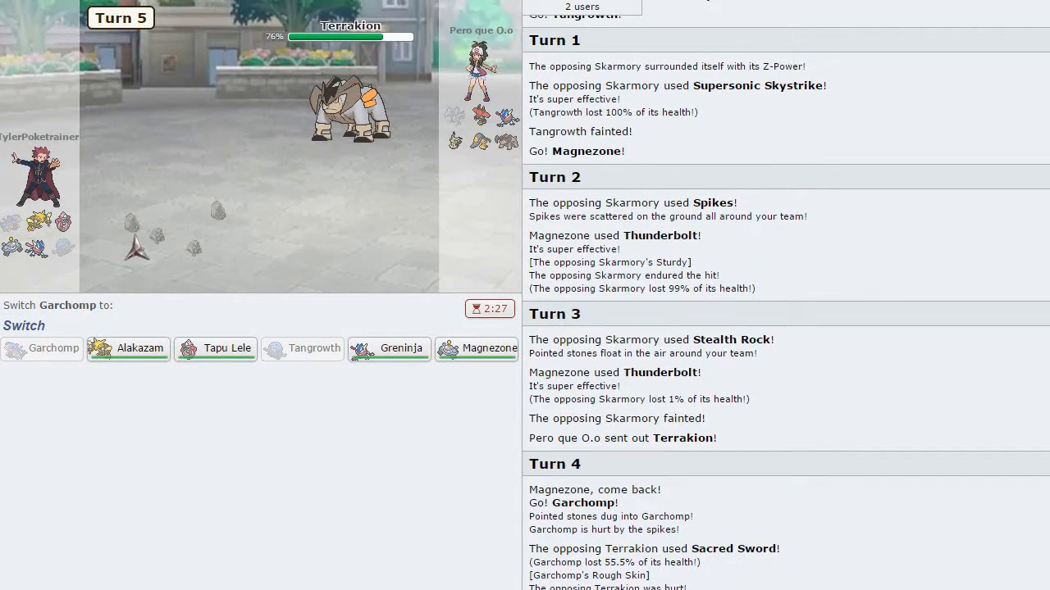
pyautogui.moveTo(128, 347)
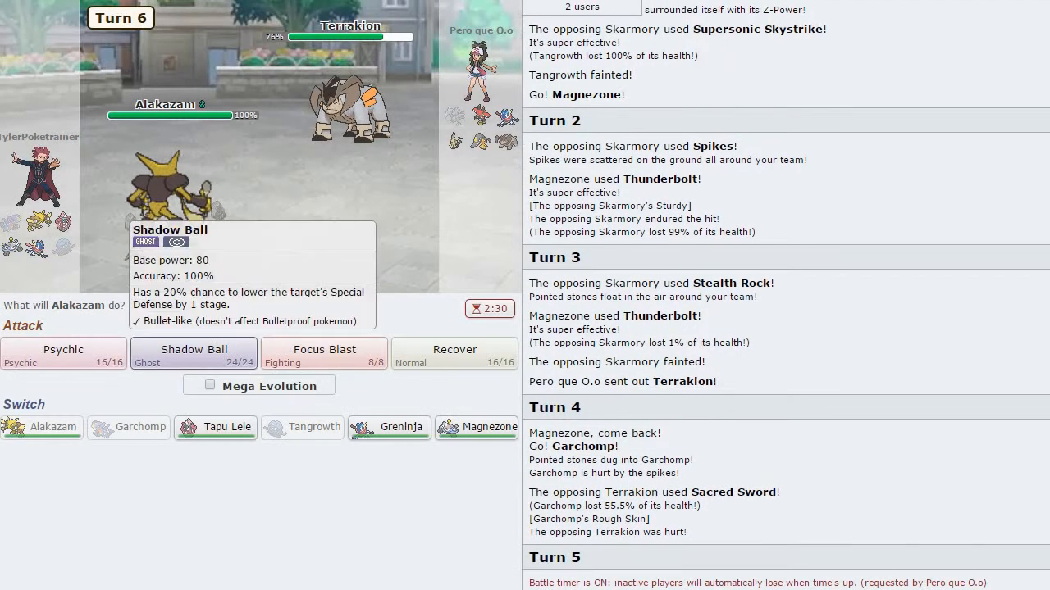
pyautogui.click(63, 349)
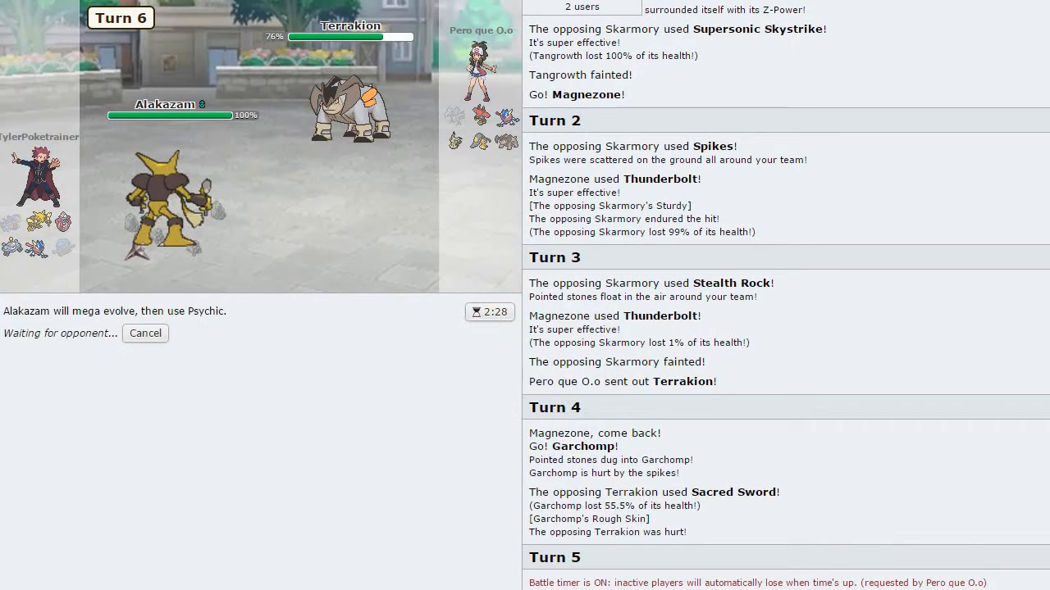
pyautogui.click(145, 333)
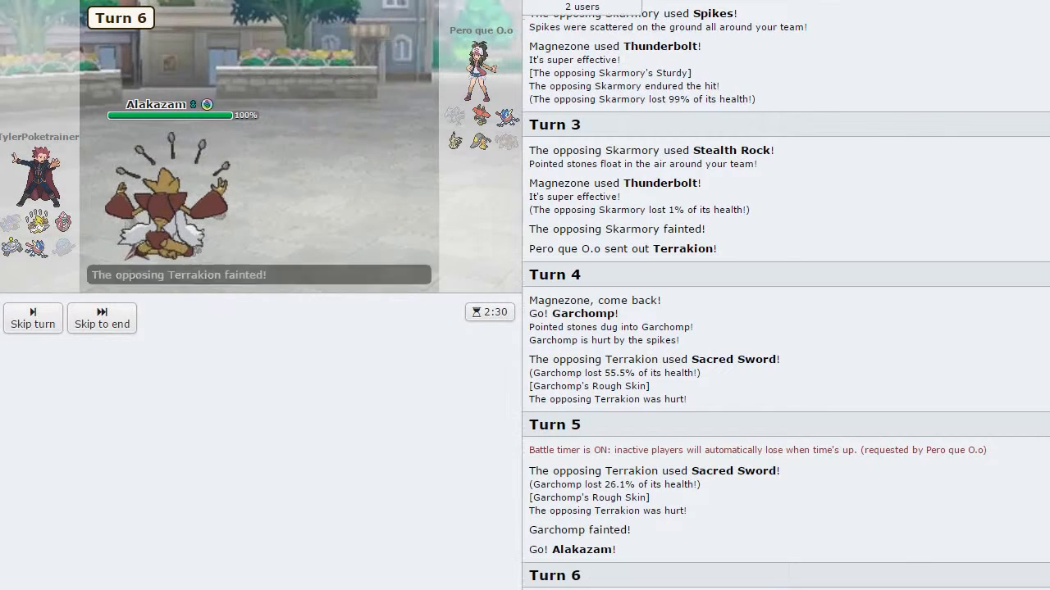
pyautogui.click(33, 323)
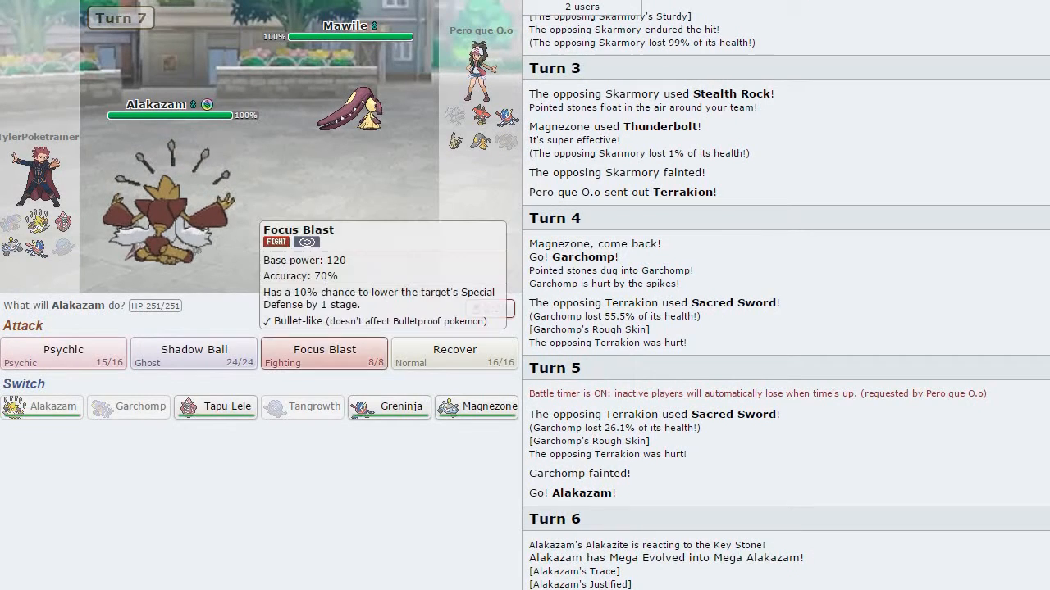
# - Withdraw Alakazam for Magnezone against Mawile
pyautogui.click(325, 353)
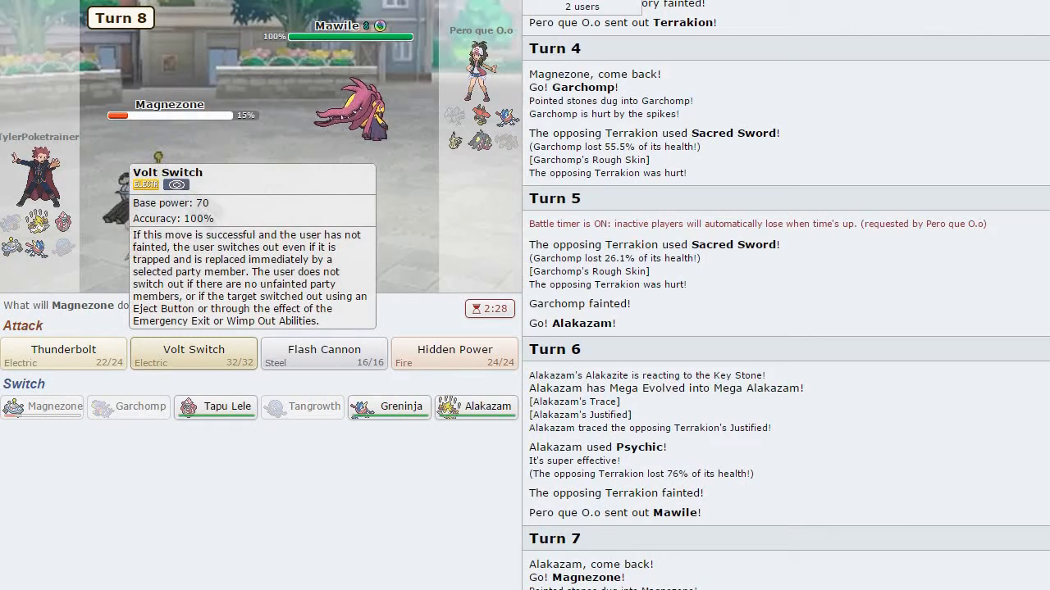
# - Volt Switch into Greninja, hit Mawile with Alakazam's Focus Blast, then replace Alakazam with Tapu Lele
pyautogui.click(193, 355)
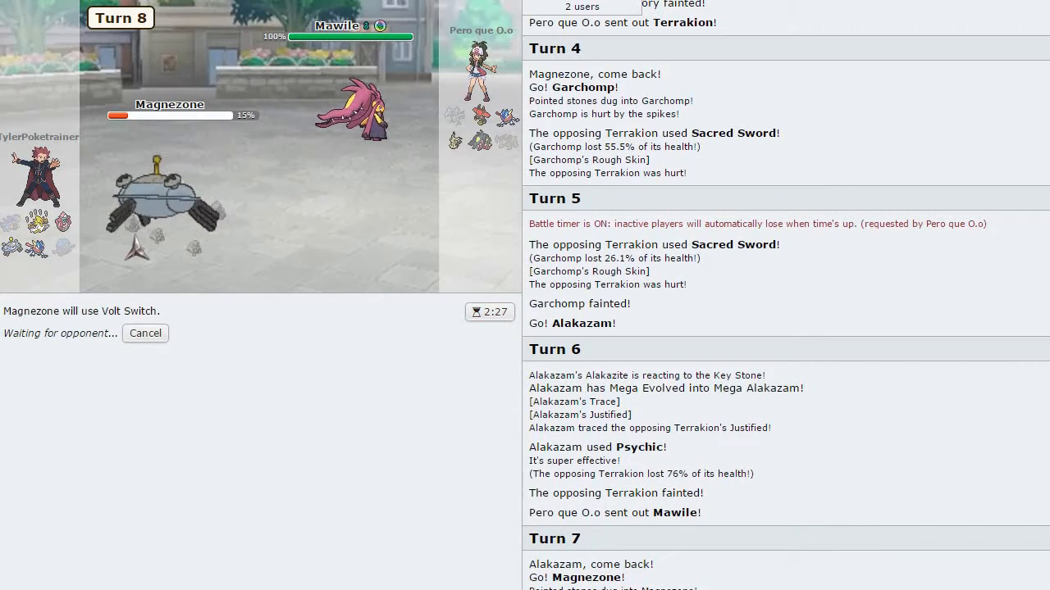
pyautogui.moveTo(169, 196)
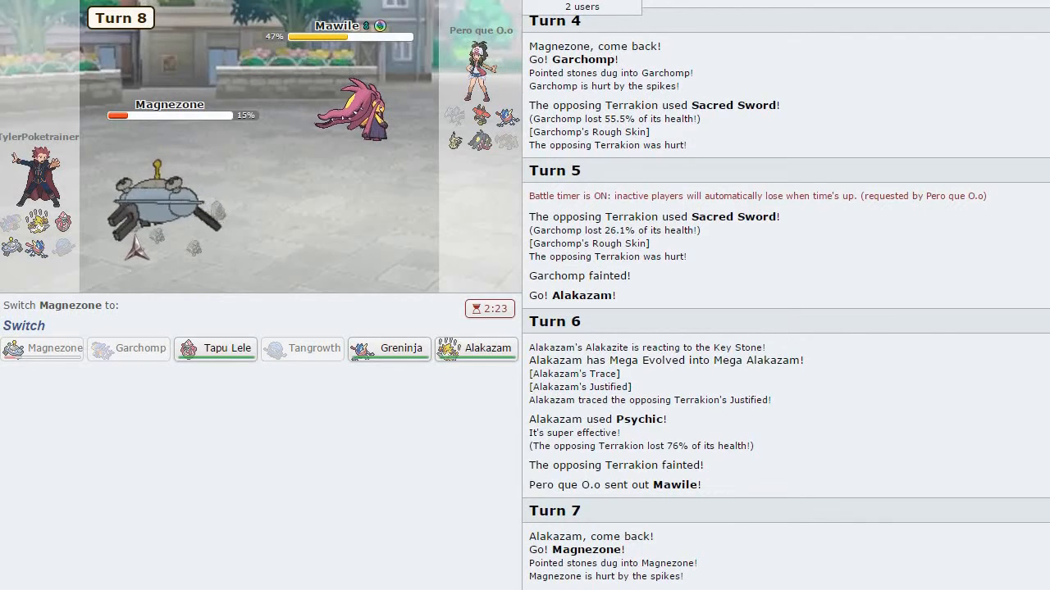
pyautogui.moveTo(216, 347)
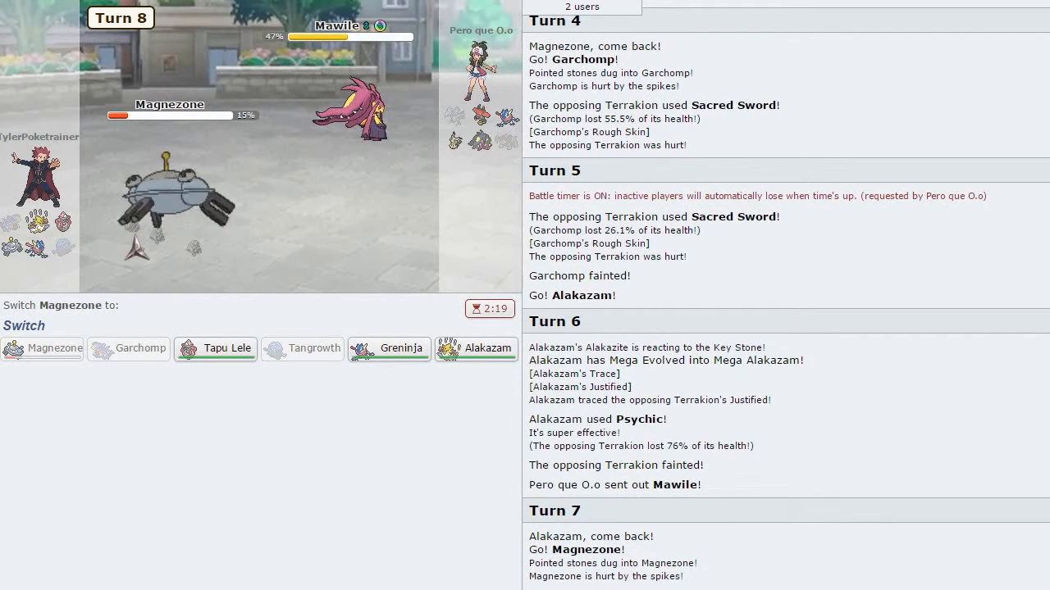
pyautogui.moveTo(476, 348)
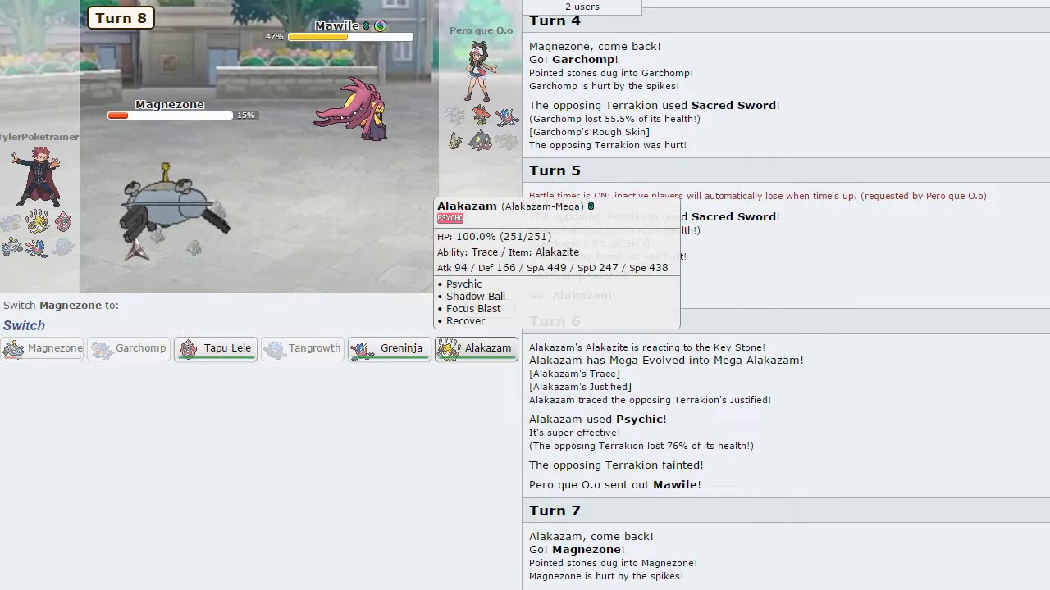
pyautogui.moveTo(216, 347)
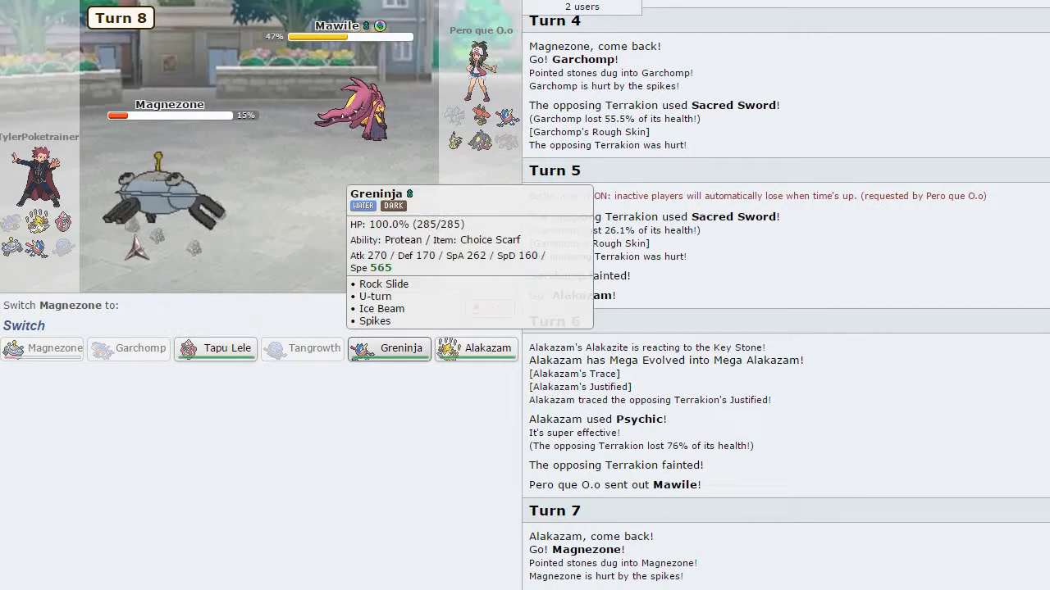
pyautogui.click(388, 348)
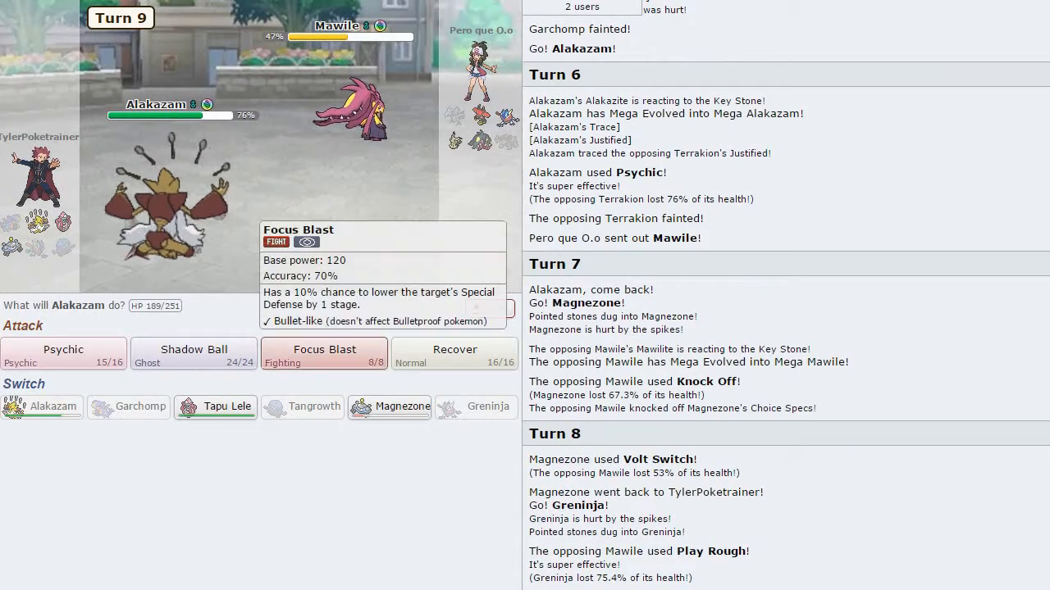
pyautogui.click(325, 353)
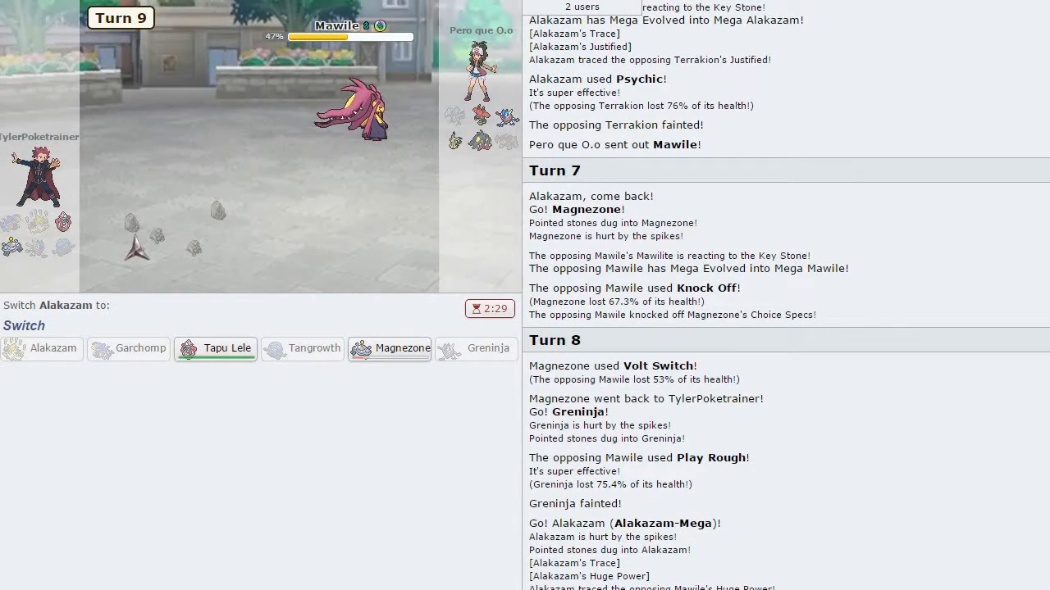
pyautogui.click(214, 348)
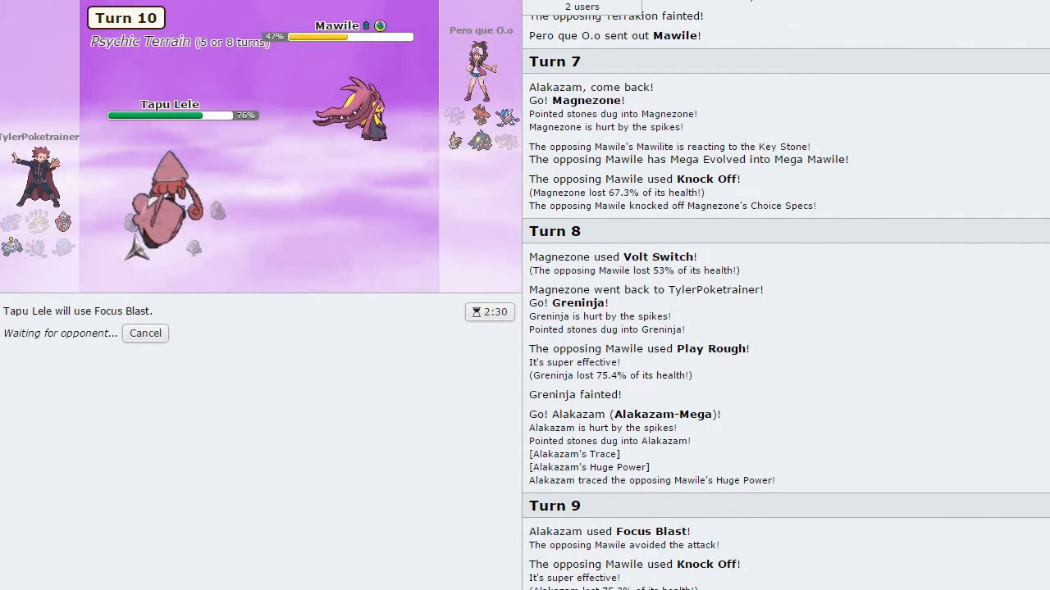
pyautogui.moveTo(348, 115)
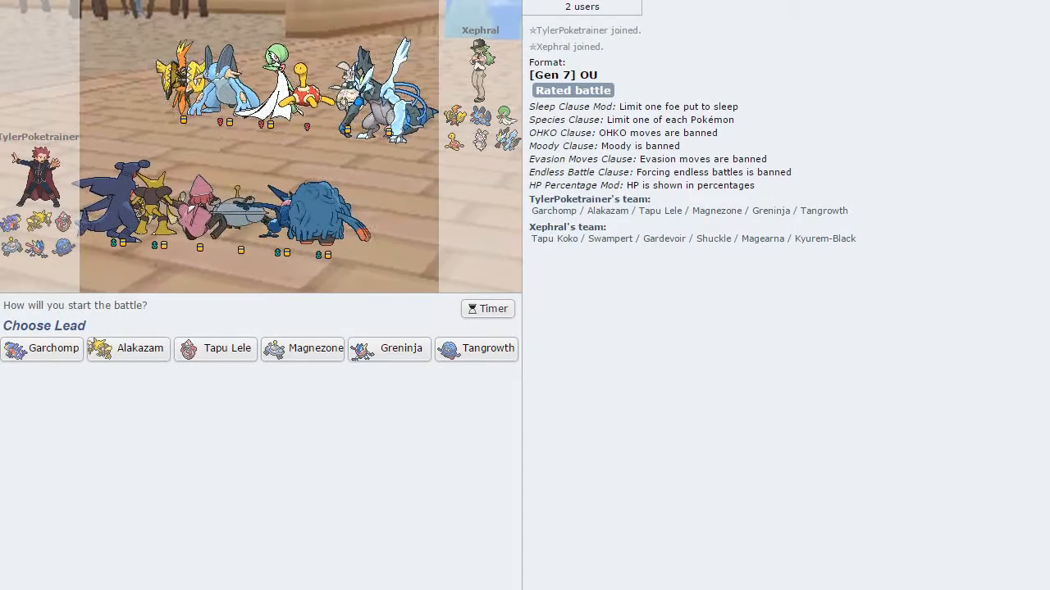
pyautogui.moveTo(476, 348)
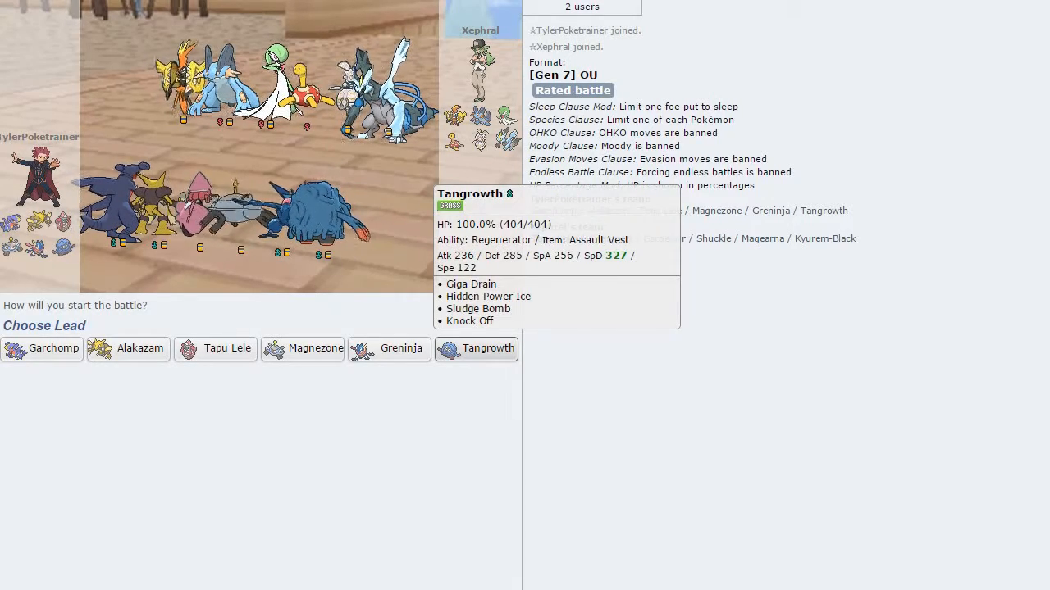
# - Lead the new battle with Magnezone against Shuckle
pyautogui.click(302, 347)
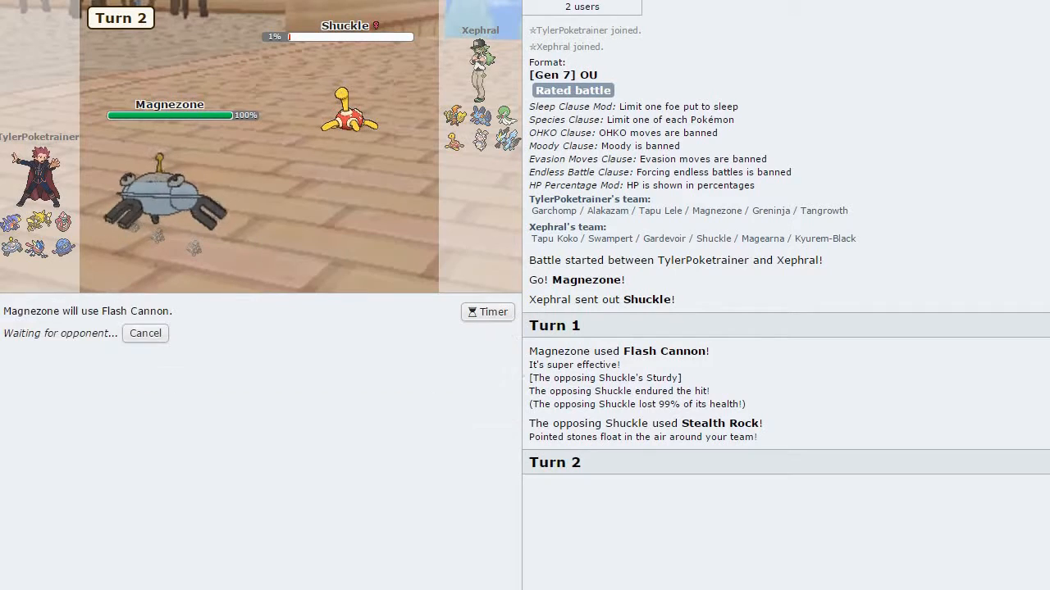
pyautogui.moveTo(171, 115)
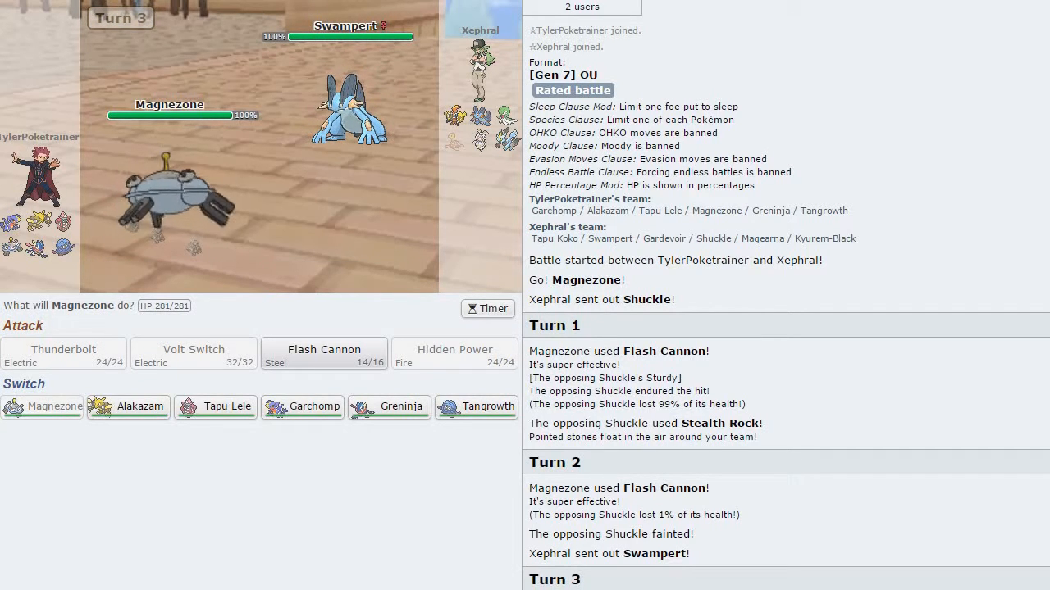
# - Bring in Tangrowth to Knock Off Kyurem-Black's item, then switch to Tapu Lele and choose Moonblast
pyautogui.click(475, 407)
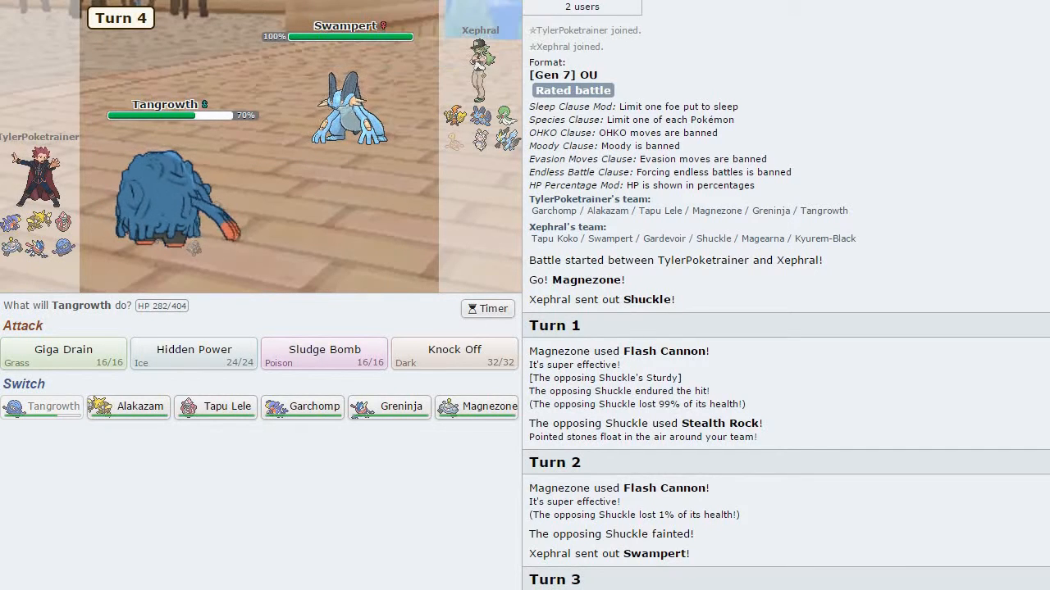
pyautogui.click(453, 355)
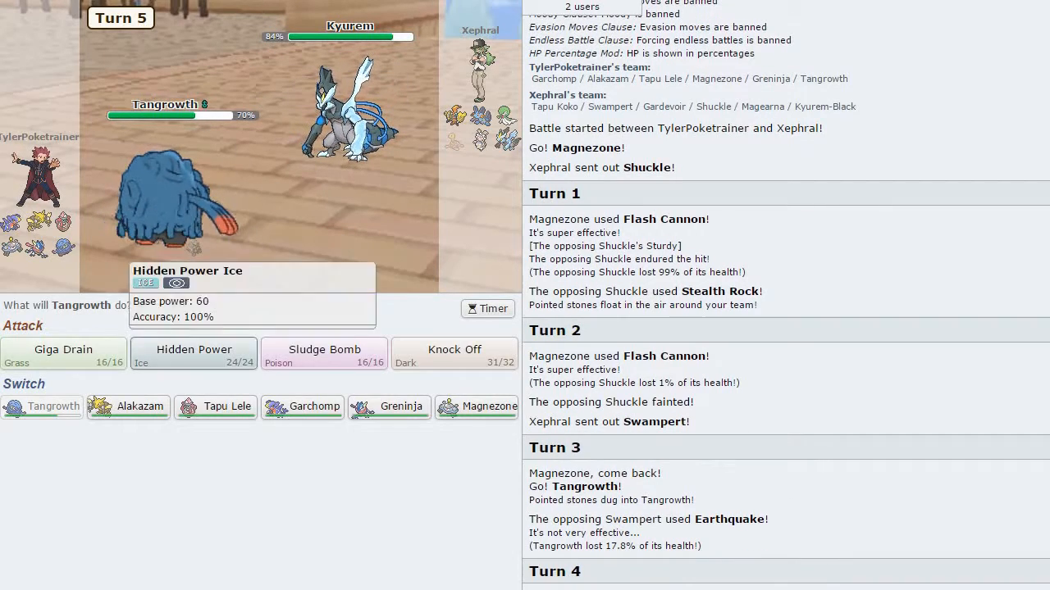
pyautogui.moveTo(215, 406)
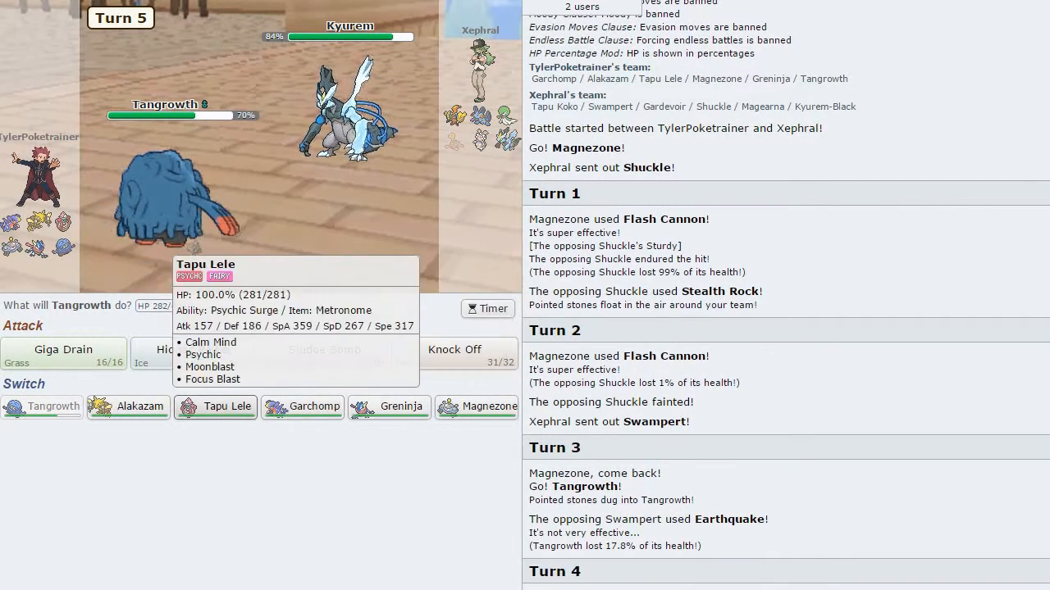
pyautogui.click(215, 407)
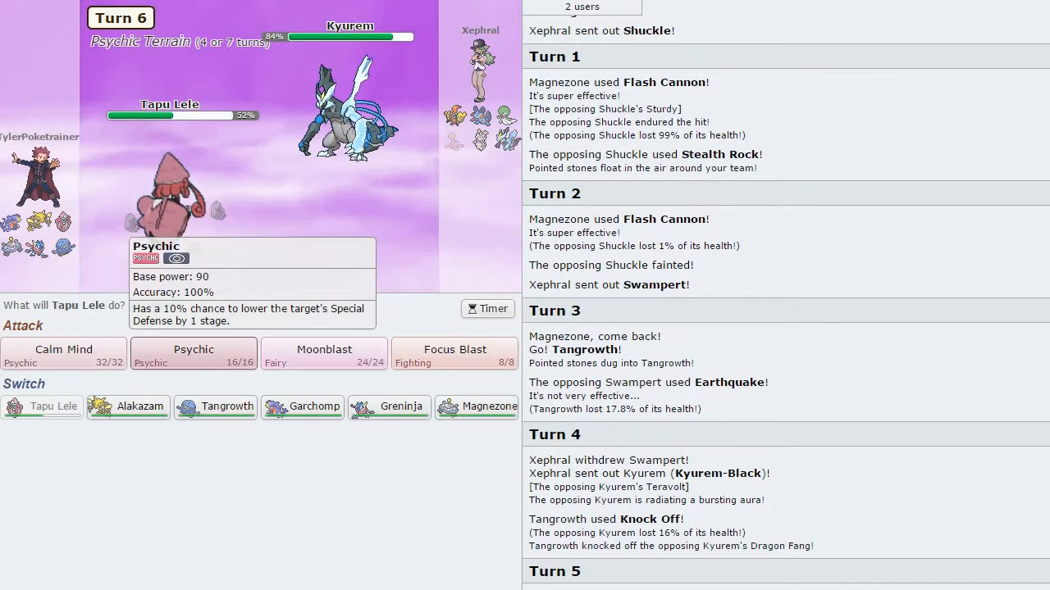
pyautogui.click(325, 354)
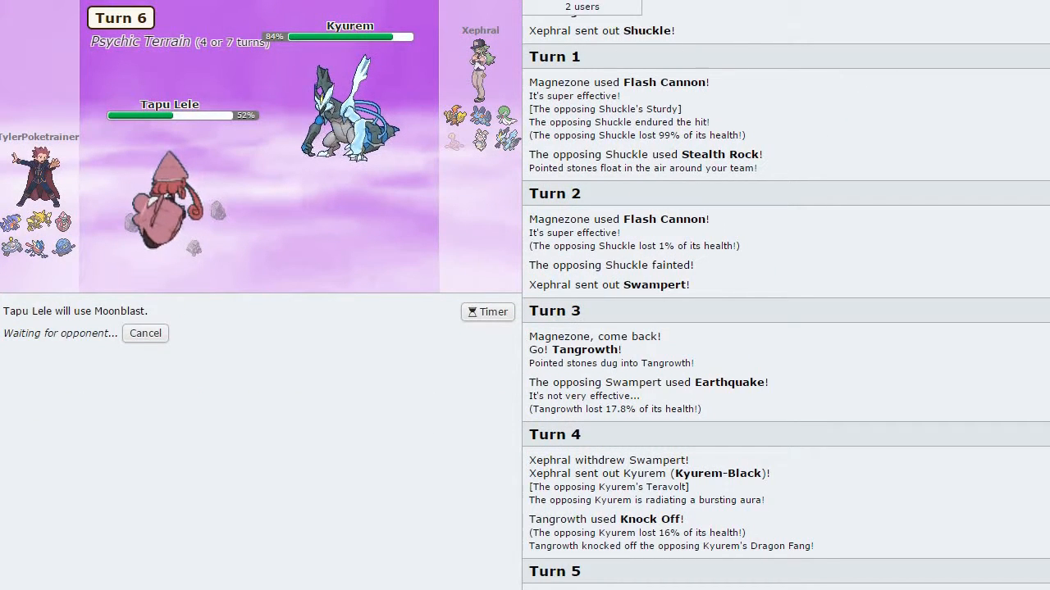
pyautogui.click(145, 333)
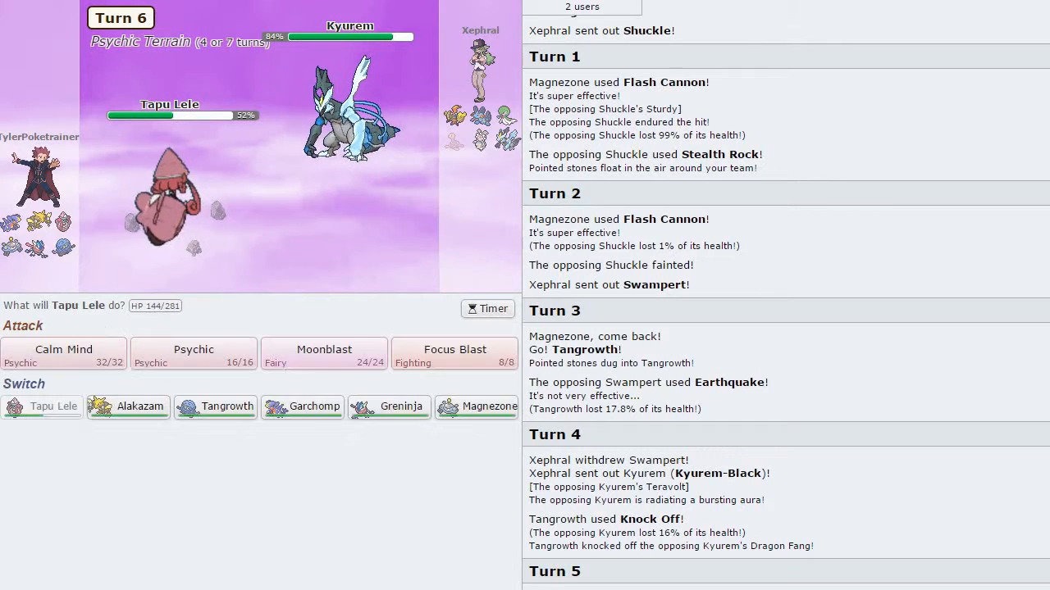
pyautogui.moveTo(453, 113)
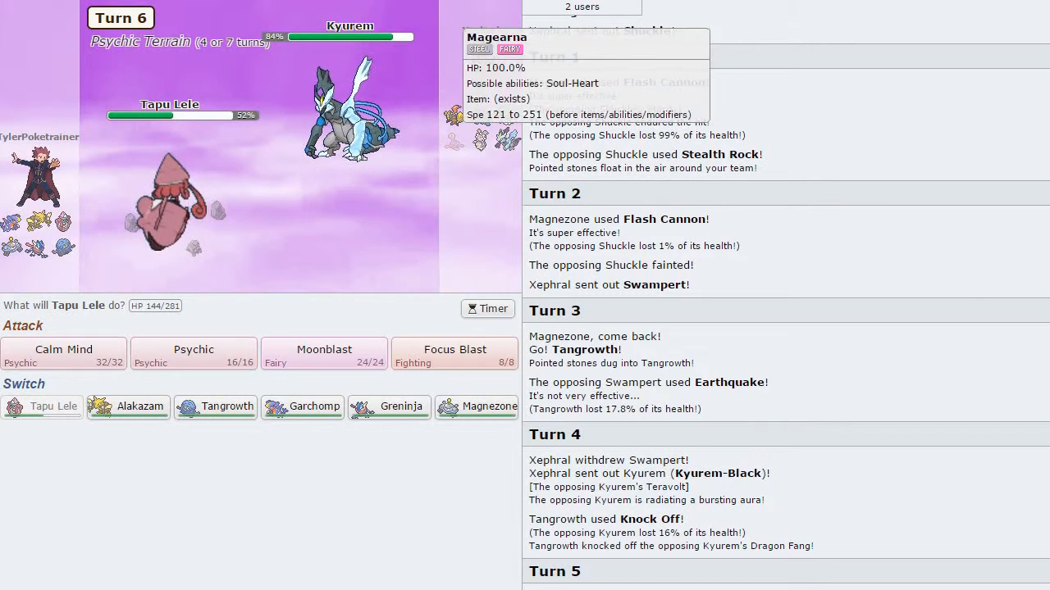
pyautogui.click(325, 355)
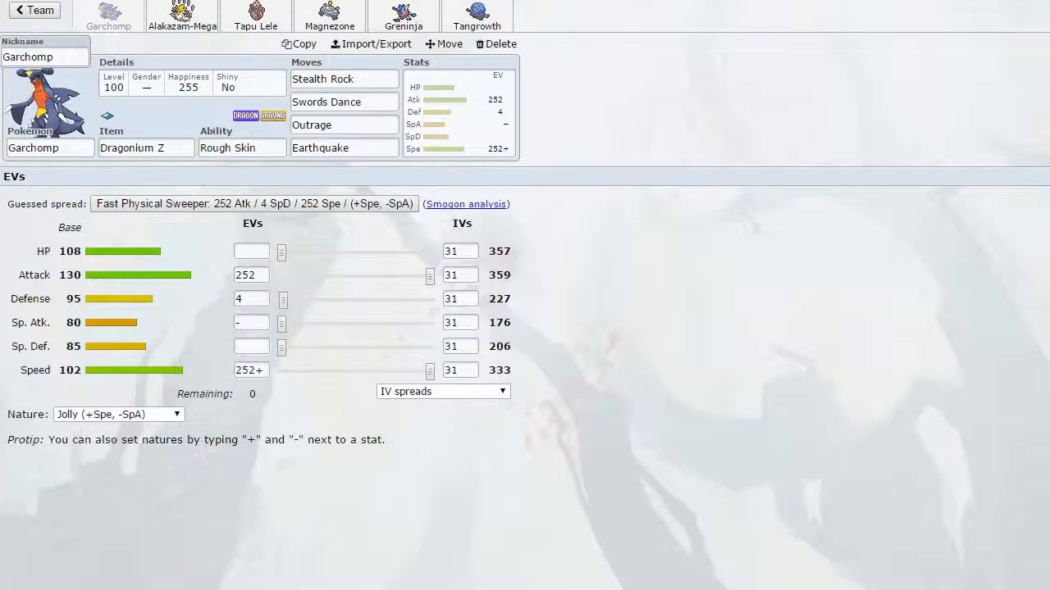
# - Review the Magnezone, Mega Alakazam and Greninja sets, then return to the battle at Turn 7
pyautogui.click(328, 15)
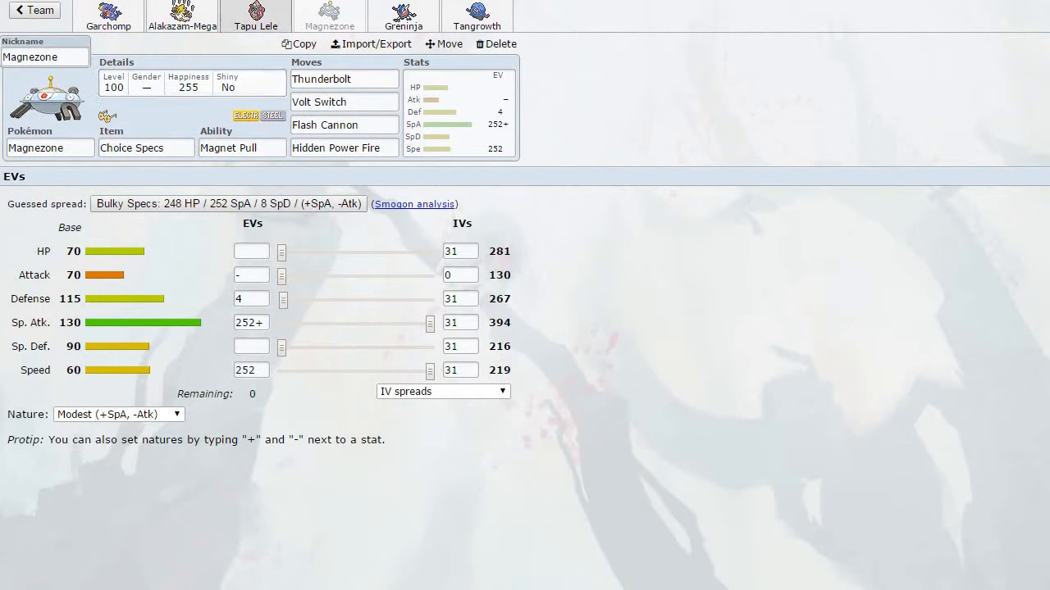
pyautogui.click(182, 15)
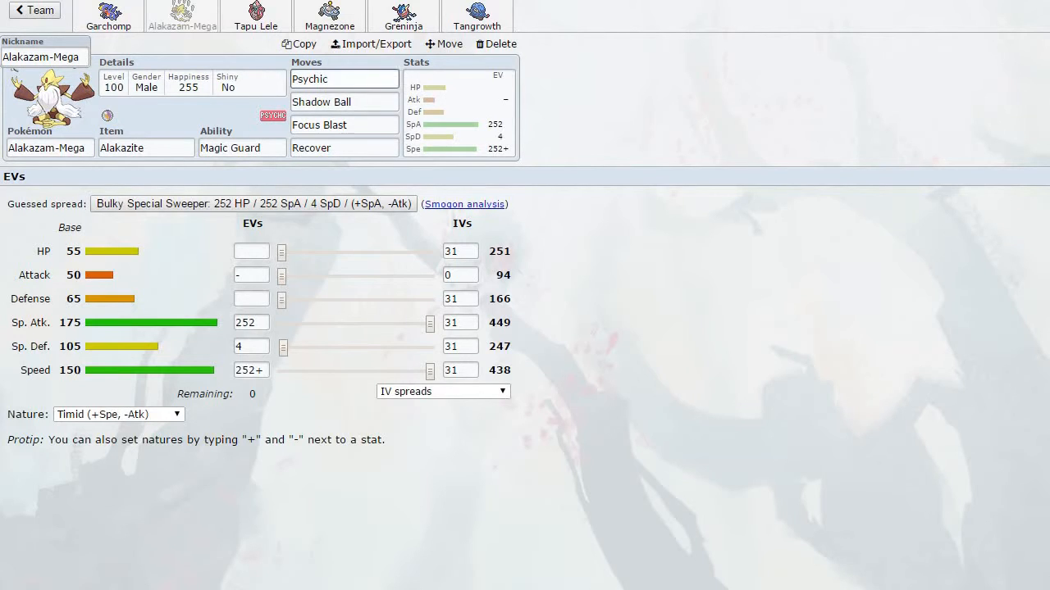
pyautogui.click(403, 20)
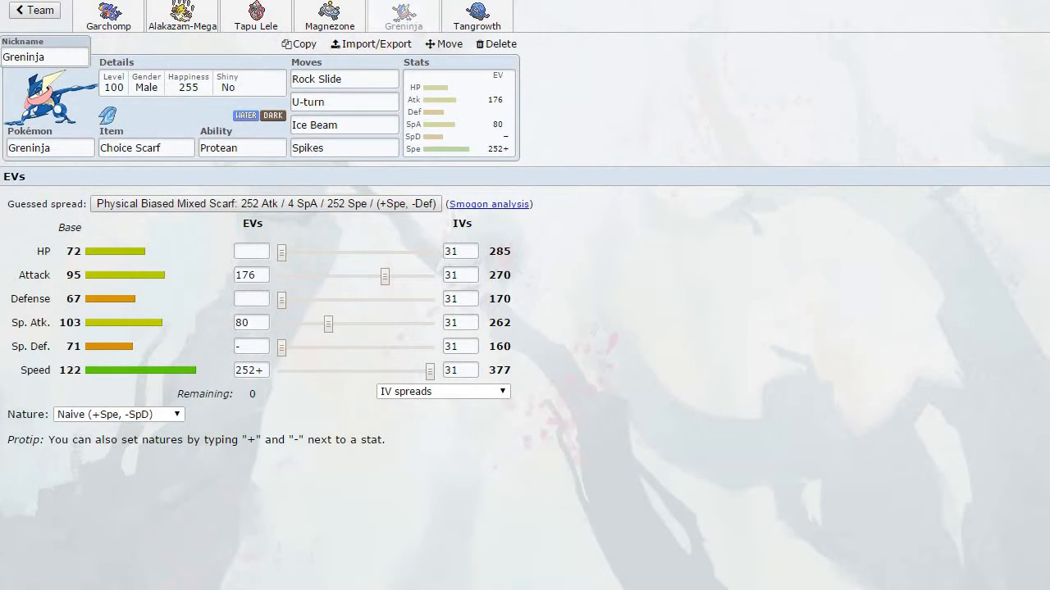
pyautogui.click(476, 16)
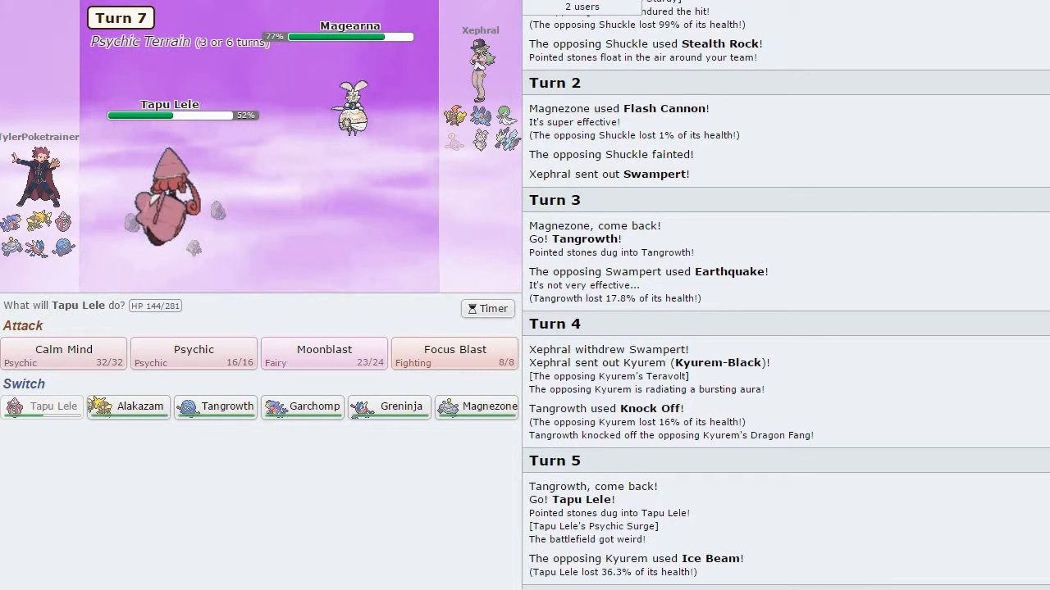
# - Hit Magearna with Tapu Lele's Focus Blast, then send in Magnezone after Tapu Lele faints
pyautogui.click(476, 407)
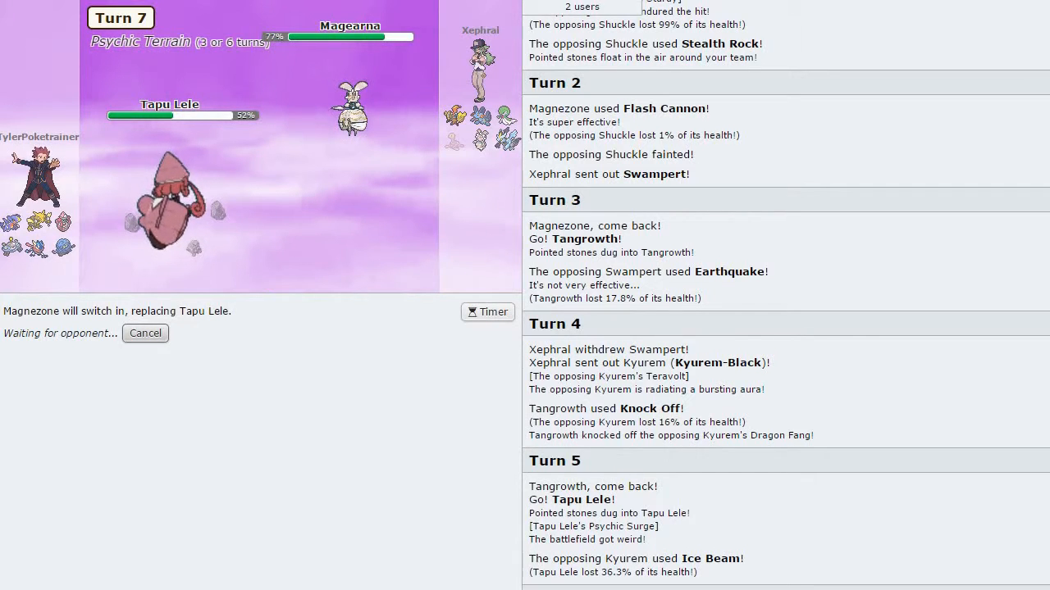
pyautogui.moveTo(348, 32)
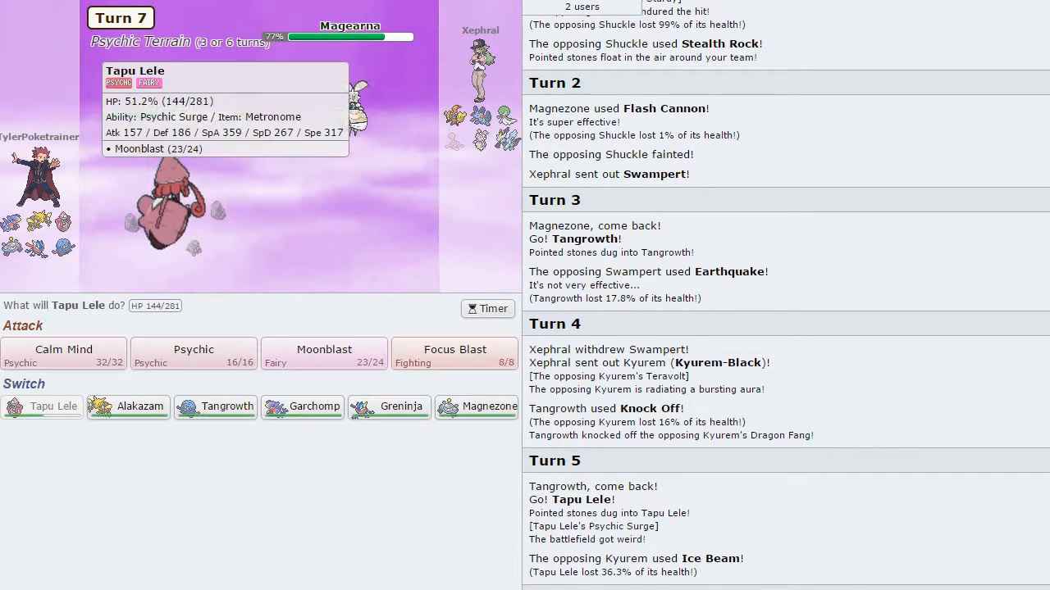
pyautogui.moveTo(453, 354)
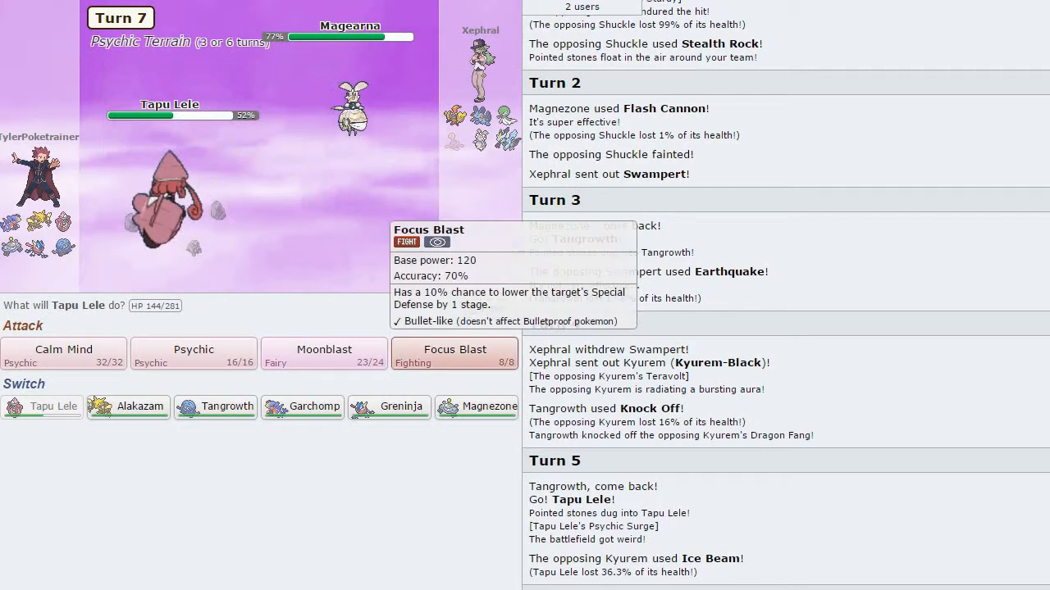
pyautogui.click(452, 354)
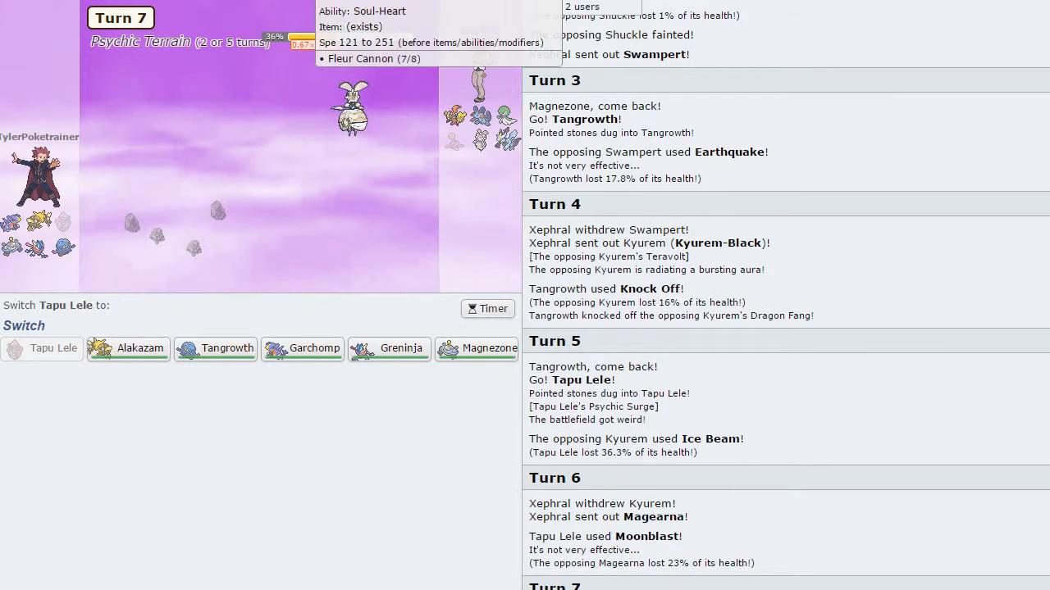
pyautogui.click(475, 348)
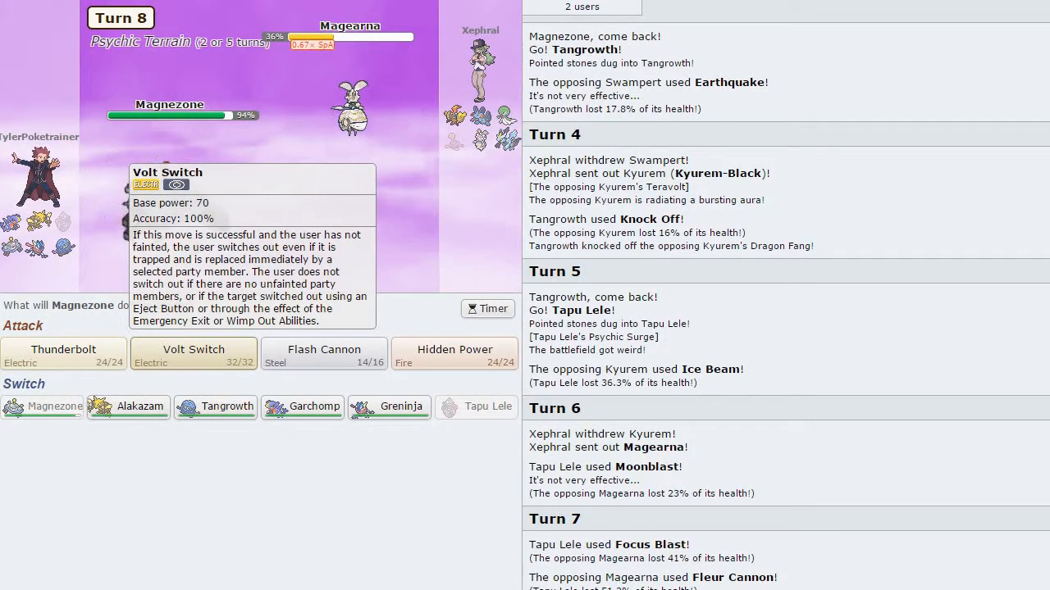
# - Volt Switch Magnezone into Greninja and U-turn to knock out Magearna
pyautogui.click(193, 353)
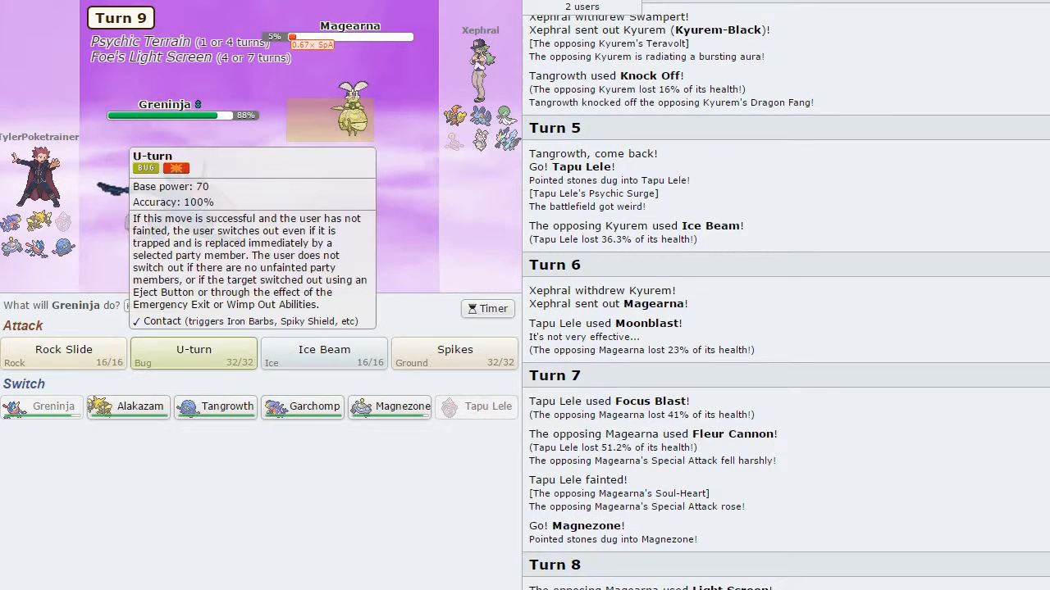
pyautogui.click(194, 354)
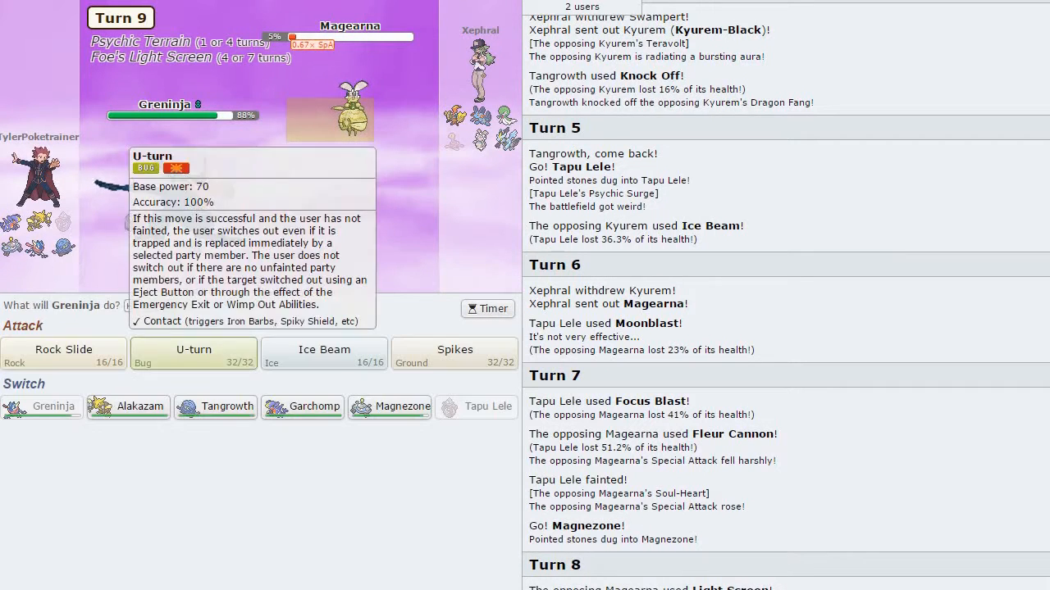
pyautogui.click(193, 352)
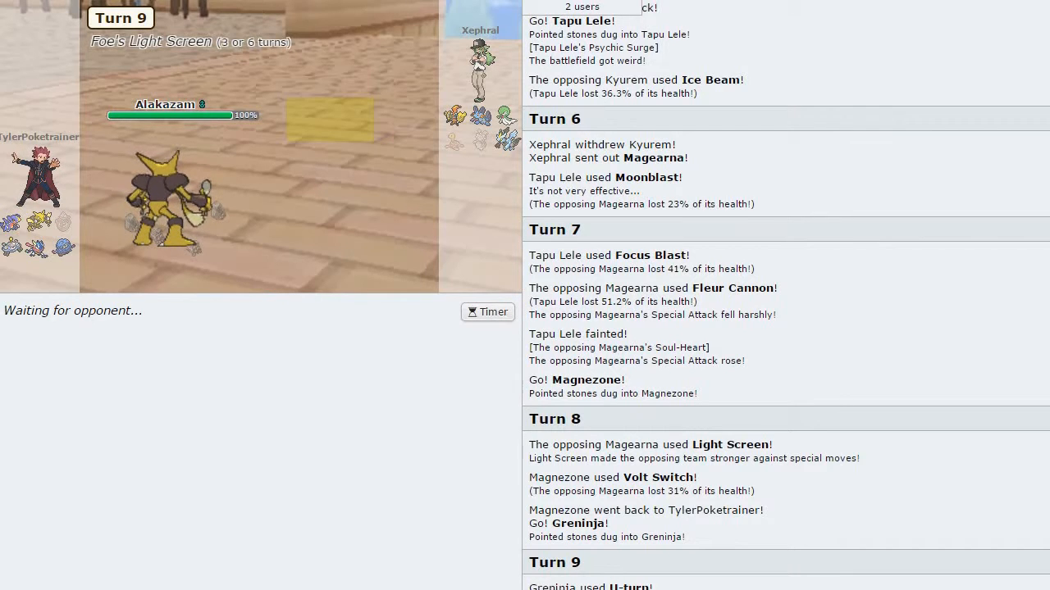
pyautogui.moveTo(482, 52)
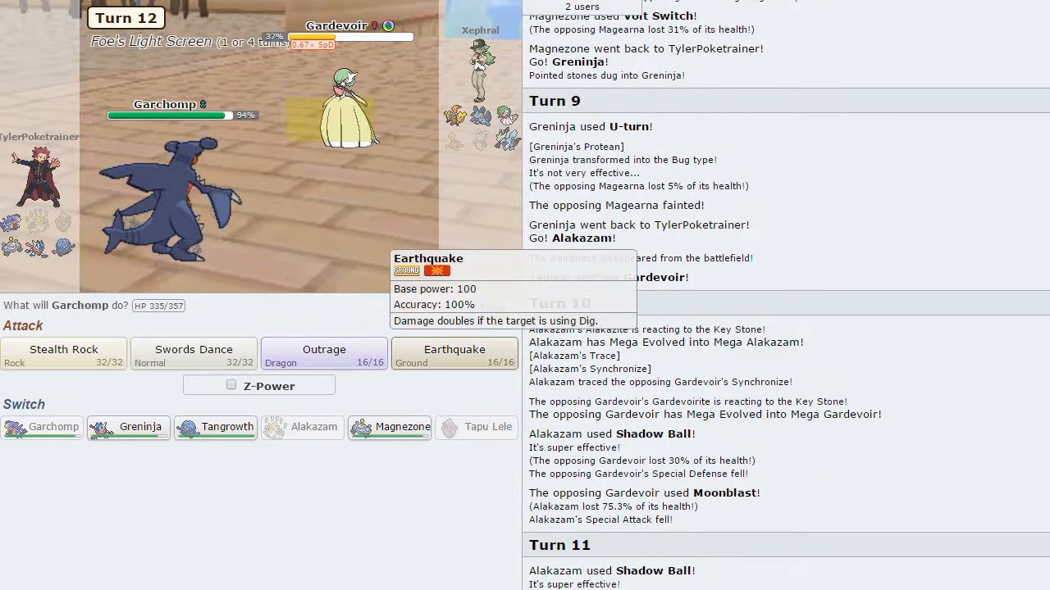
# - Knock out Gardevoir with Garchomp's Earthquake, then switch to Magnezone against Tapu Koko
pyautogui.click(453, 354)
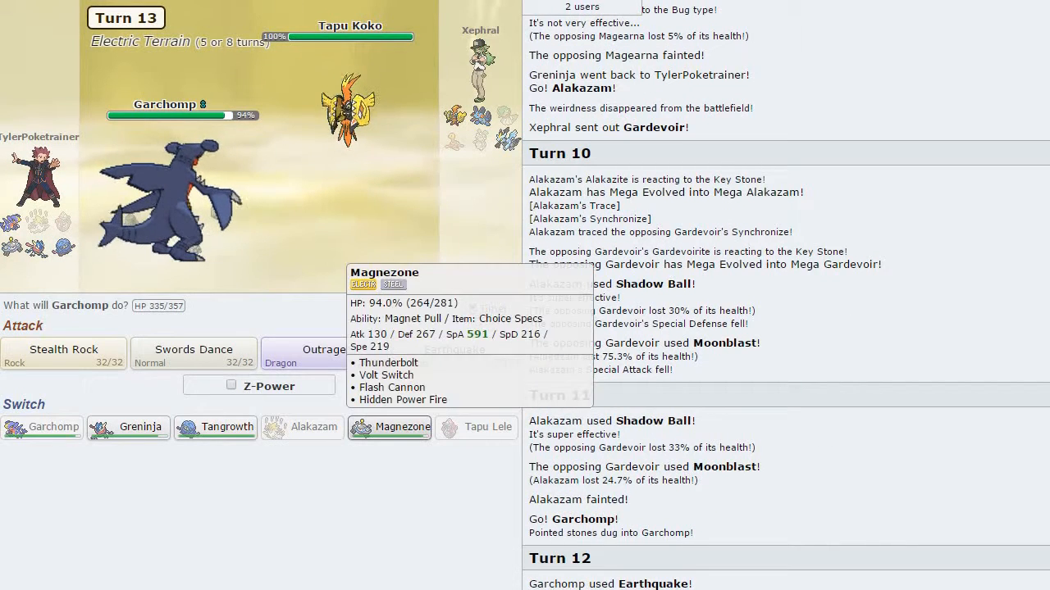
pyautogui.click(388, 427)
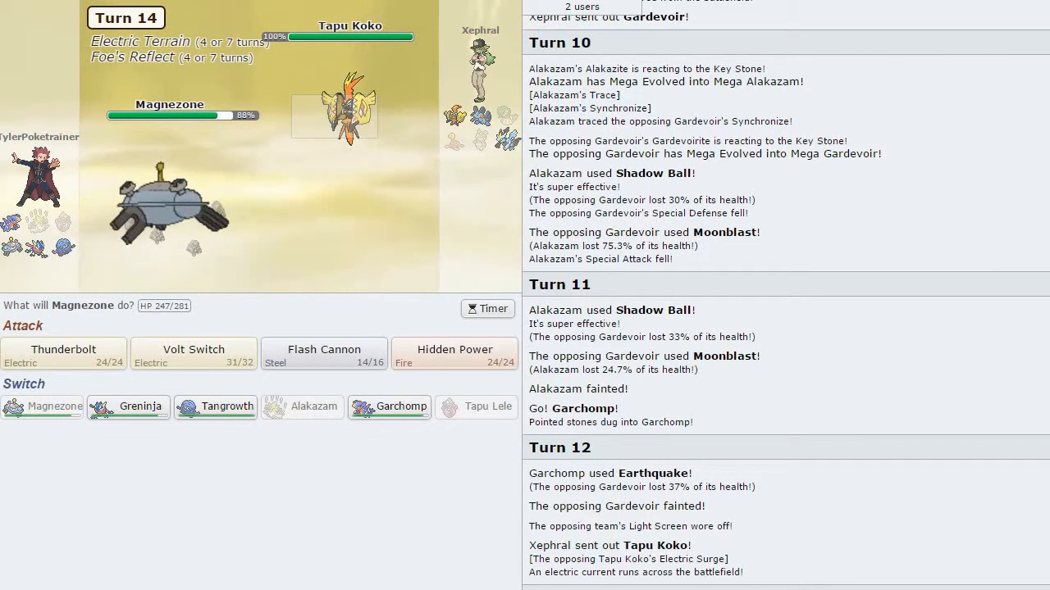
# - Flash Cannon Swampert, bring in Tangrowth for Giga Drain on Kyurem, then switch to Greninja
pyautogui.click(323, 354)
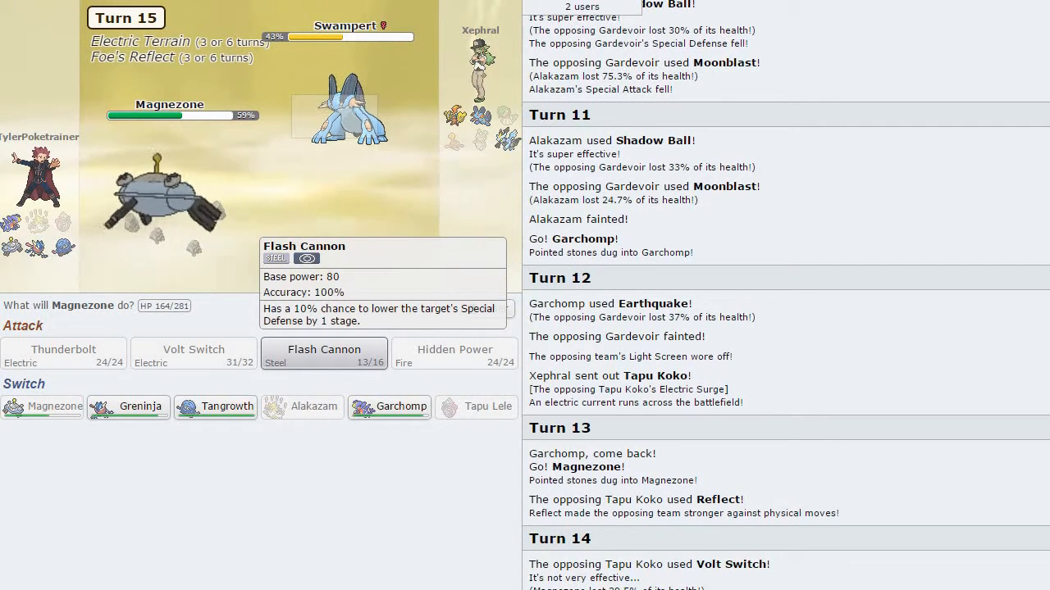
pyautogui.click(215, 407)
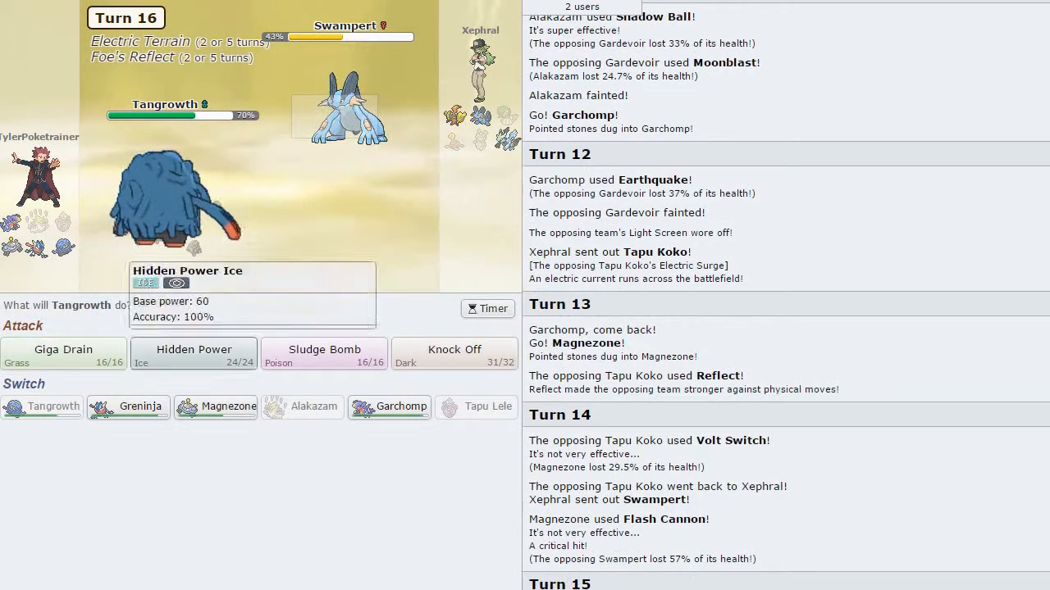
pyautogui.click(62, 351)
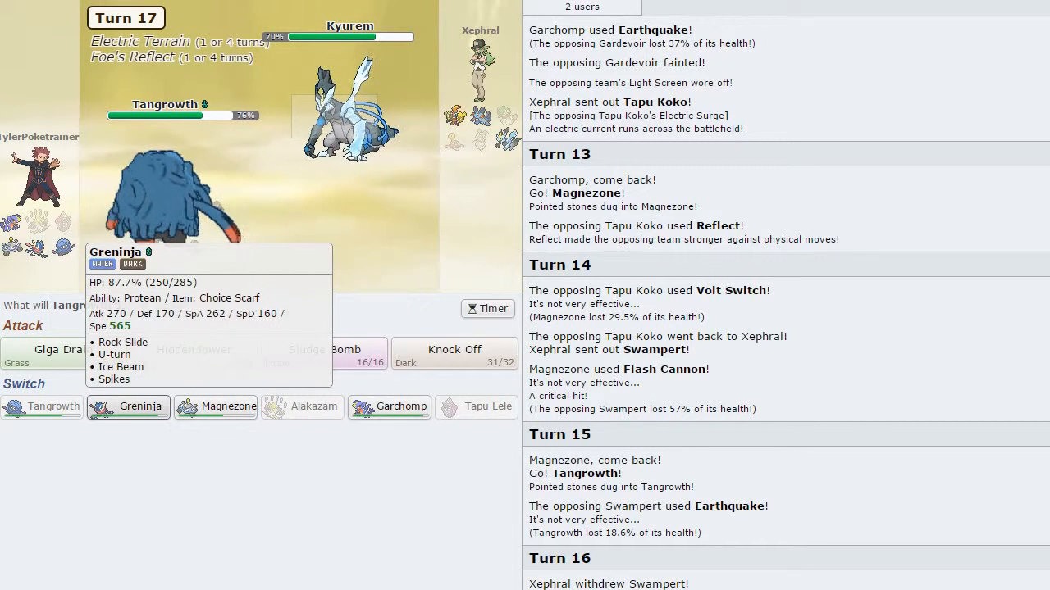
pyautogui.click(128, 407)
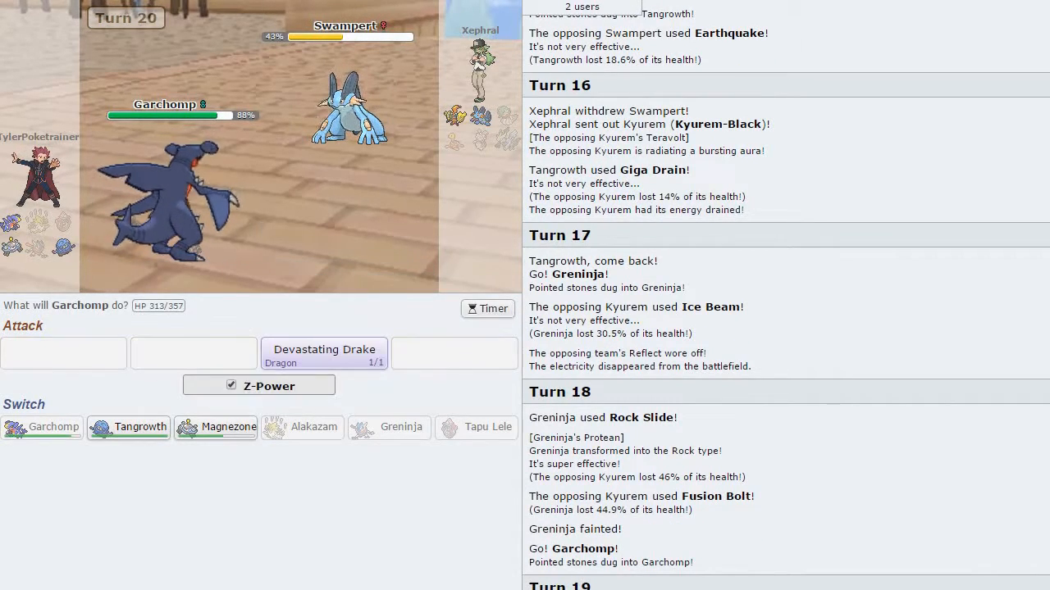
# - Enable Z-Power and knock out Swampert with Garchomp's Devastating Drake
pyautogui.click(231, 386)
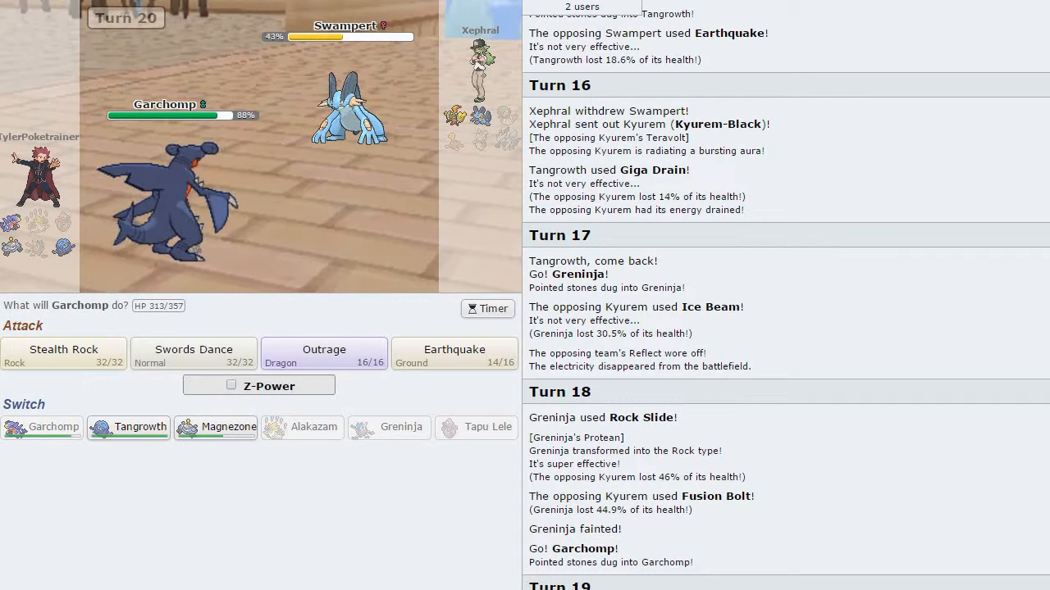
pyautogui.click(259, 386)
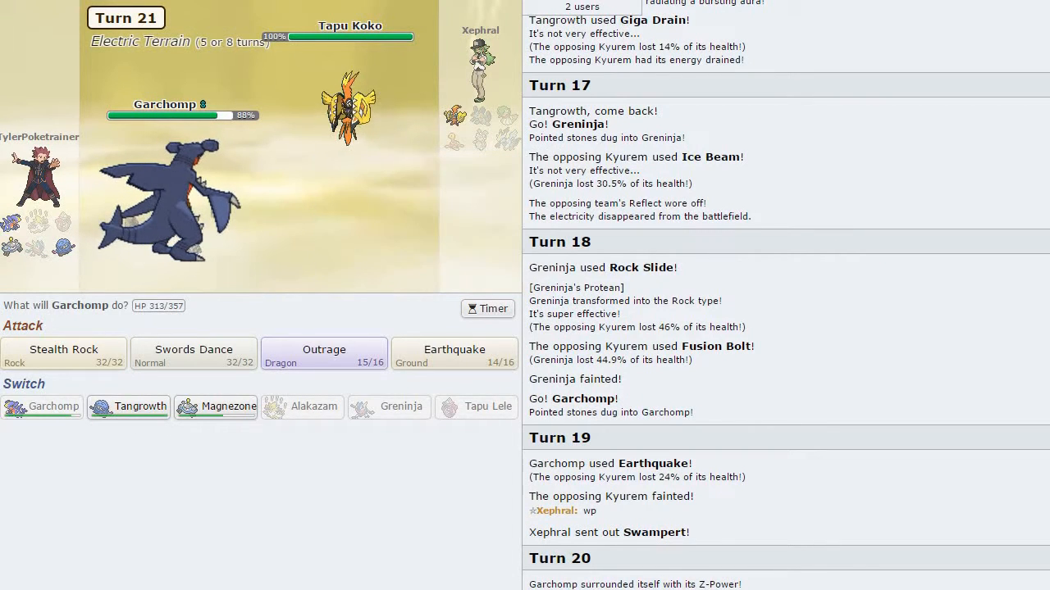
# - Boost with Swords Dance, Earthquake Tapu Koko and skip to the victory message
pyautogui.click(453, 354)
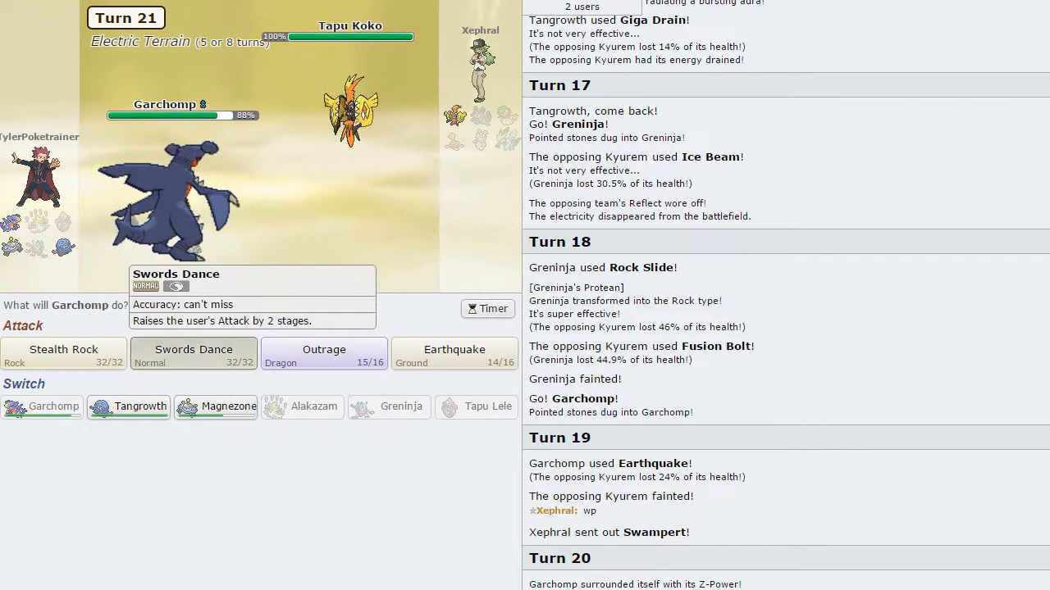
pyautogui.click(194, 354)
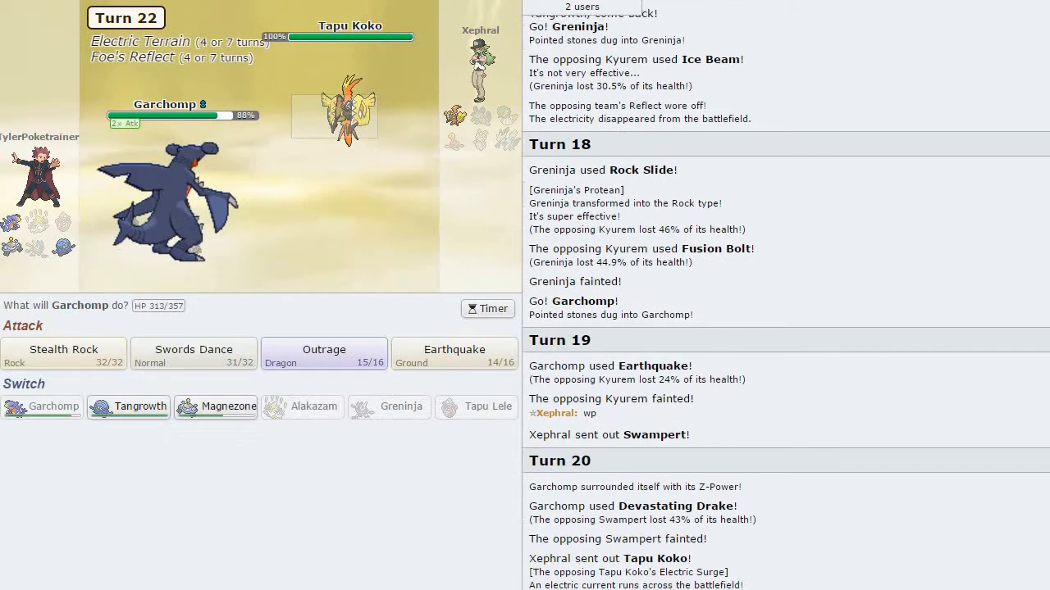
pyautogui.click(453, 354)
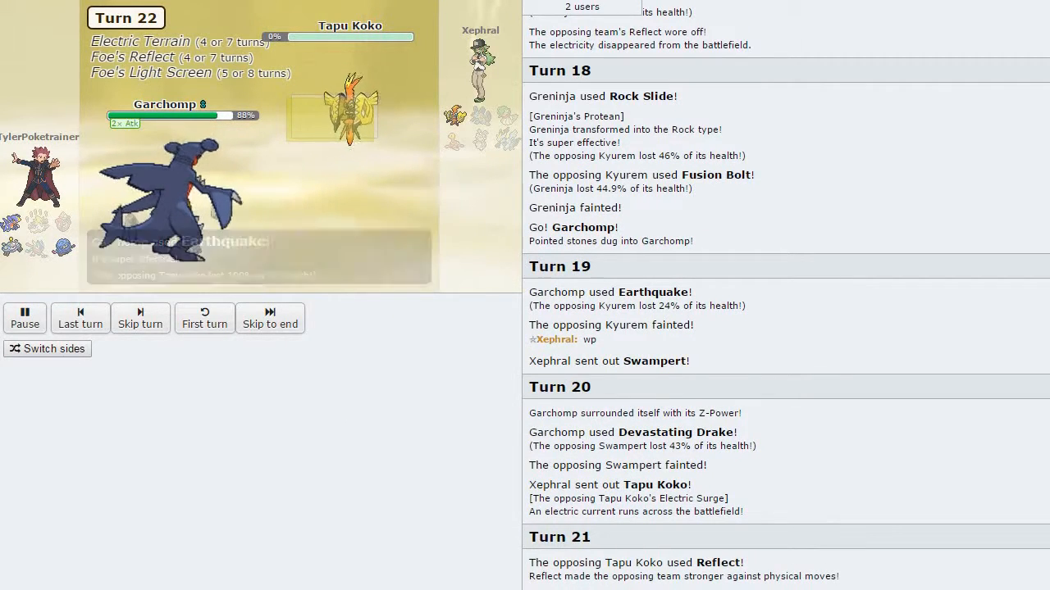
pyautogui.click(269, 318)
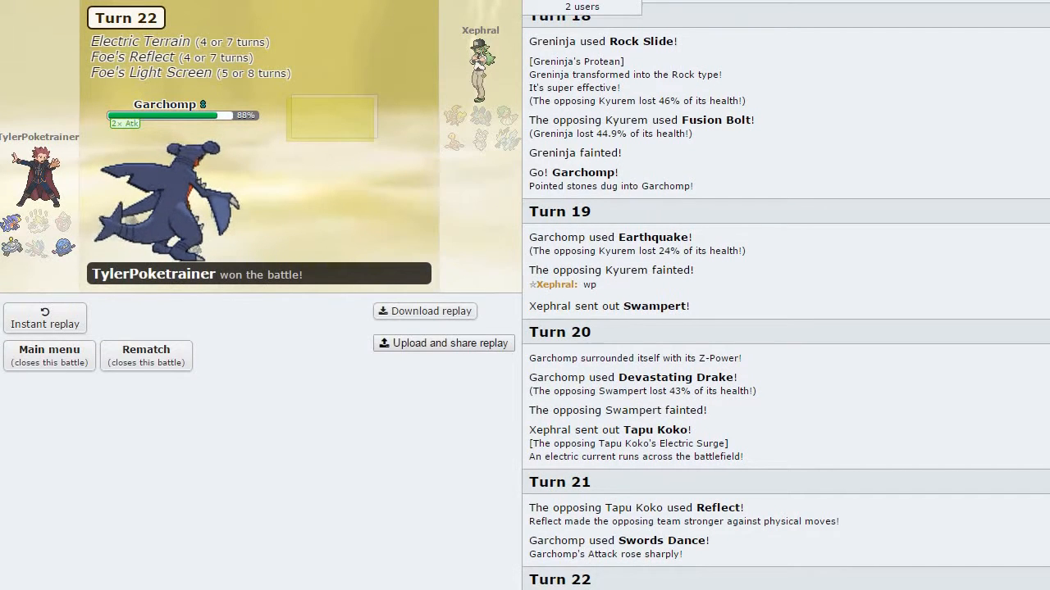
# - Close the finished battles and start a new Gen 7 OU ladder search with the Laddering #1 team
pyautogui.click(49, 356)
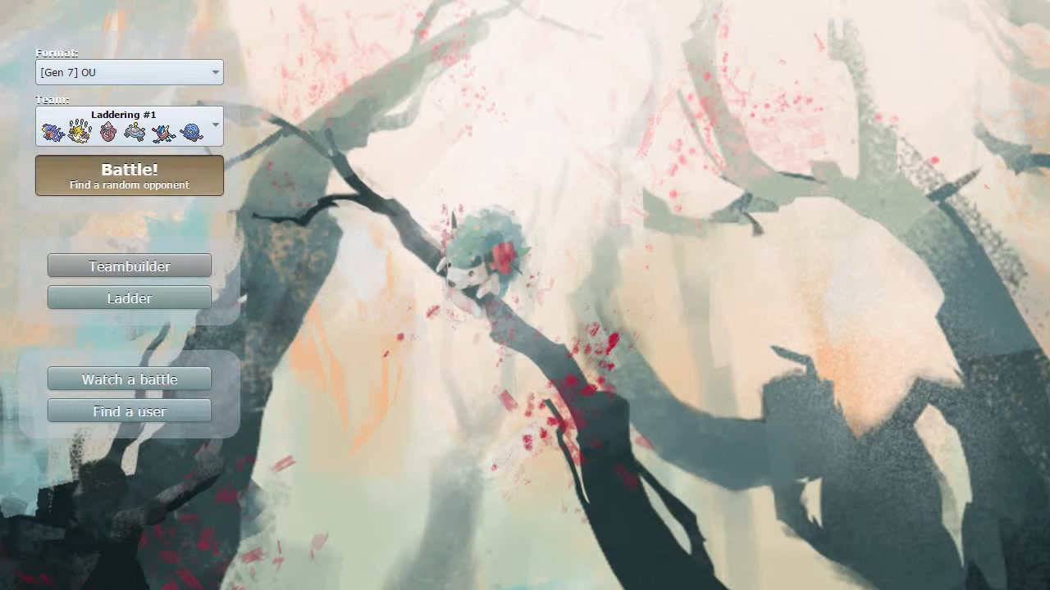
pyautogui.click(128, 174)
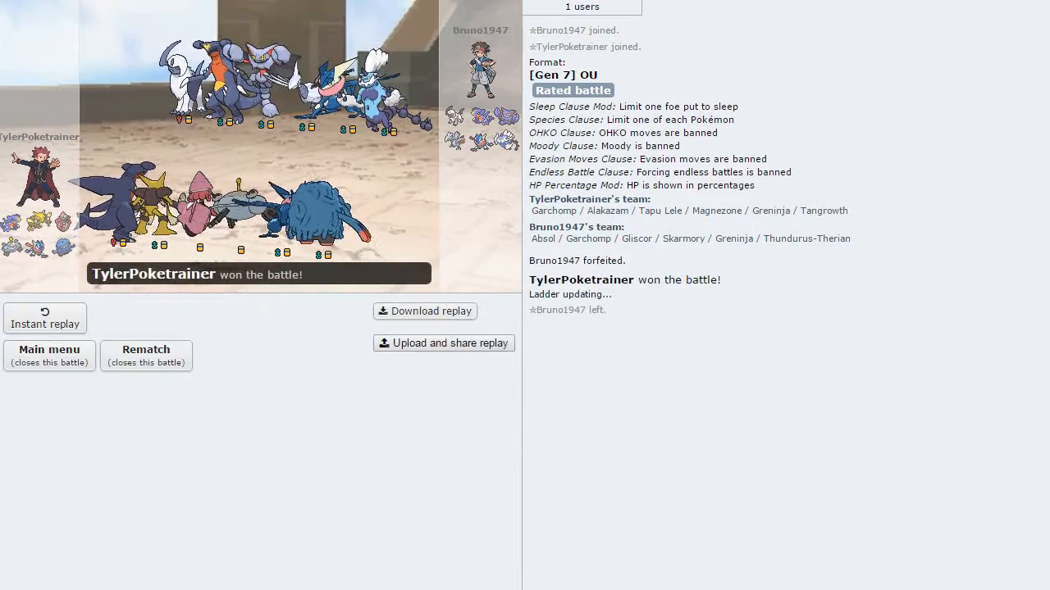
pyautogui.click(49, 354)
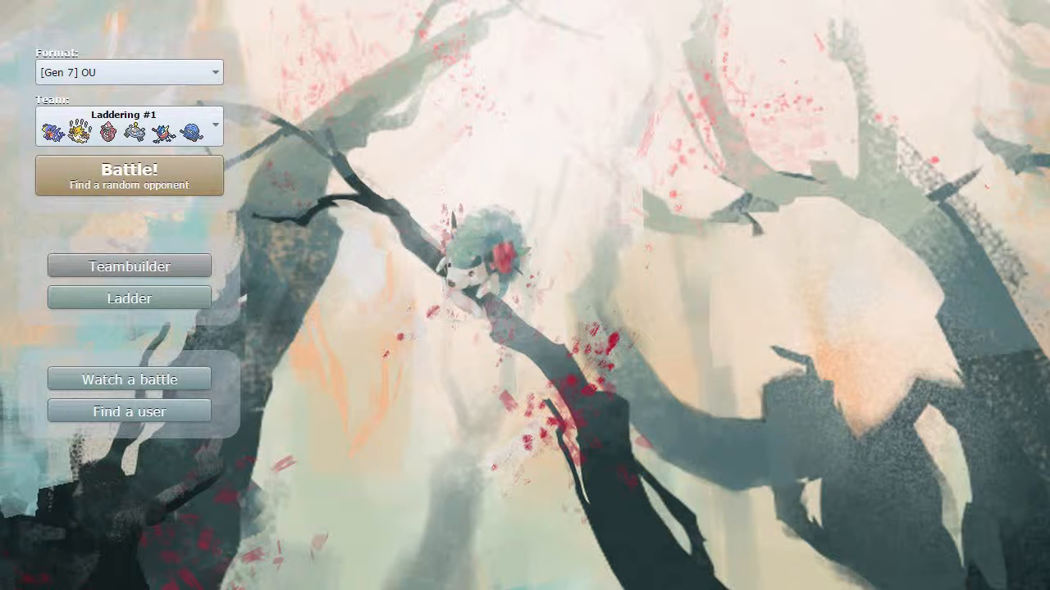
pyautogui.click(128, 175)
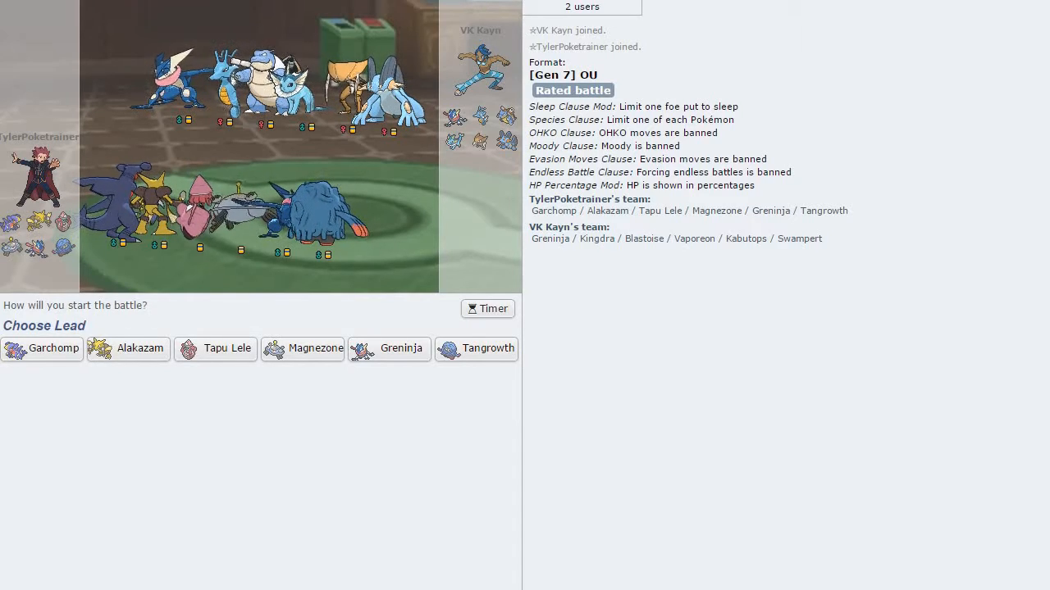
pyautogui.moveTo(476, 348)
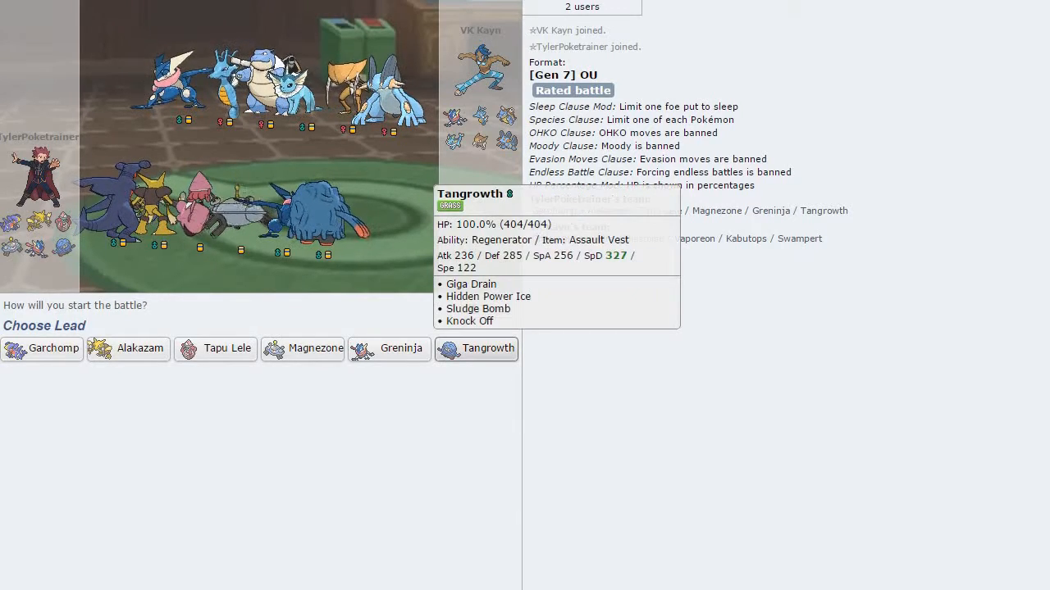
# - Lead with Tangrowth, Knock Off and Giga Drain Kingdra, then send in Garchomp after it faints
pyautogui.click(476, 347)
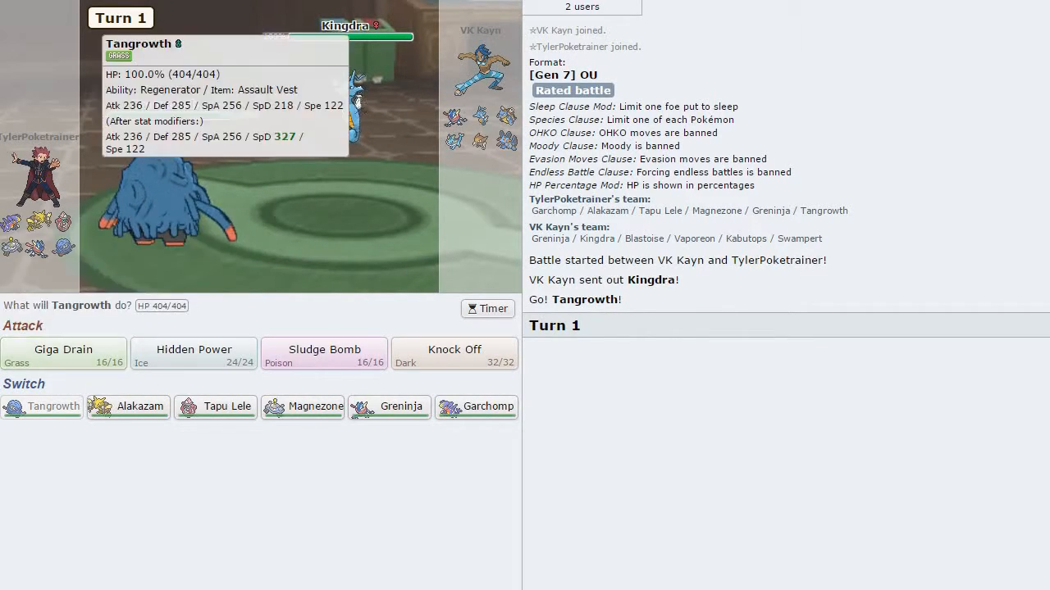
pyautogui.click(454, 353)
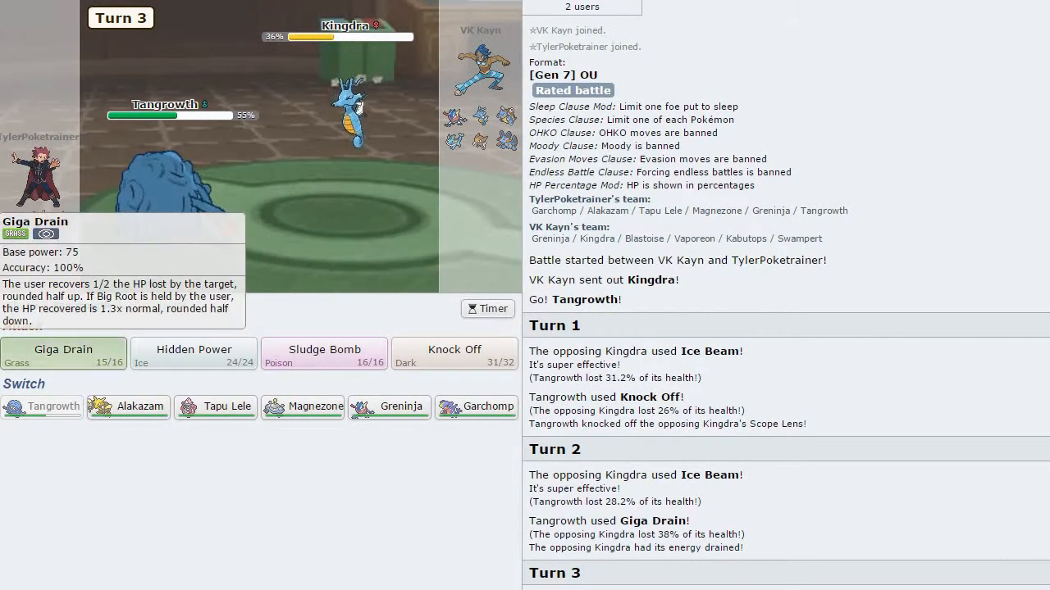
pyautogui.click(62, 351)
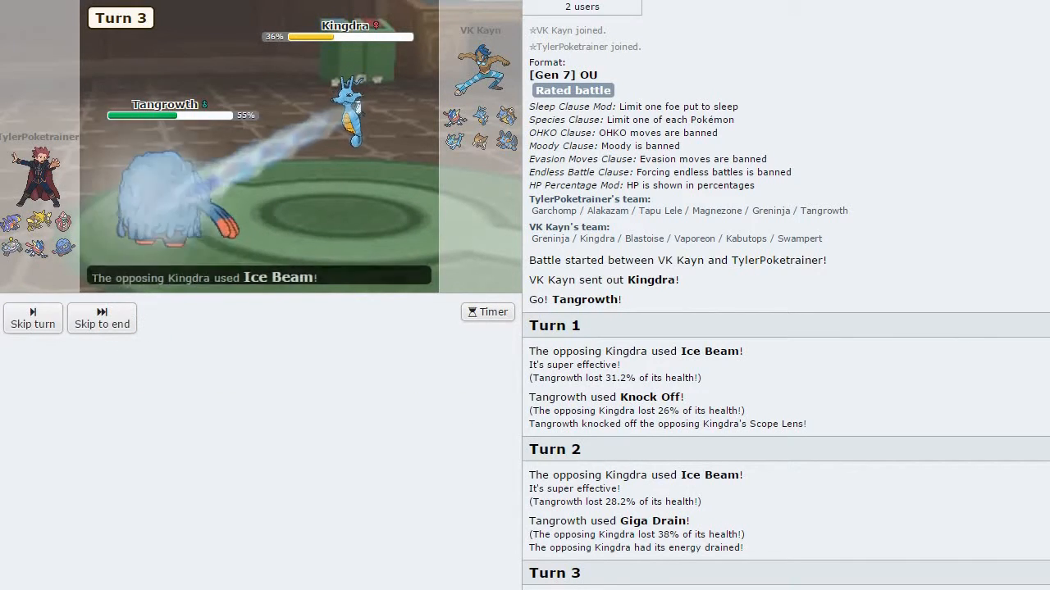
pyautogui.click(32, 318)
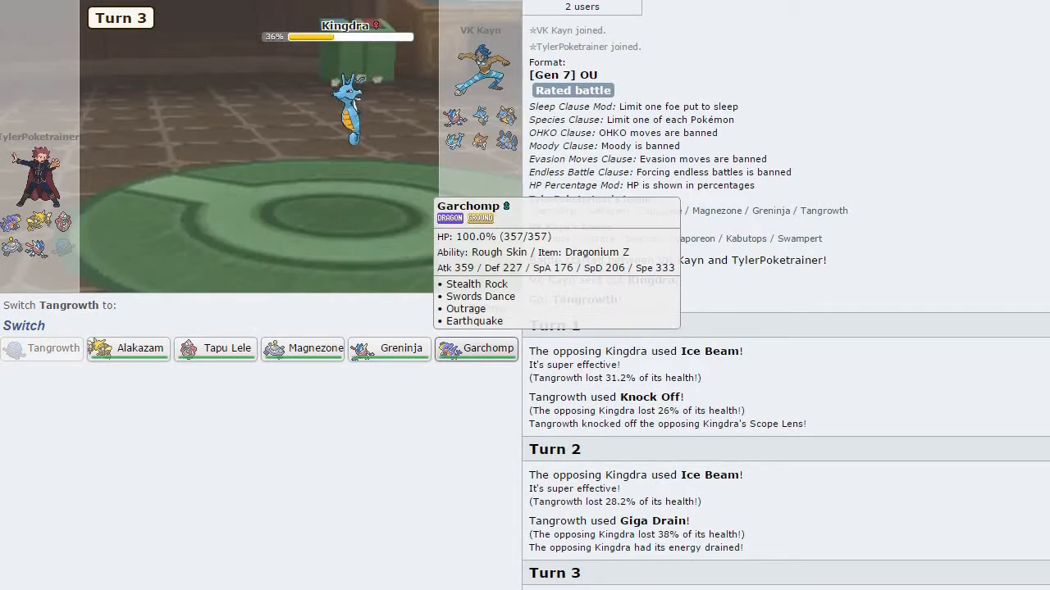
pyautogui.click(484, 347)
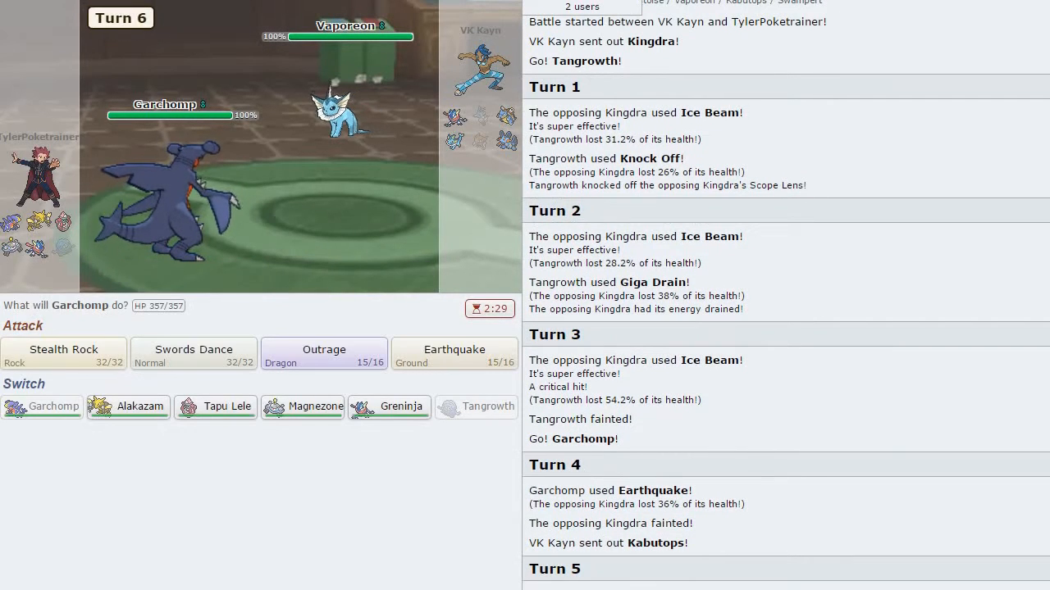
pyautogui.moveTo(345, 26)
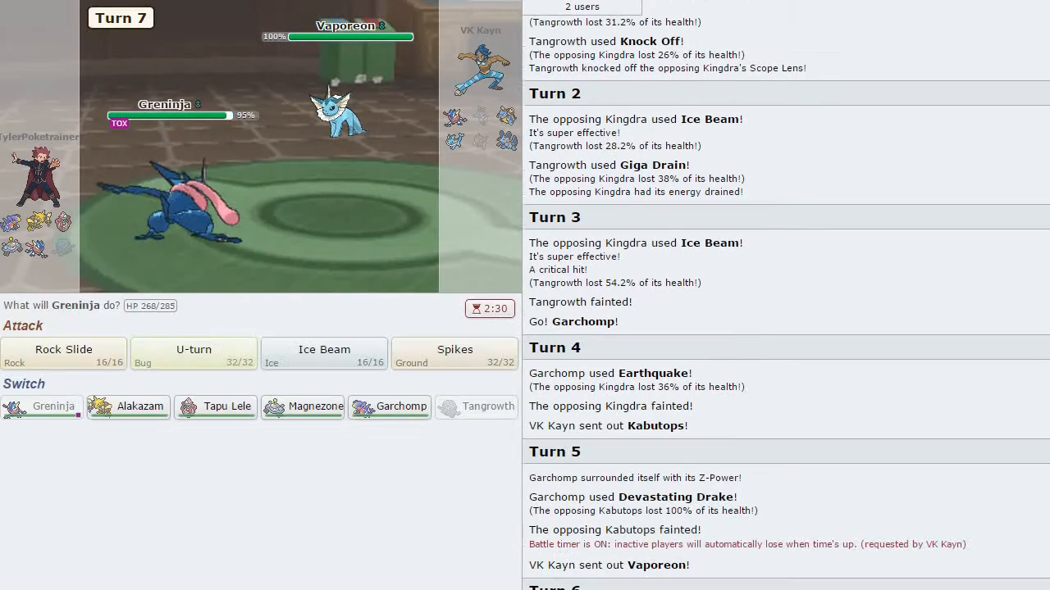
pyautogui.moveTo(194, 354)
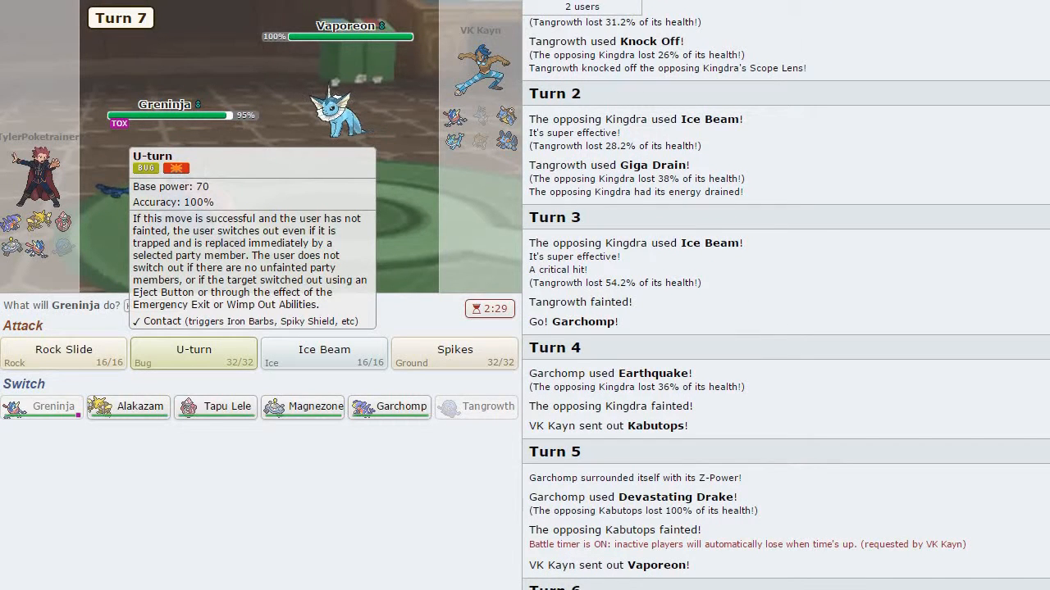
# - U-turn Greninja into Magnezone, Flash Cannon Vaporeon, swap back to Greninja, then return Magnezone
pyautogui.click(194, 354)
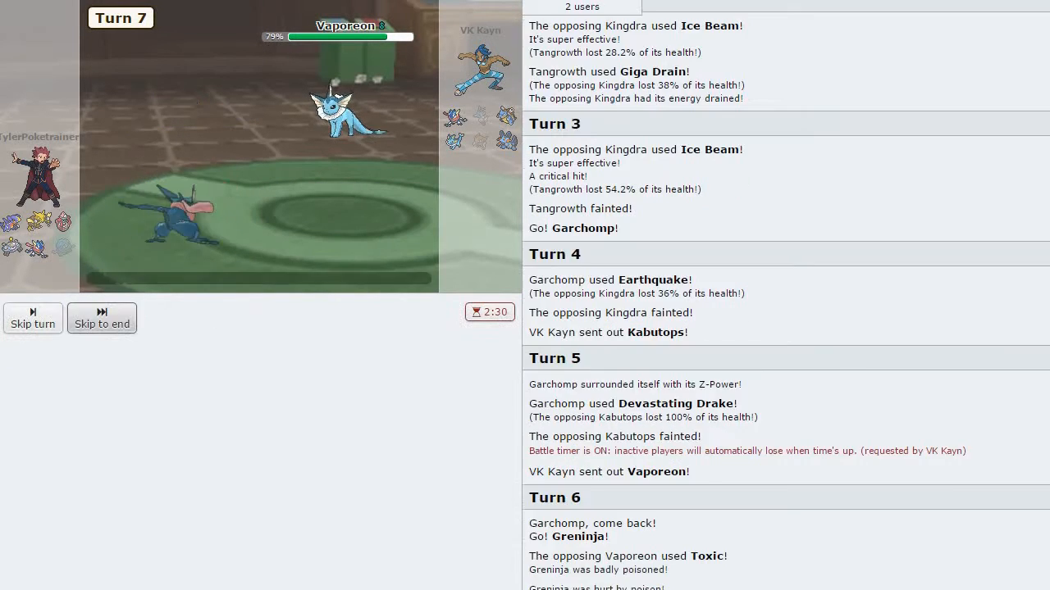
pyautogui.moveTo(194, 354)
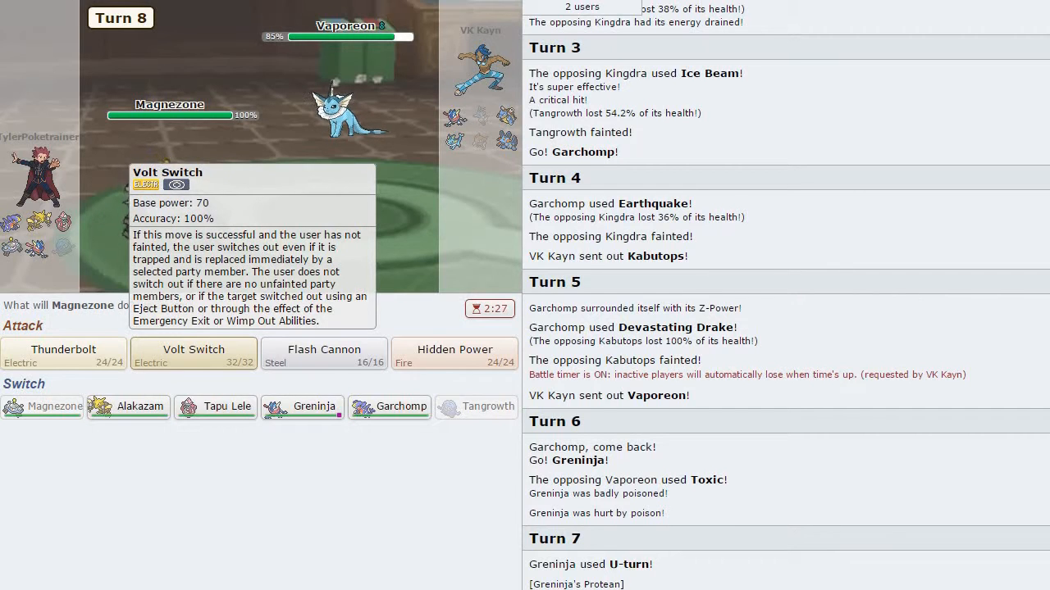
pyautogui.click(323, 355)
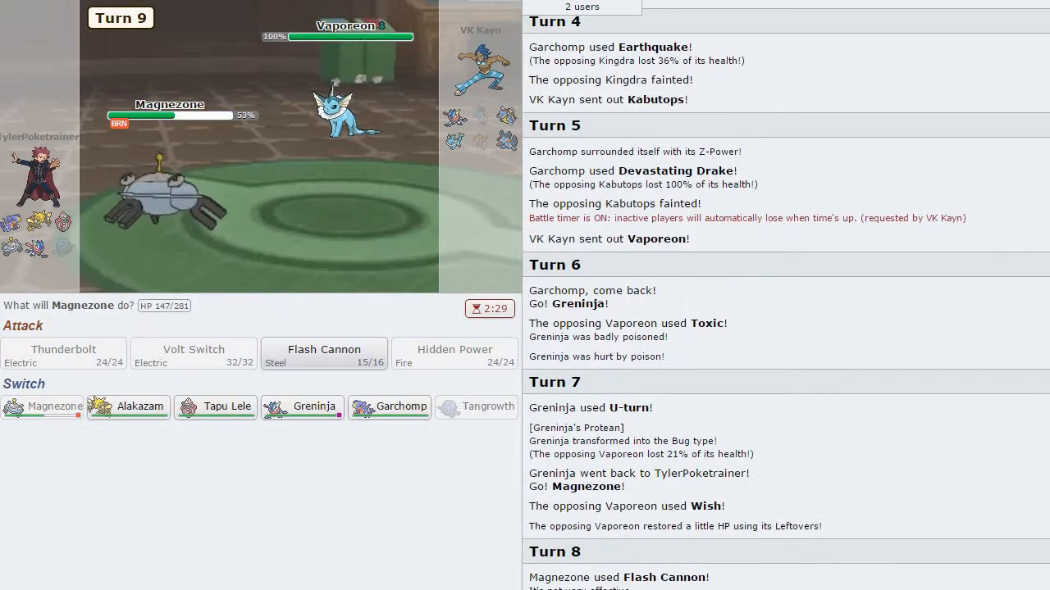
pyautogui.moveTo(301, 407)
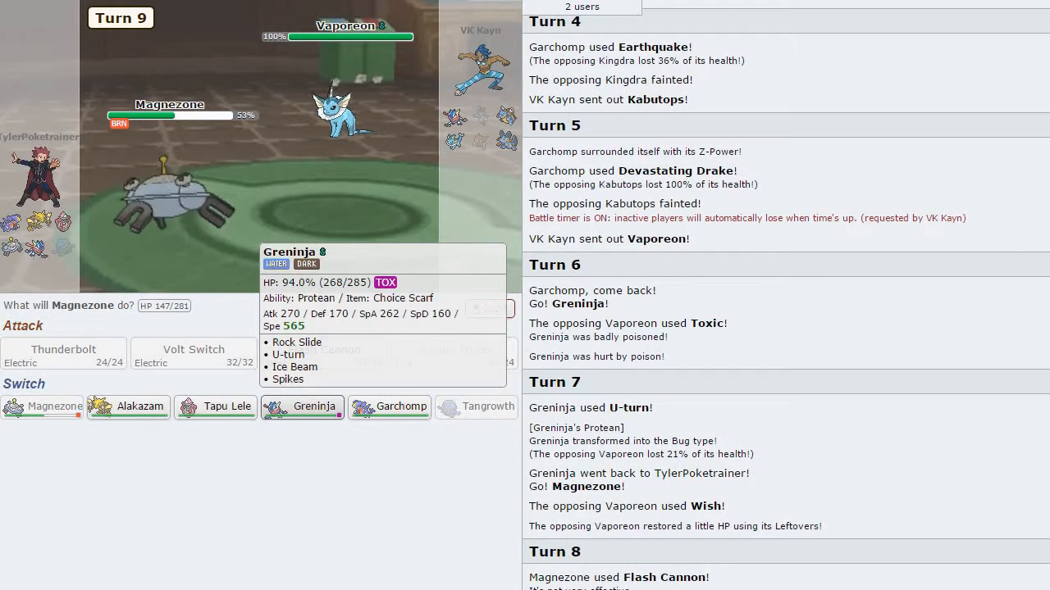
pyautogui.click(302, 407)
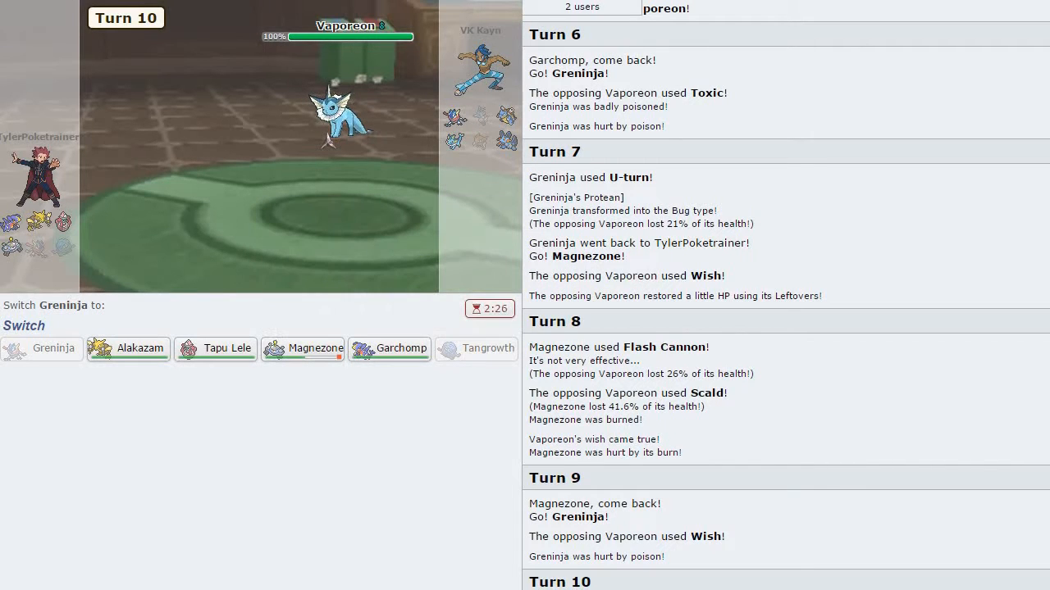
pyautogui.click(301, 348)
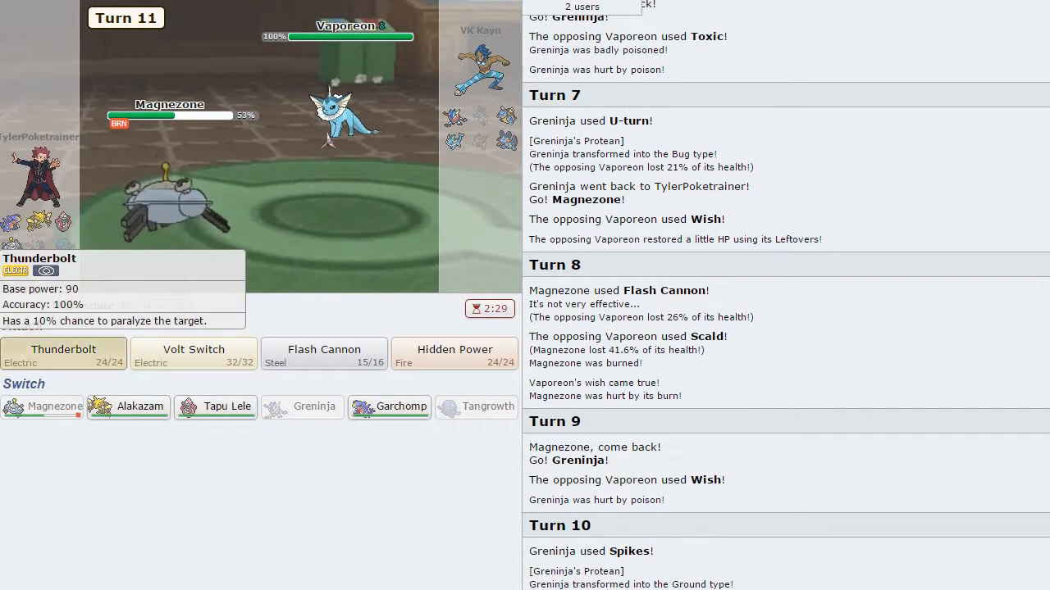
# - Down Vaporeon with Magnezone's Thunderbolt, switch to Tapu Lele, then hit Blastoise with Alakazam's Psychic
pyautogui.click(62, 347)
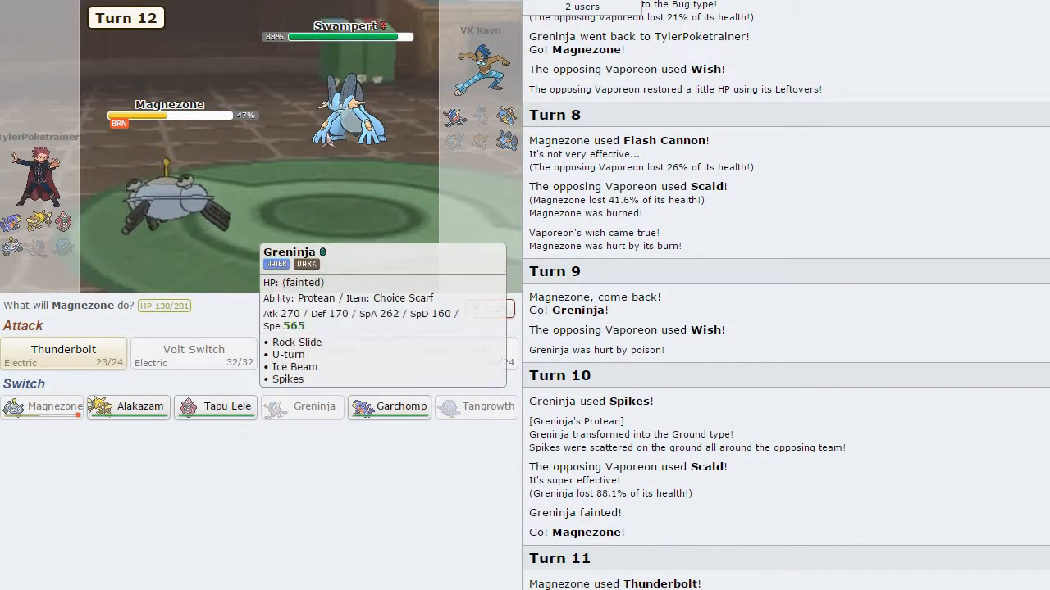
pyautogui.click(215, 407)
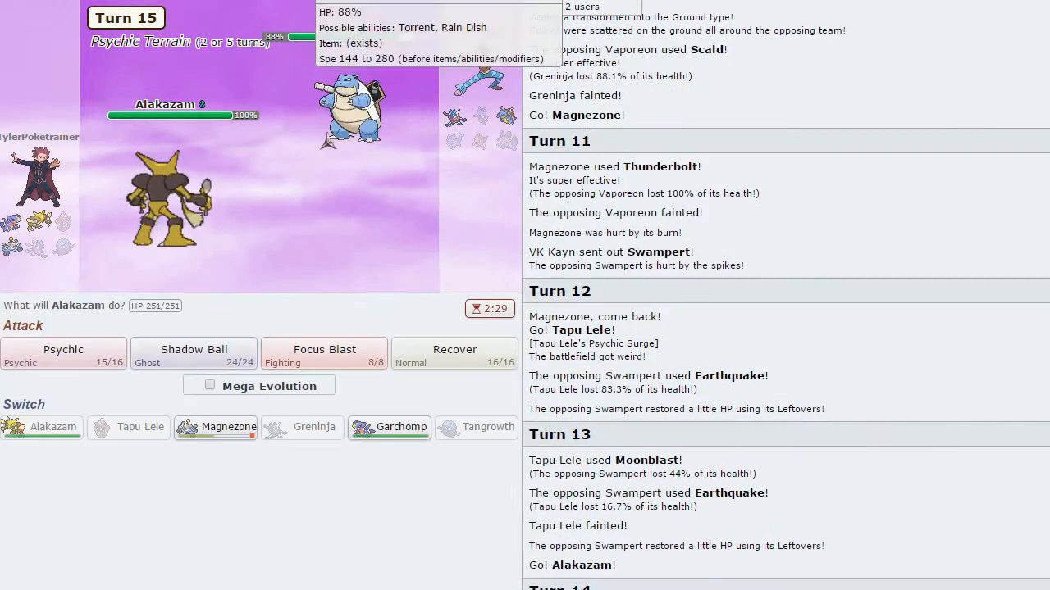
pyautogui.moveTo(347, 112)
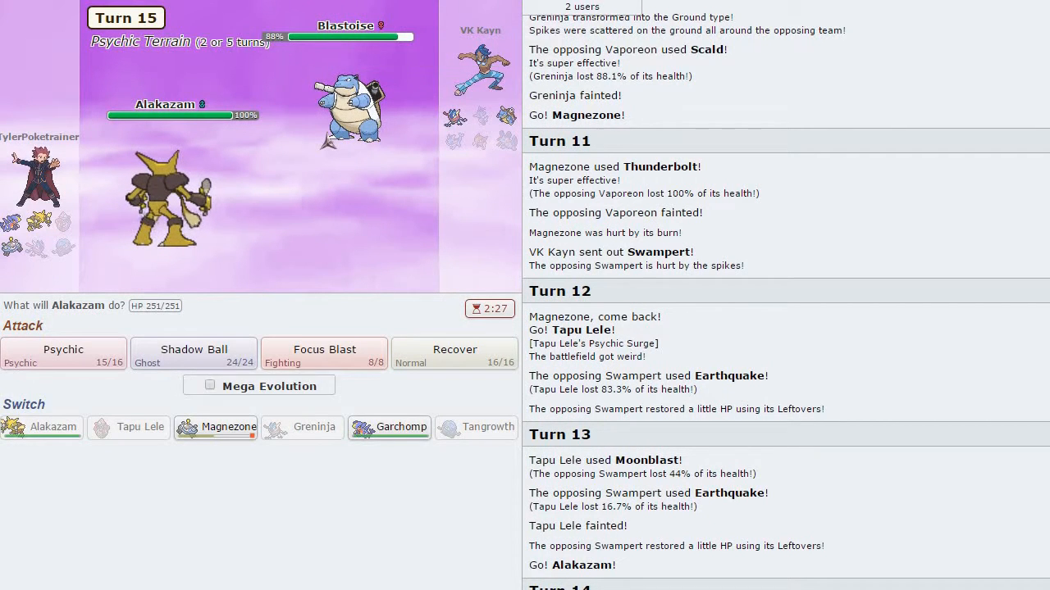
pyautogui.click(62, 351)
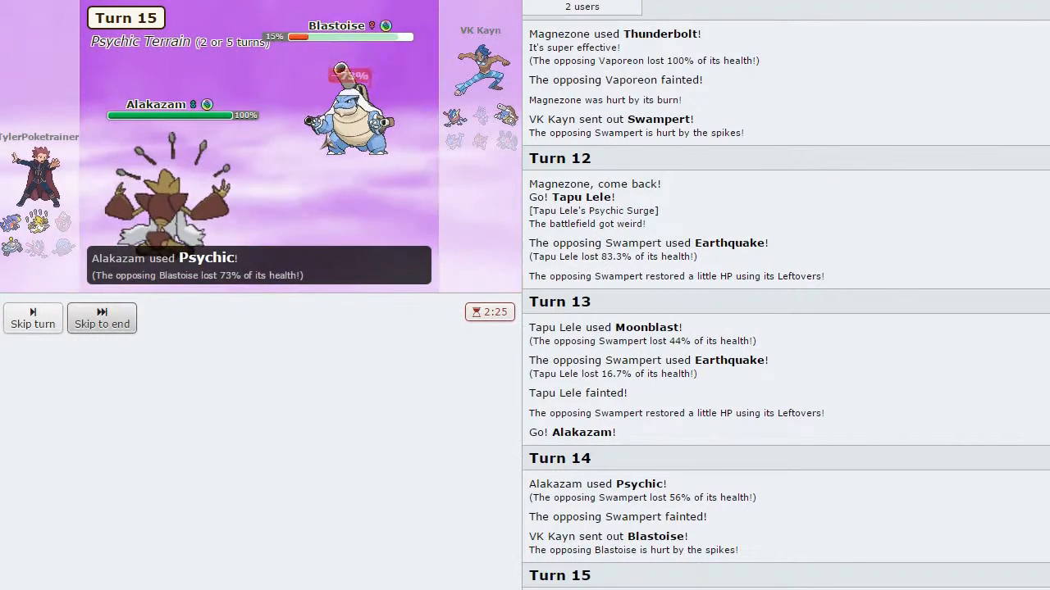
pyautogui.moveTo(390, 348)
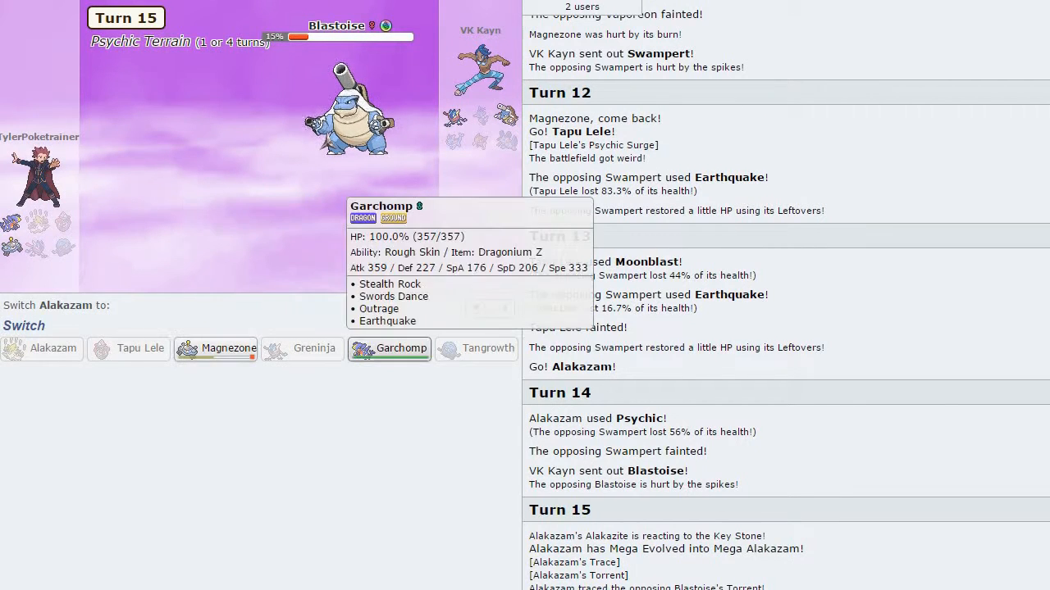
# - Send in Garchomp to fell Blastoise and Greninja with Earthquake, skipping to the battle's end
pyautogui.click(400, 347)
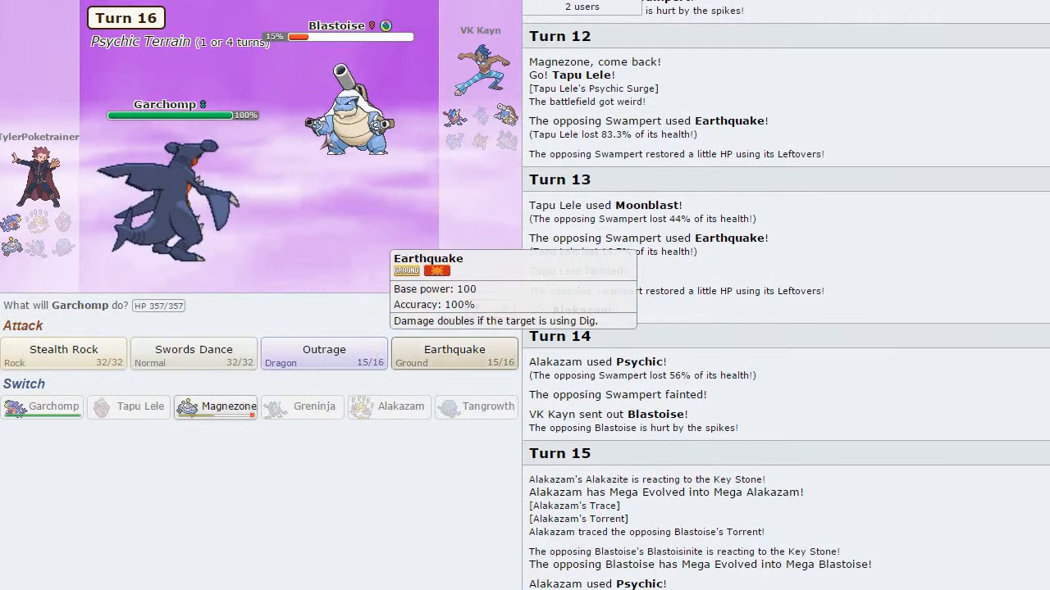
pyautogui.click(452, 354)
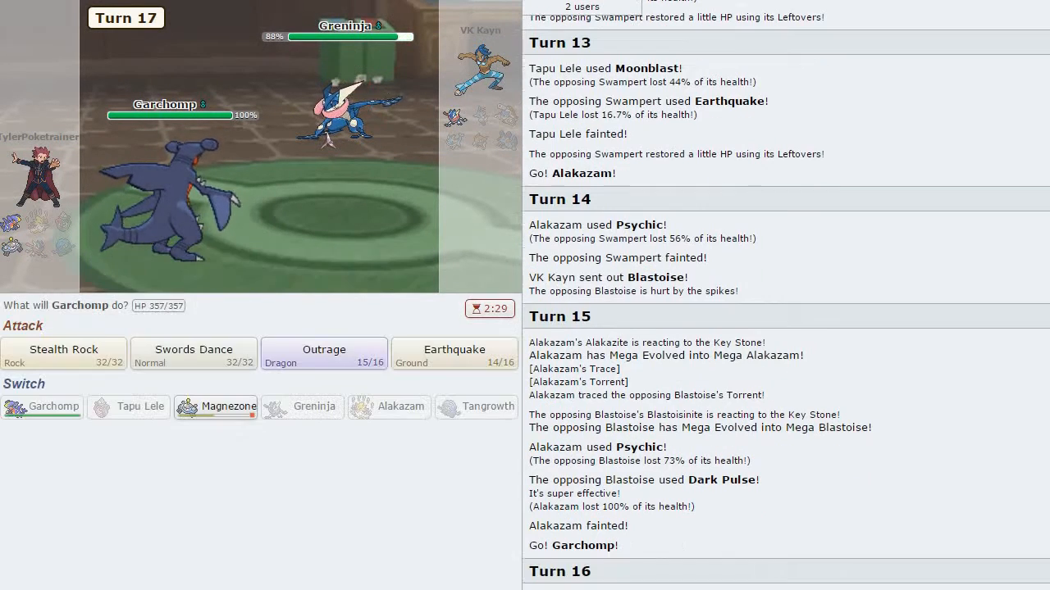
pyautogui.click(325, 354)
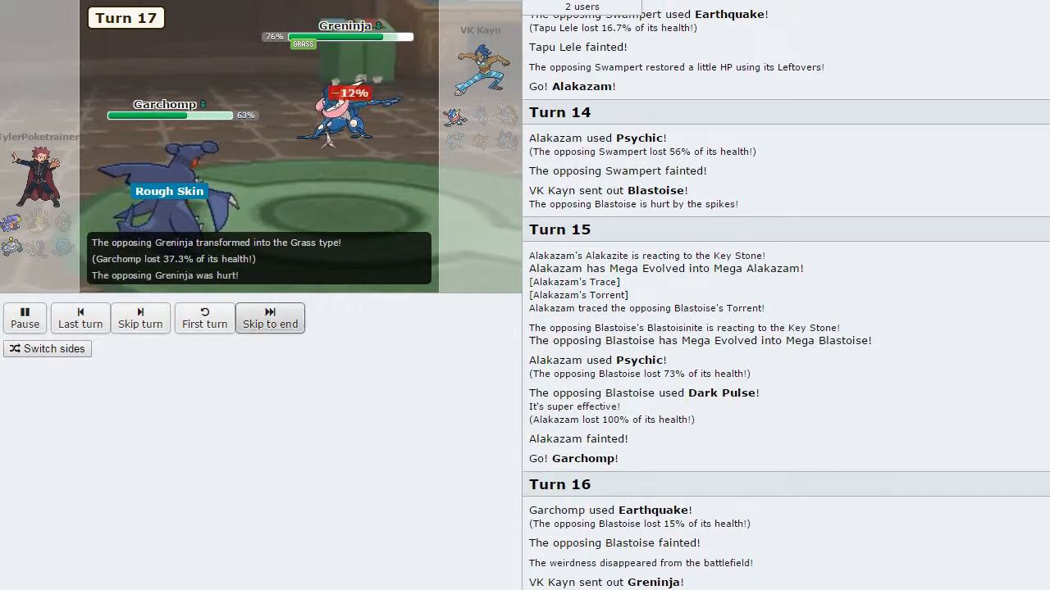
pyautogui.click(269, 318)
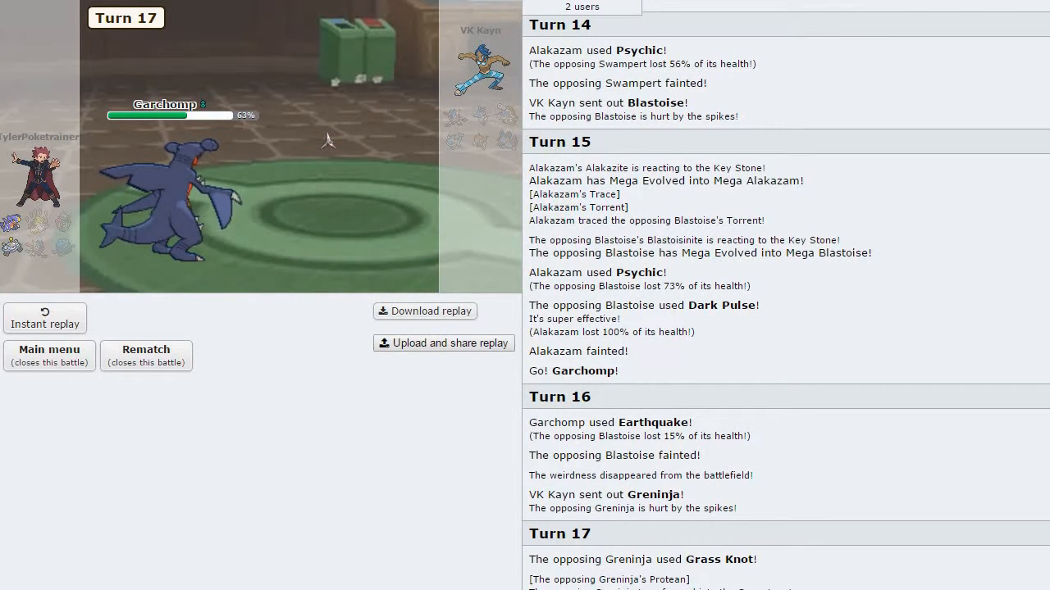
# - Return to the main menu and search for another Gen 7 OU ladder battle
pyautogui.click(49, 356)
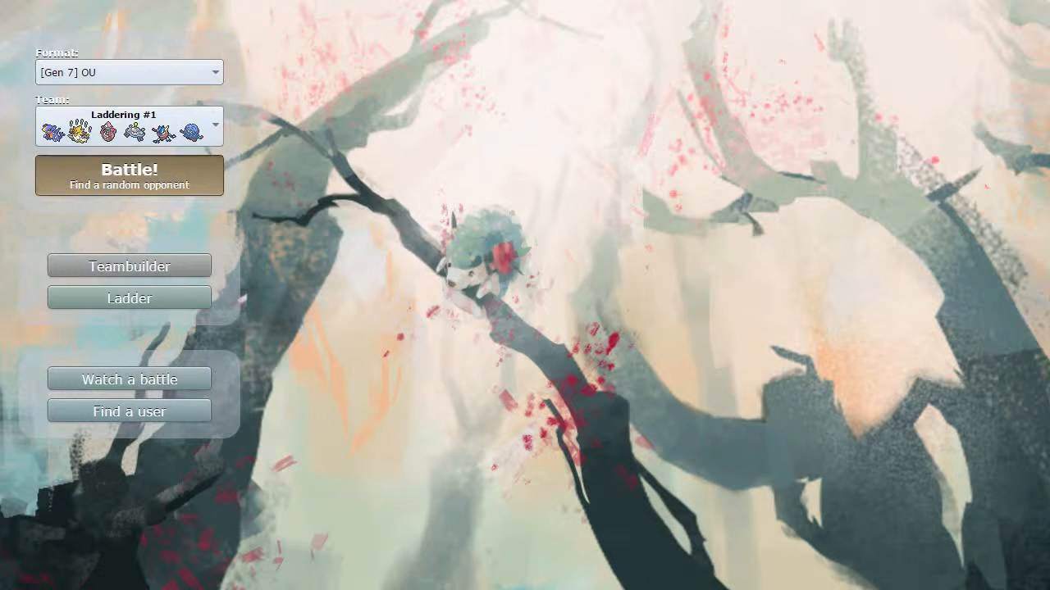
pyautogui.click(128, 174)
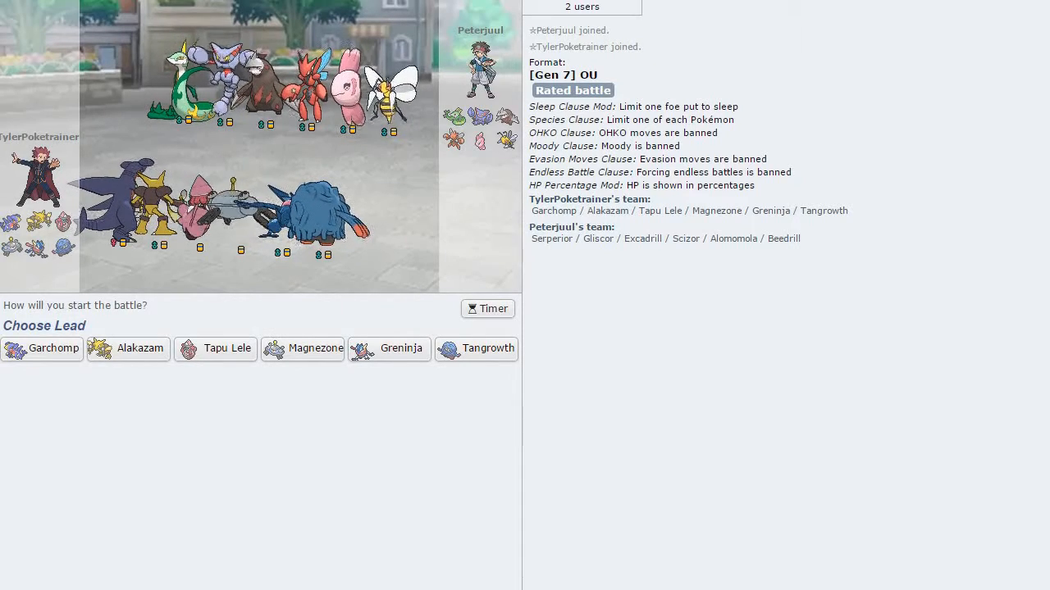
# - Lead the new battle with Tangrowth and Knock Off the opposing Scizor's Leftovers
pyautogui.click(487, 309)
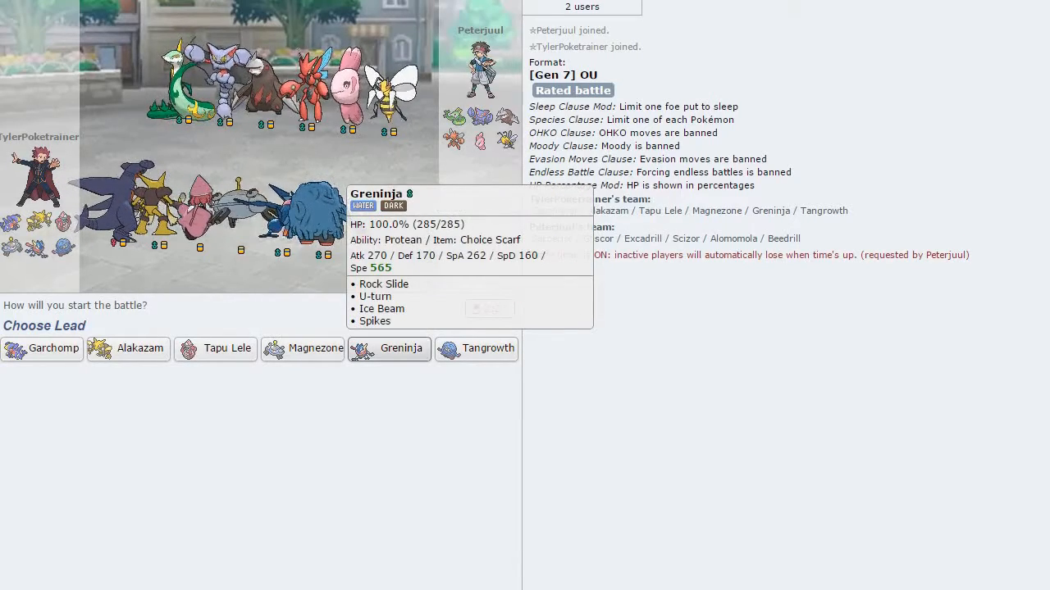
pyautogui.click(475, 348)
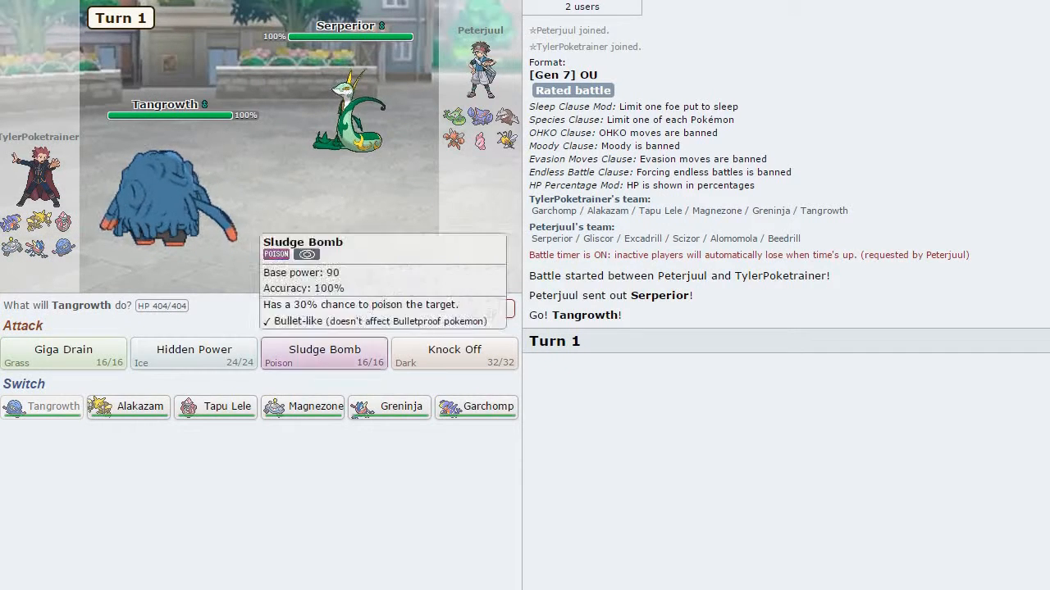
pyautogui.moveTo(215, 406)
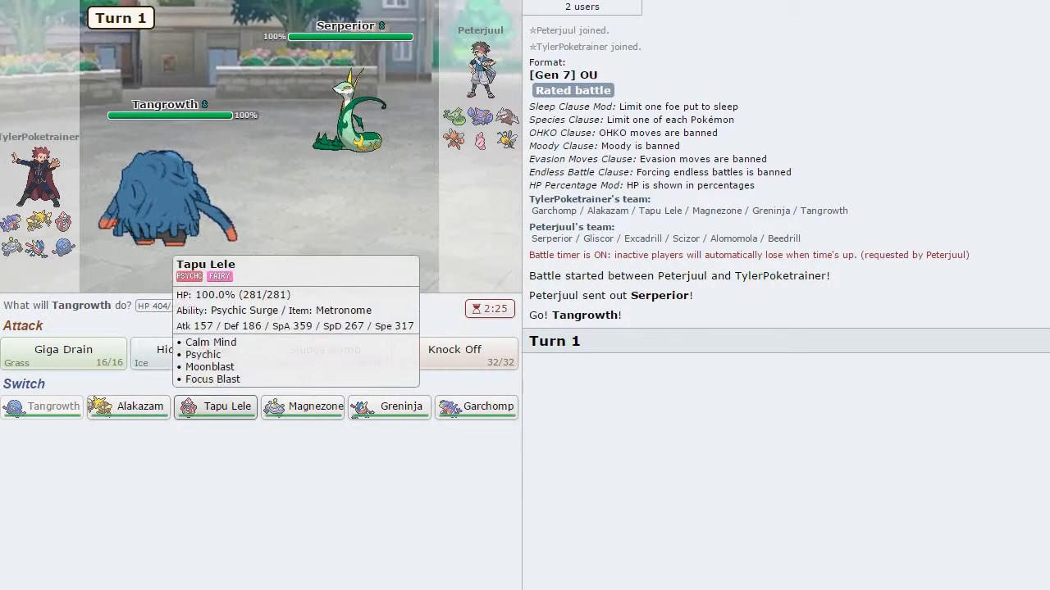
pyautogui.click(454, 353)
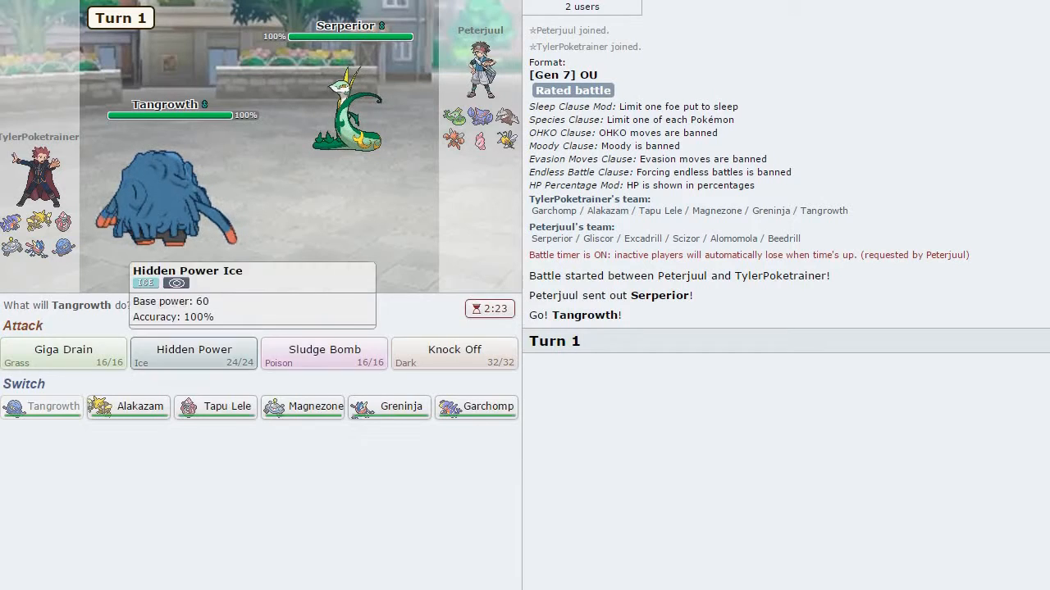
pyautogui.moveTo(344, 114)
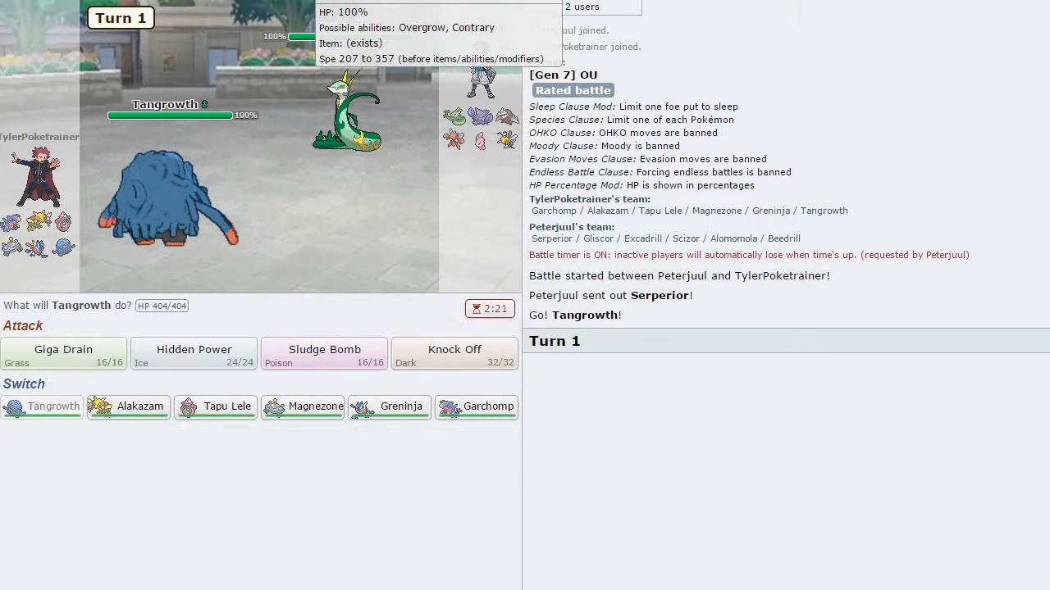
pyautogui.click(453, 354)
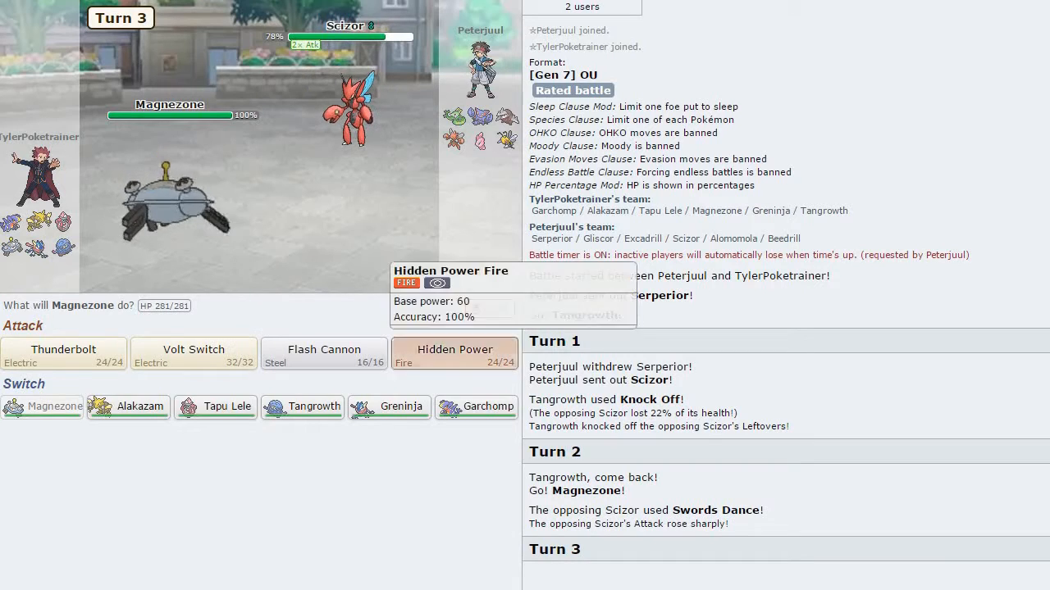
# - Fell Scizor with Magnezone's Hidden Power Fire, bring Tangrowth back and hit Gliscor with Hidden Power Ice
pyautogui.click(455, 354)
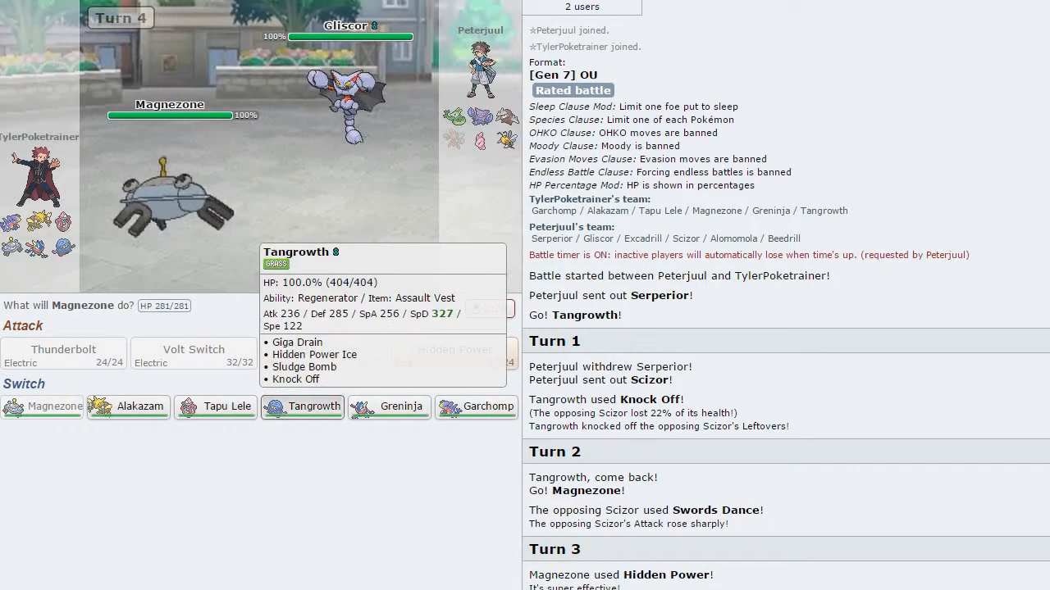
pyautogui.click(301, 406)
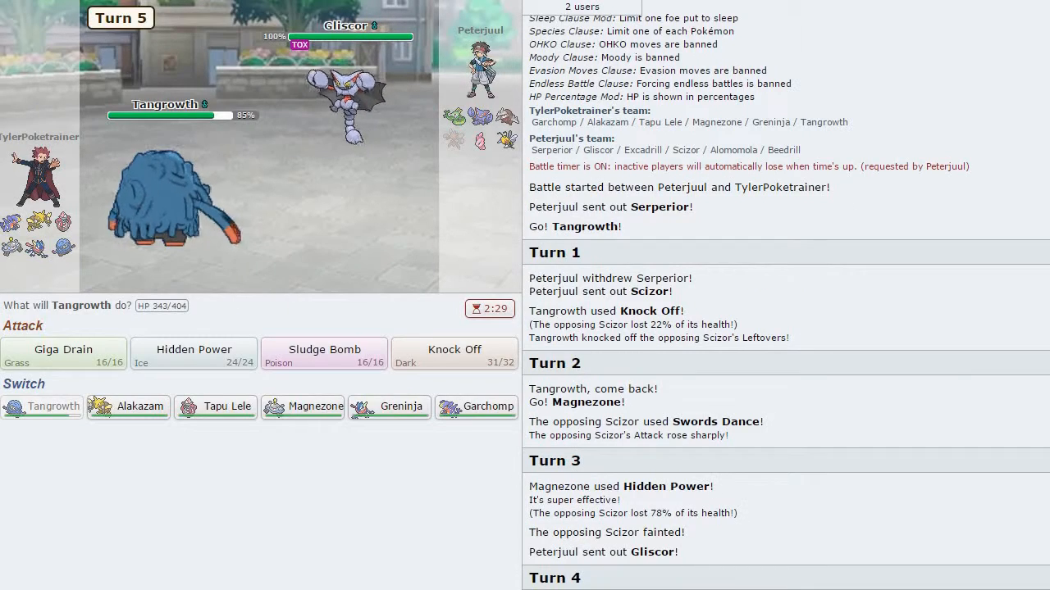
pyautogui.moveTo(194, 355)
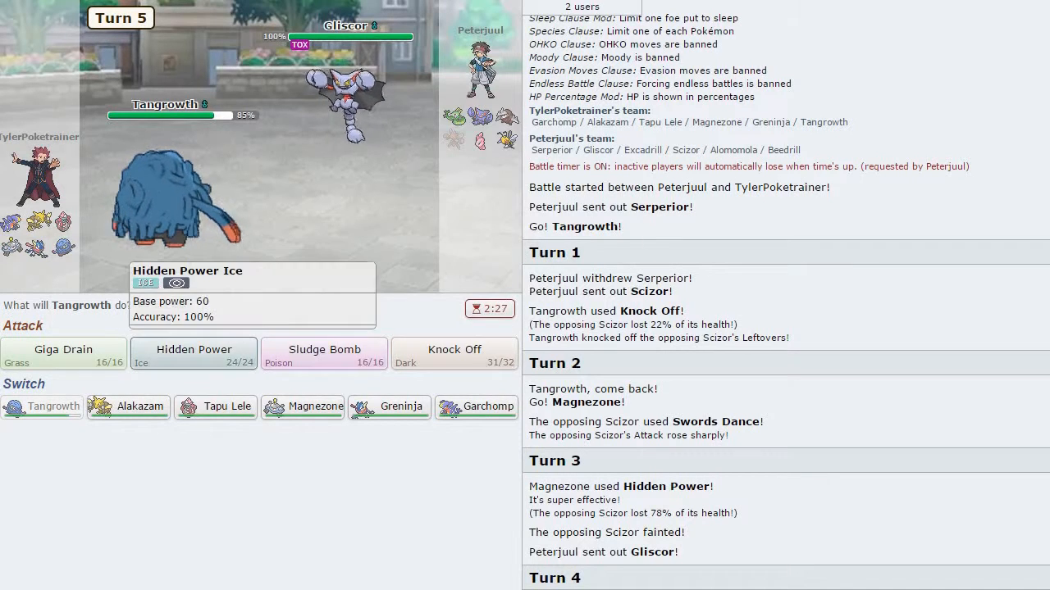
pyautogui.click(193, 355)
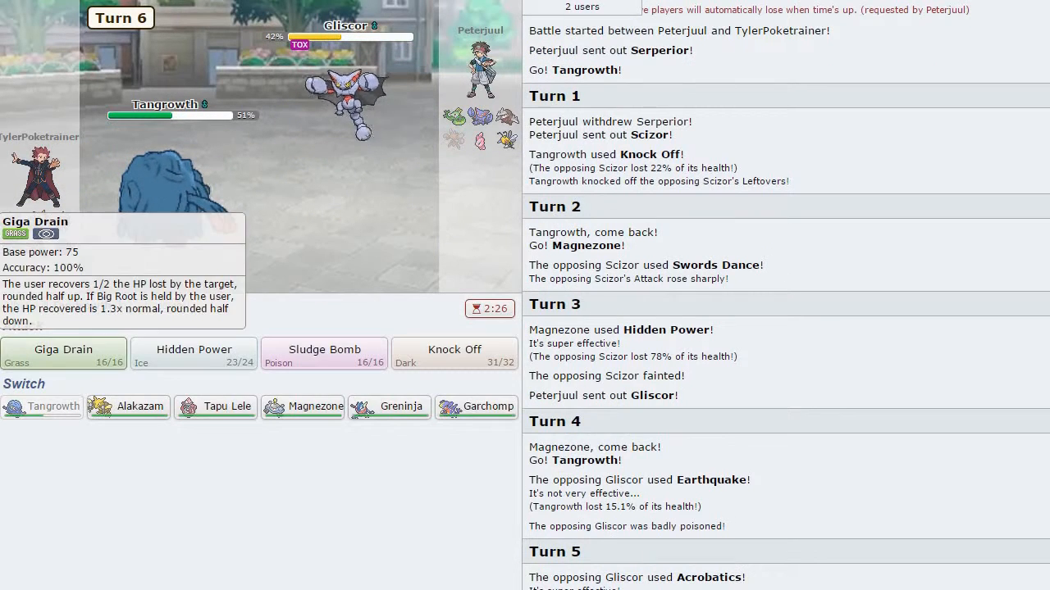
# - Use Giga Drain, cycle through Magnezone, Greninja and Tangrowth, then Knock Off the incoming Beedrill
pyautogui.click(62, 354)
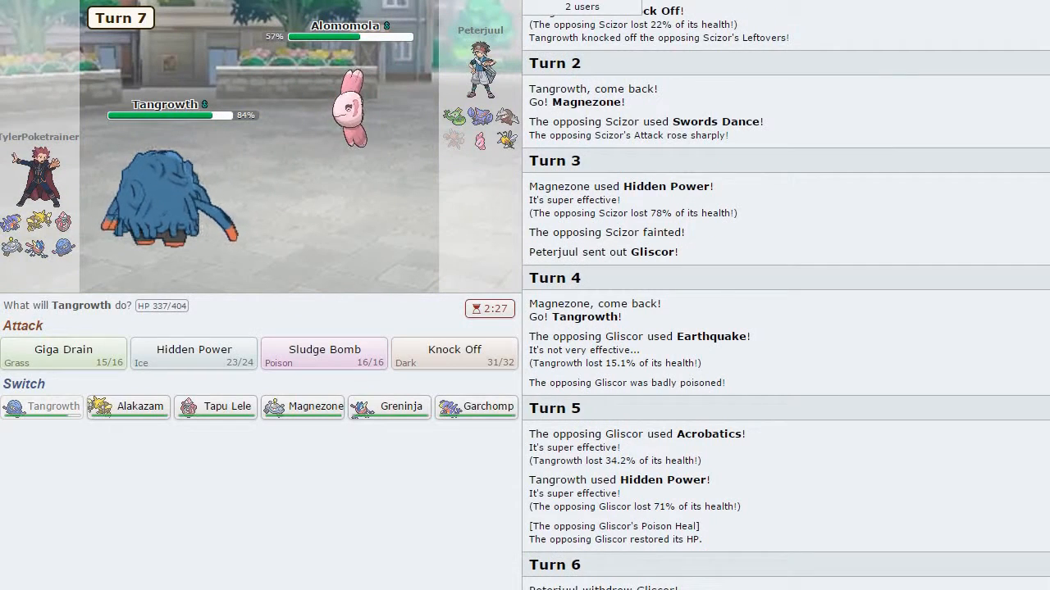
pyautogui.moveTo(63, 349)
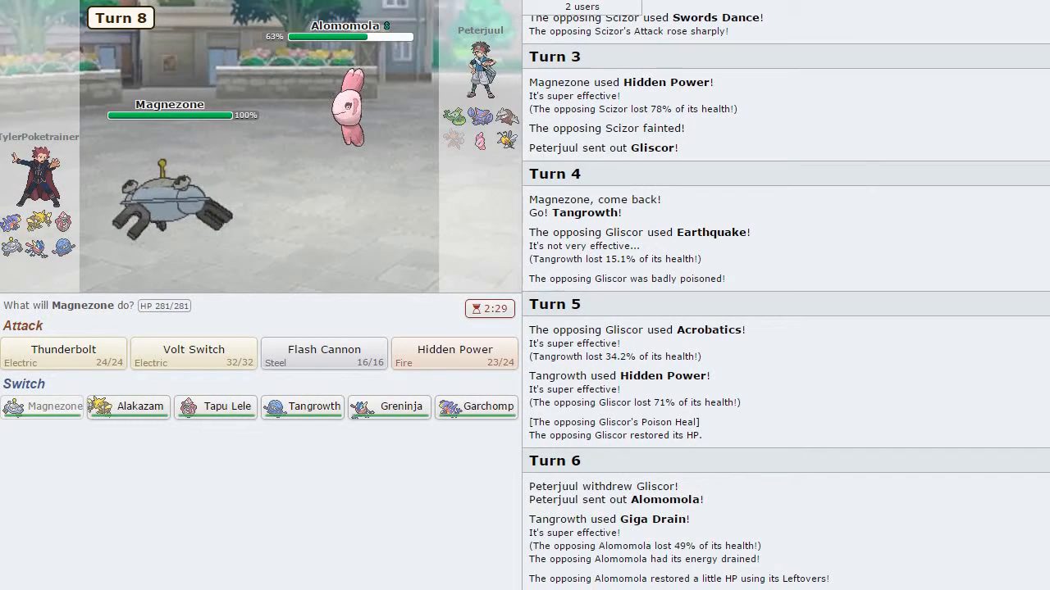
pyautogui.moveTo(193, 354)
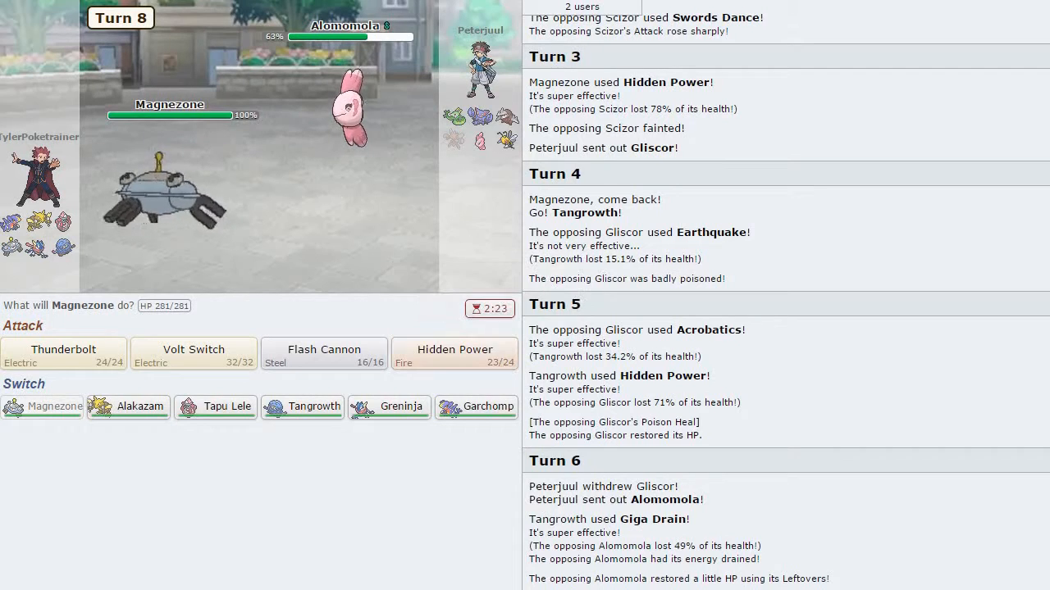
pyautogui.moveTo(453, 354)
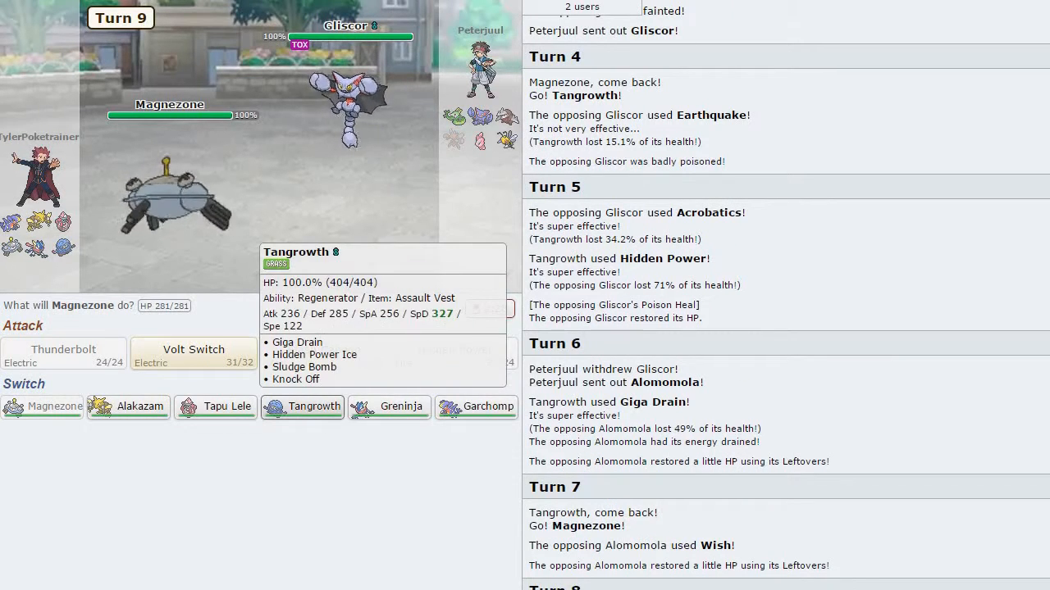
pyautogui.click(302, 406)
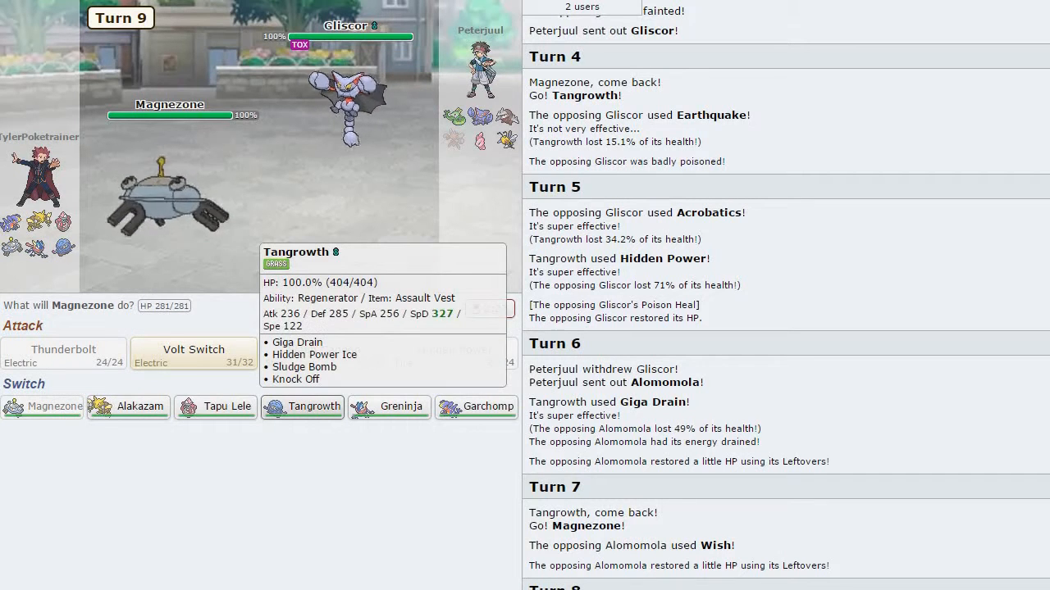
pyautogui.click(302, 407)
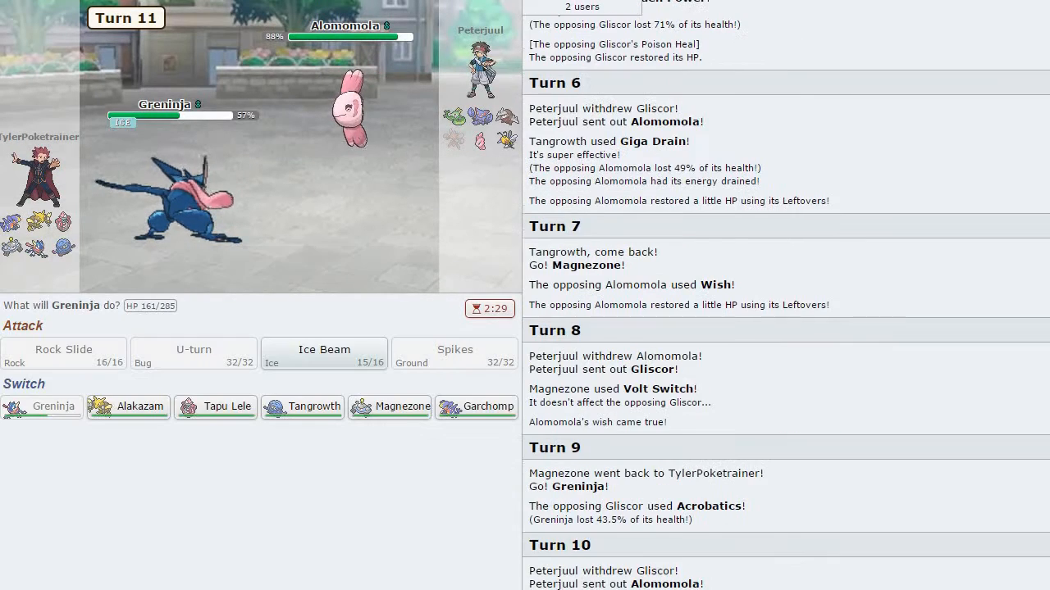
pyautogui.moveTo(390, 407)
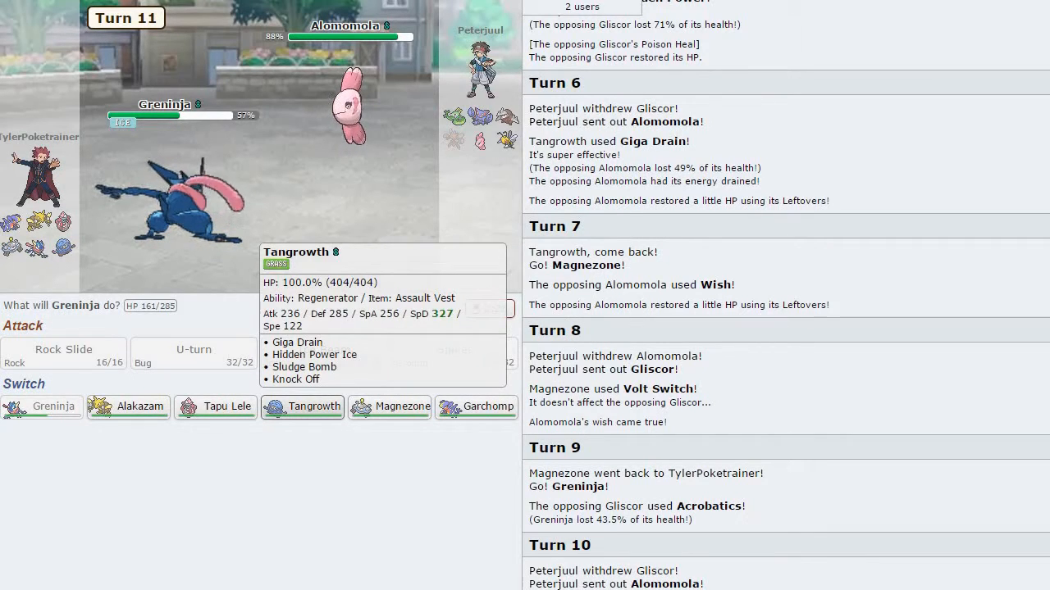
pyautogui.click(389, 407)
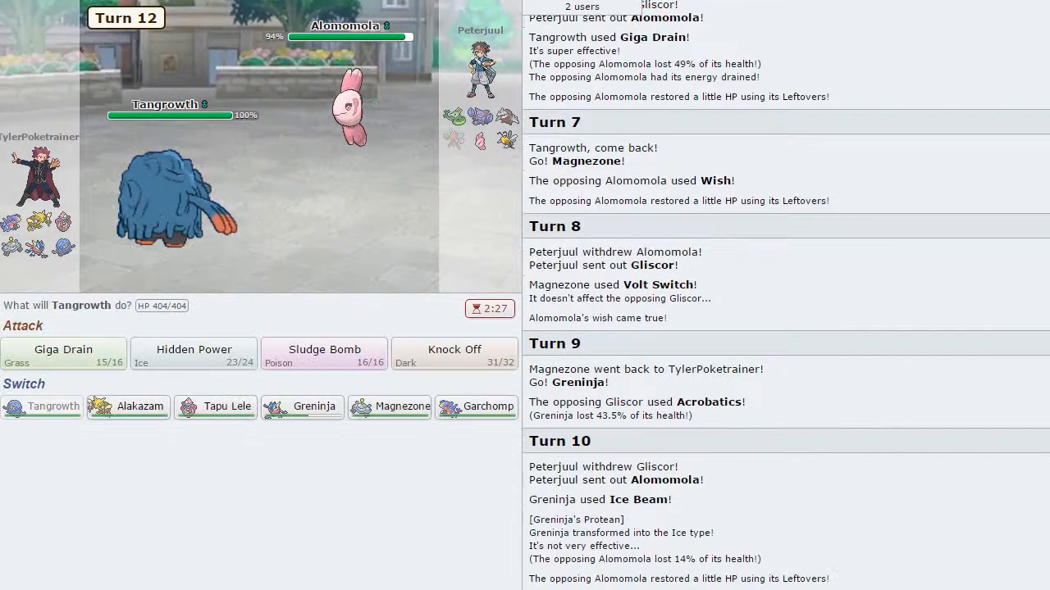
pyautogui.click(453, 354)
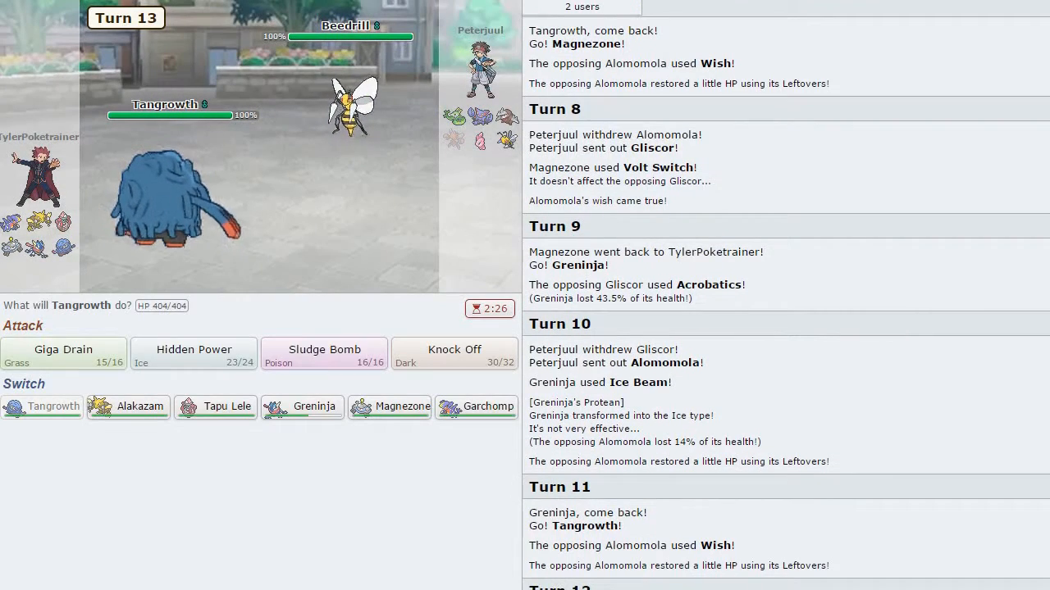
pyautogui.moveTo(476, 407)
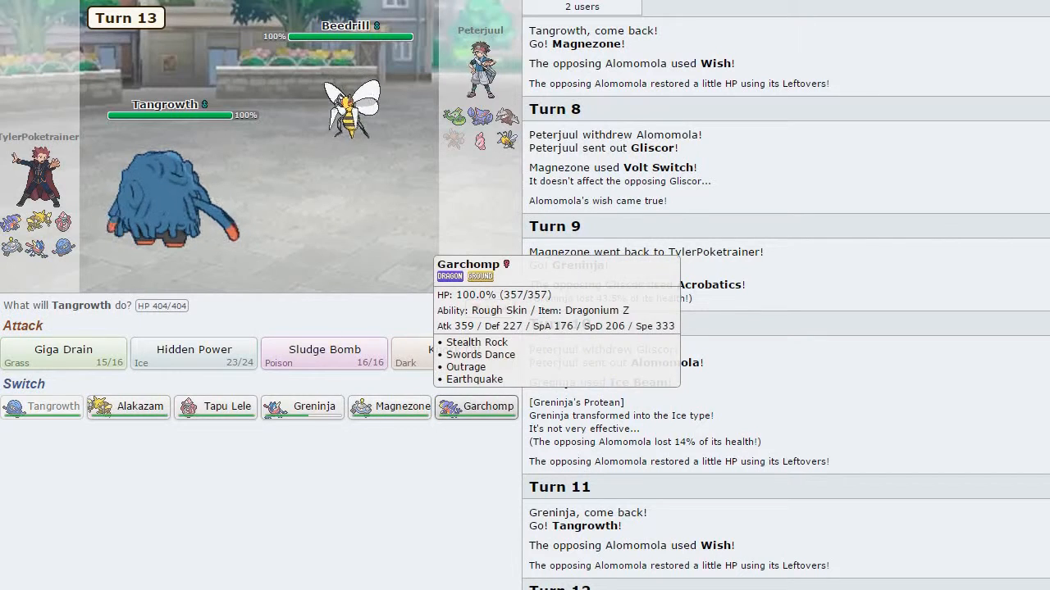
# - Switch to Greninja, then Magnezone's Volt Switch into Alakazam, and hit Mega Beedrill with Psychic
pyautogui.click(302, 407)
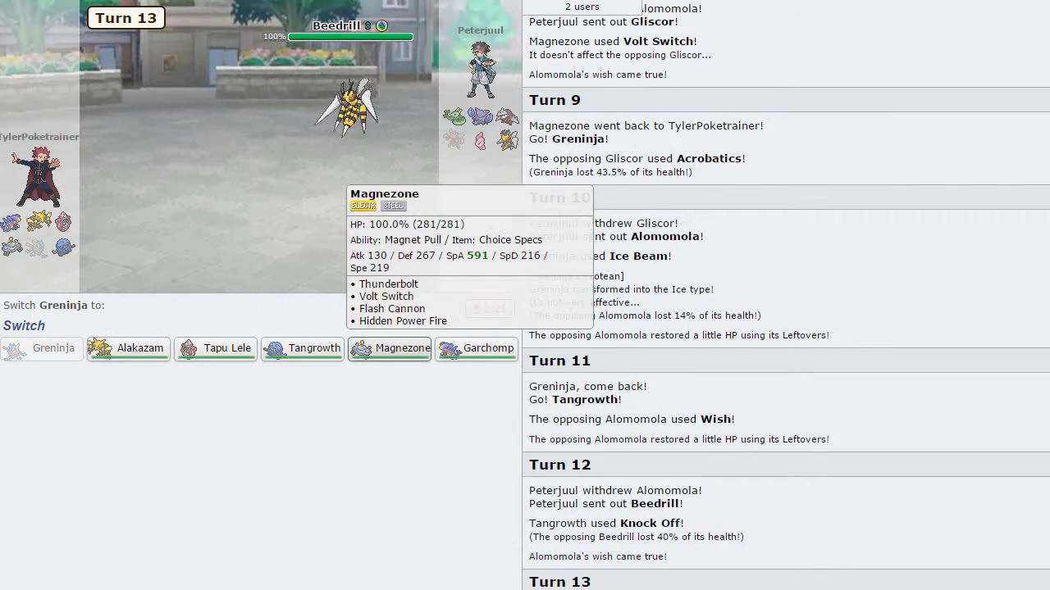
pyautogui.click(391, 348)
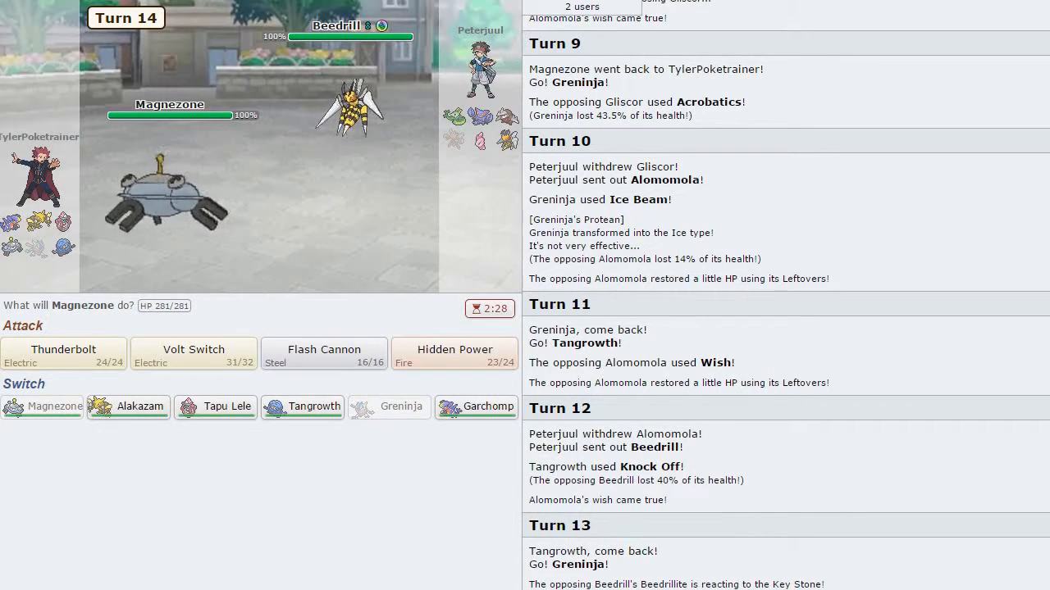
pyautogui.moveTo(194, 354)
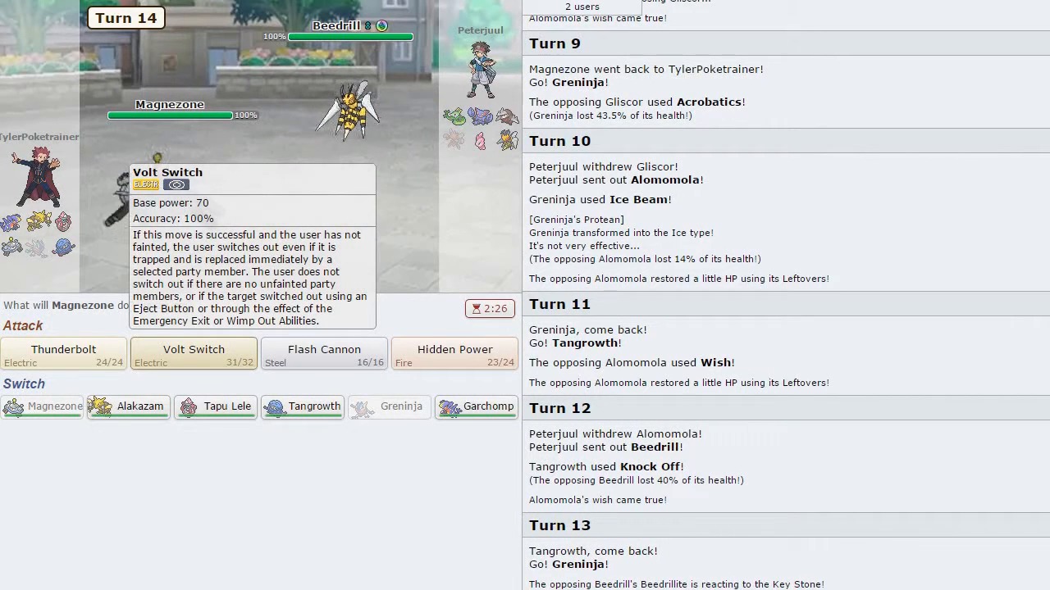
pyautogui.click(194, 354)
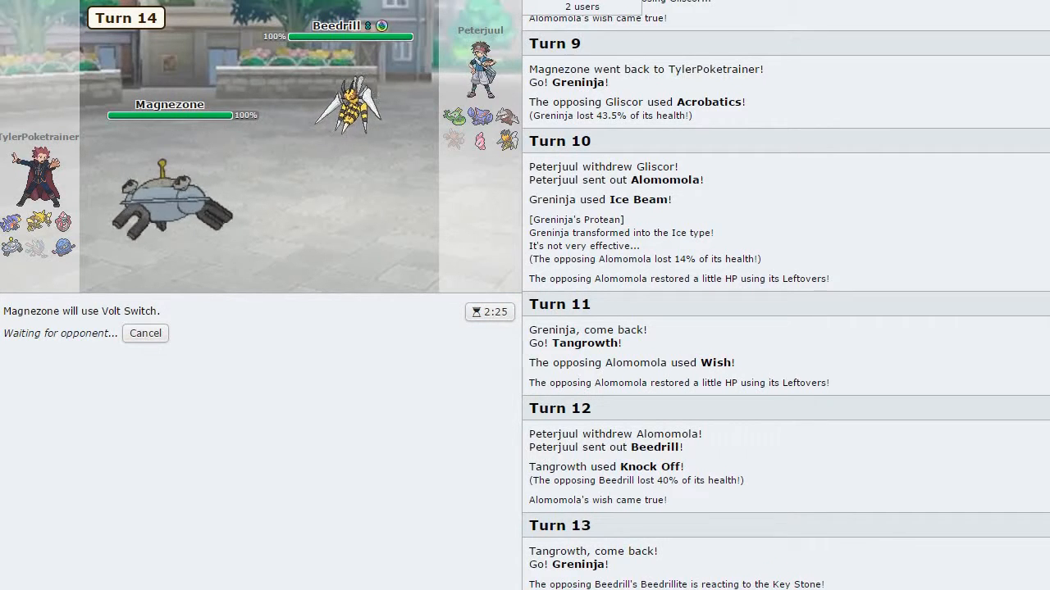
pyautogui.click(144, 333)
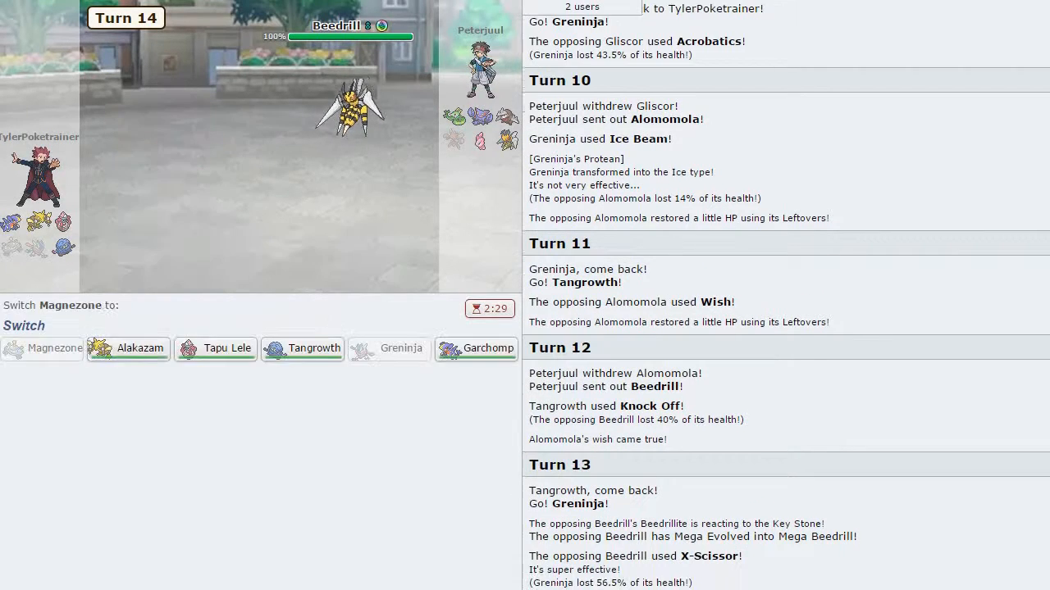
pyautogui.moveTo(128, 348)
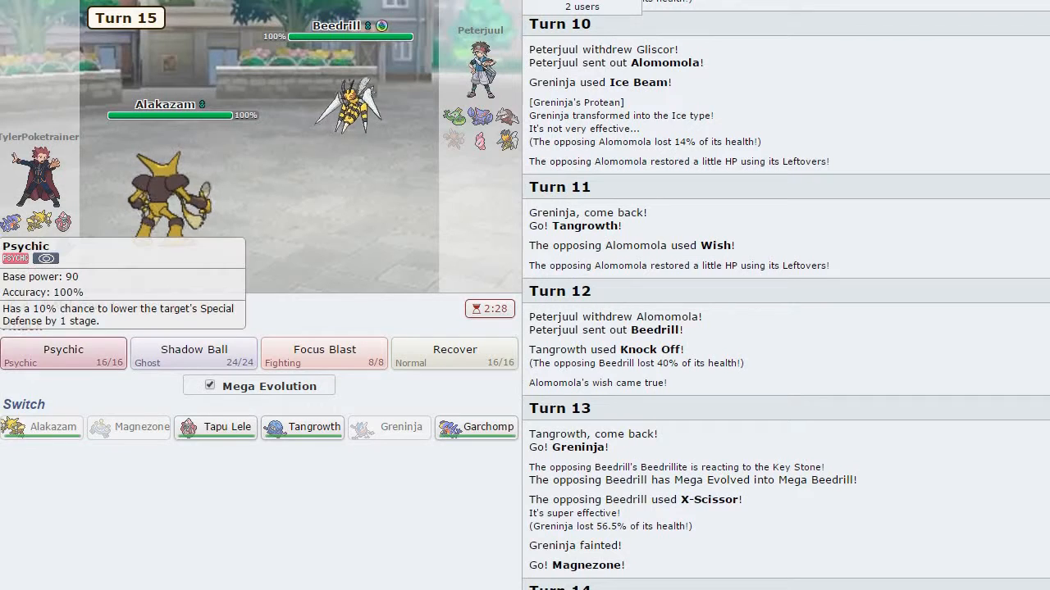
pyautogui.click(63, 351)
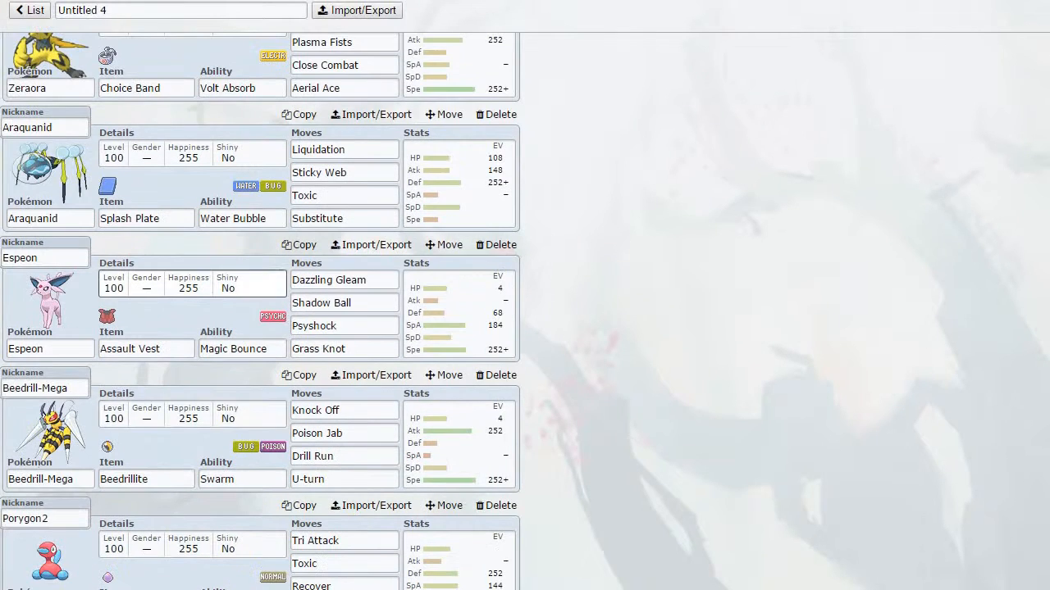
# - Look up Beedrill-Mega's Adaptability ability in Teambuilder by searching 'ada', then return to the battle
pyautogui.click(241, 479)
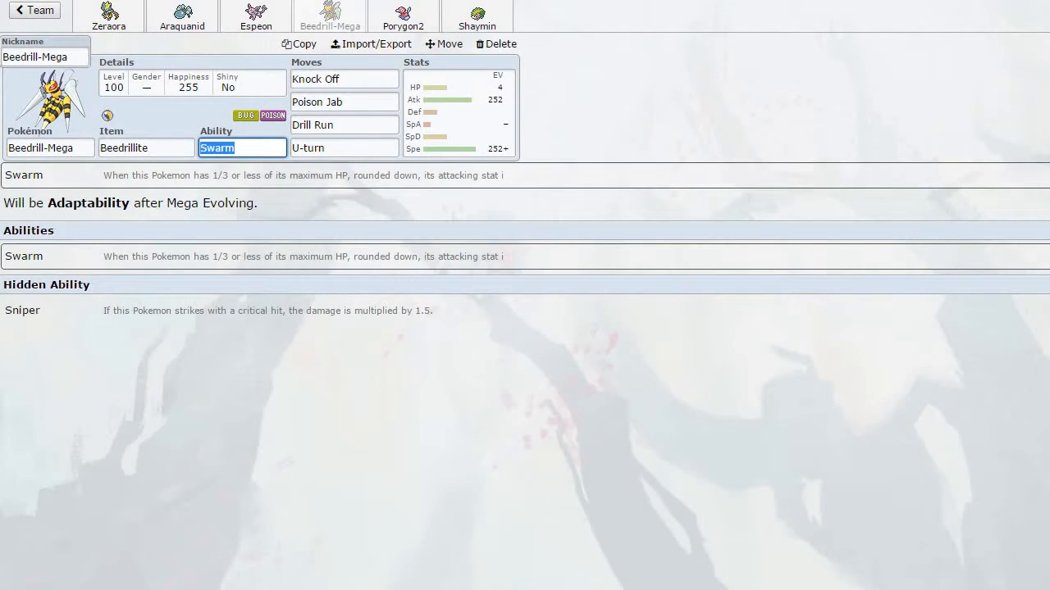
pyautogui.click(457, 115)
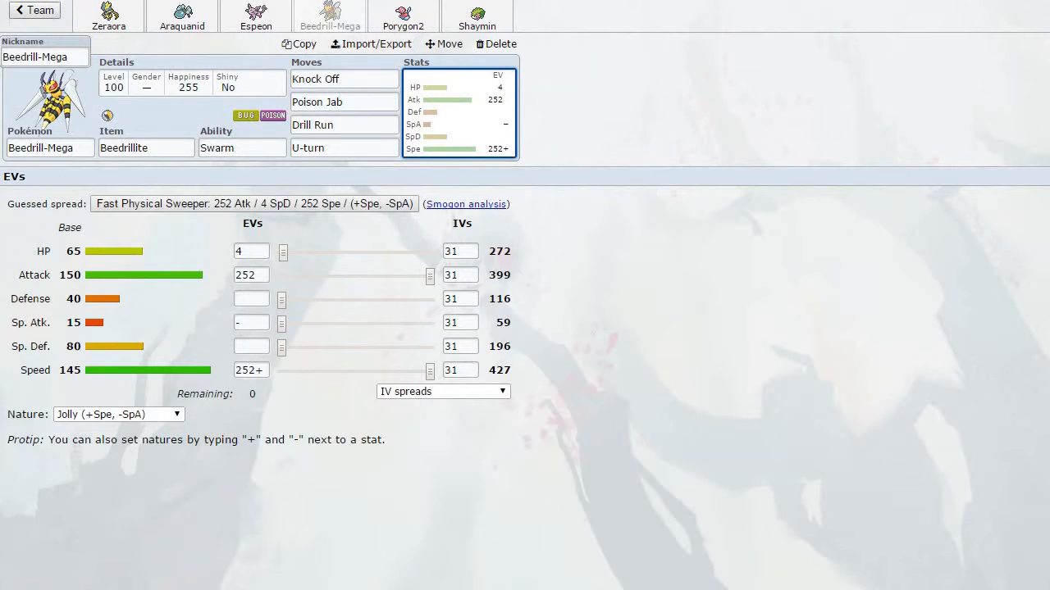
pyautogui.click(35, 10)
pyautogui.write('ag')
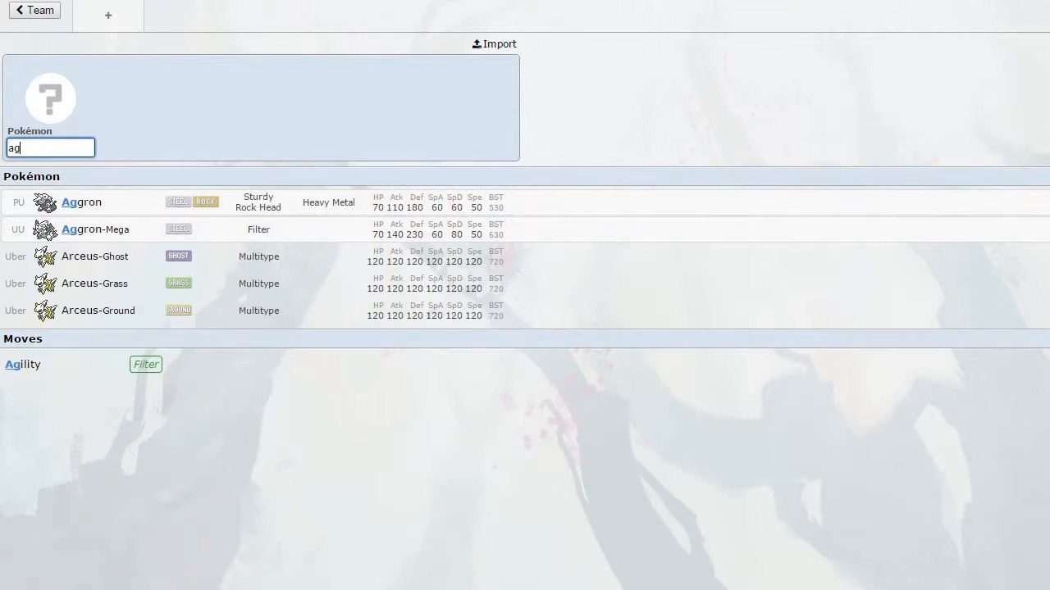
pyautogui.write('ada')
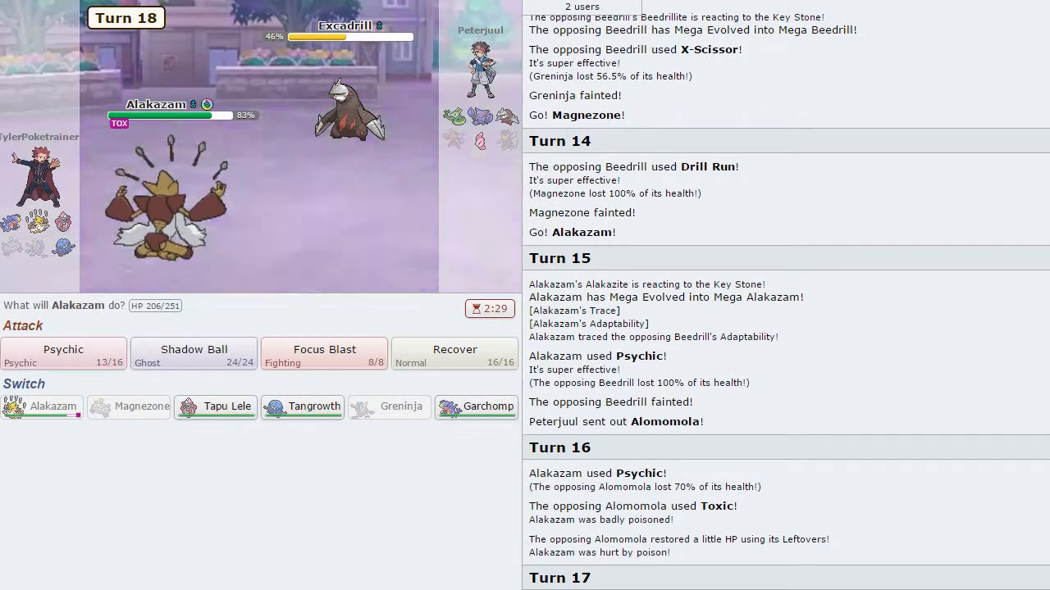
pyautogui.moveTo(62, 351)
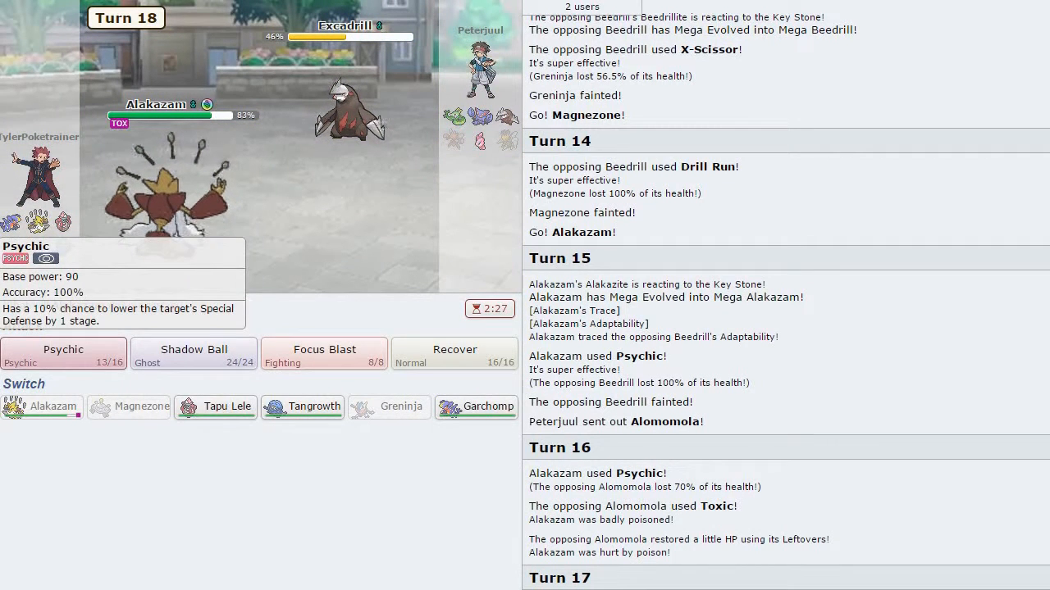
# - Fell Excadrill and Alomomola with Alakazam's Psychic on turns 18, 19 and 21 until poison claims it
pyautogui.click(62, 349)
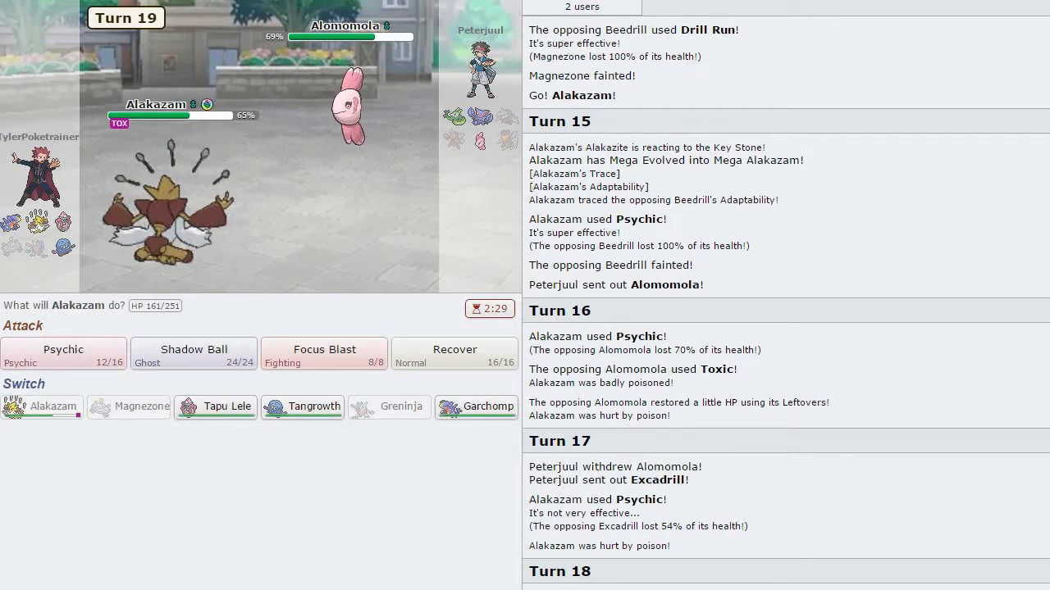
pyautogui.moveTo(62, 351)
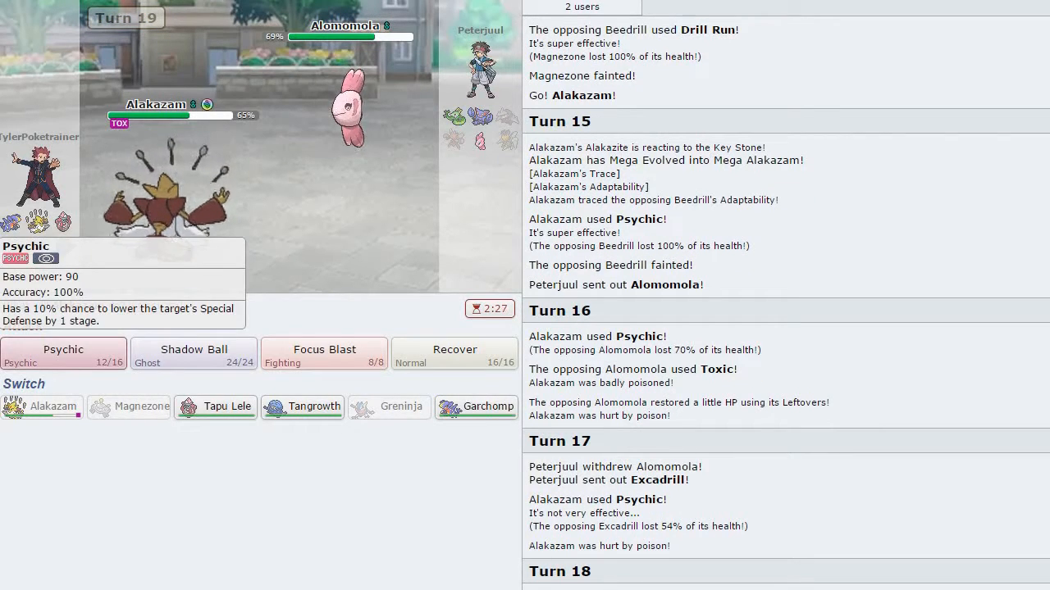
pyautogui.click(62, 351)
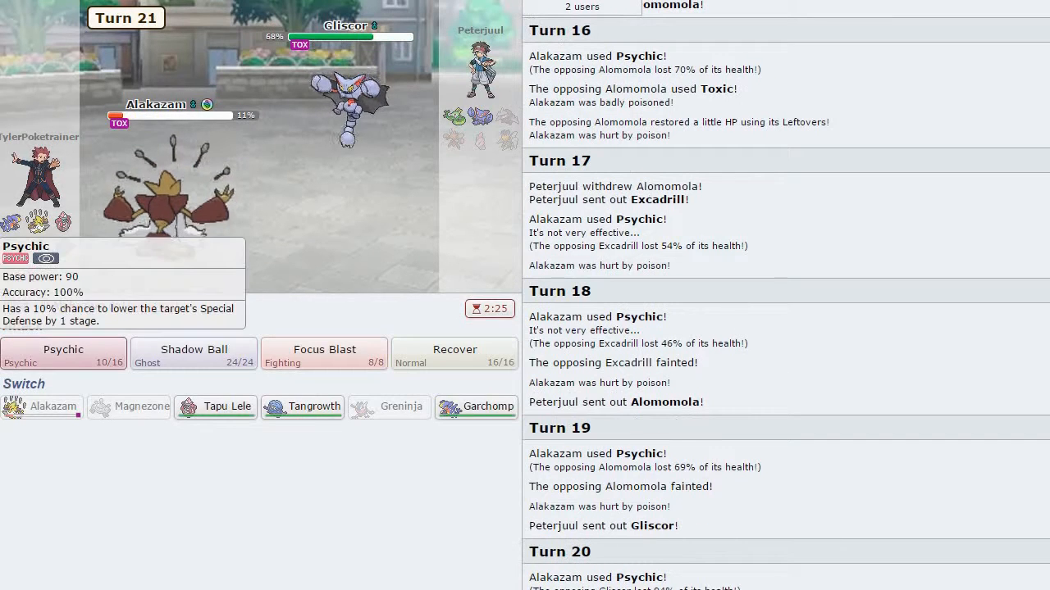
pyautogui.click(62, 350)
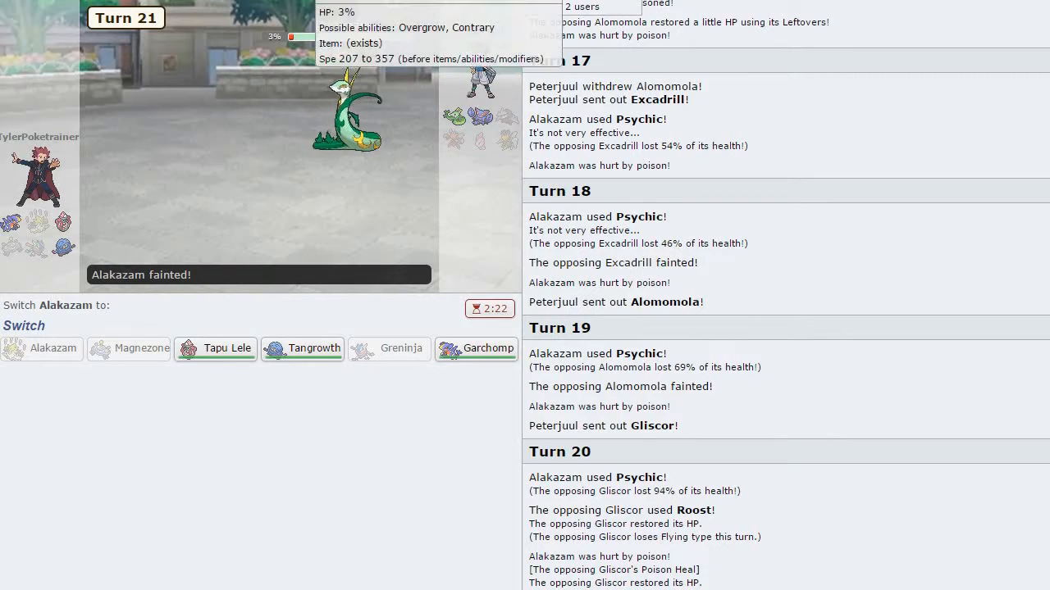
pyautogui.moveTo(302, 347)
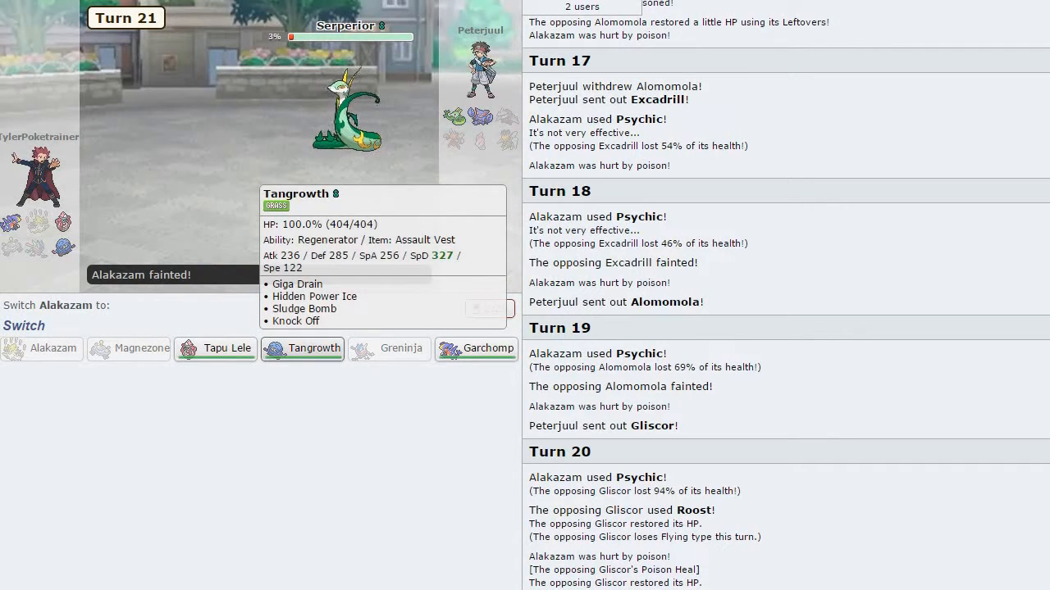
# - Send in Tangrowth to fell Serperior with Hidden Power, attack Gliscor, and skip to the battle's end
pyautogui.click(302, 348)
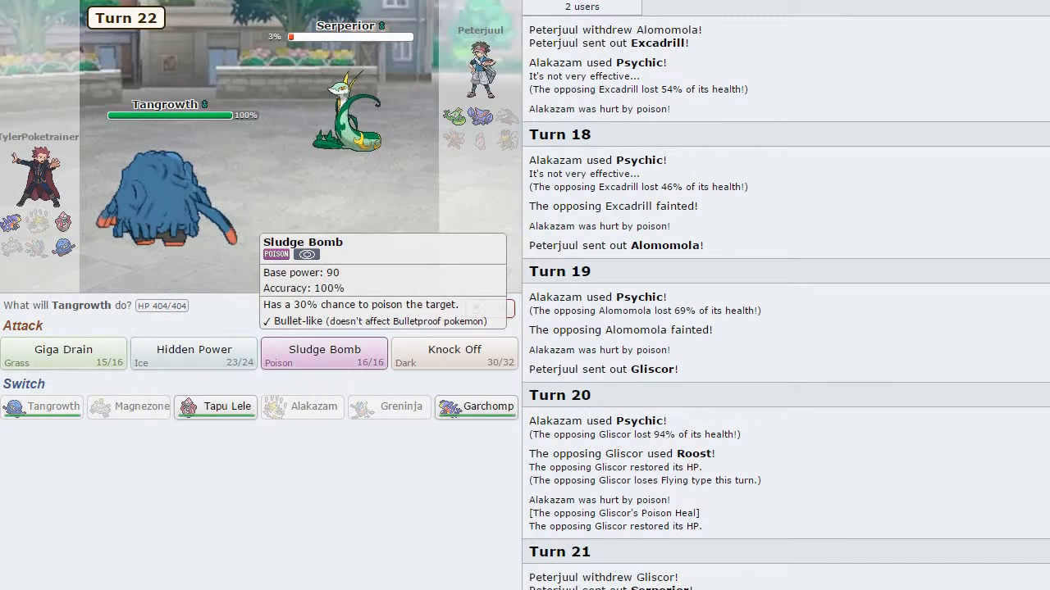
pyautogui.moveTo(193, 354)
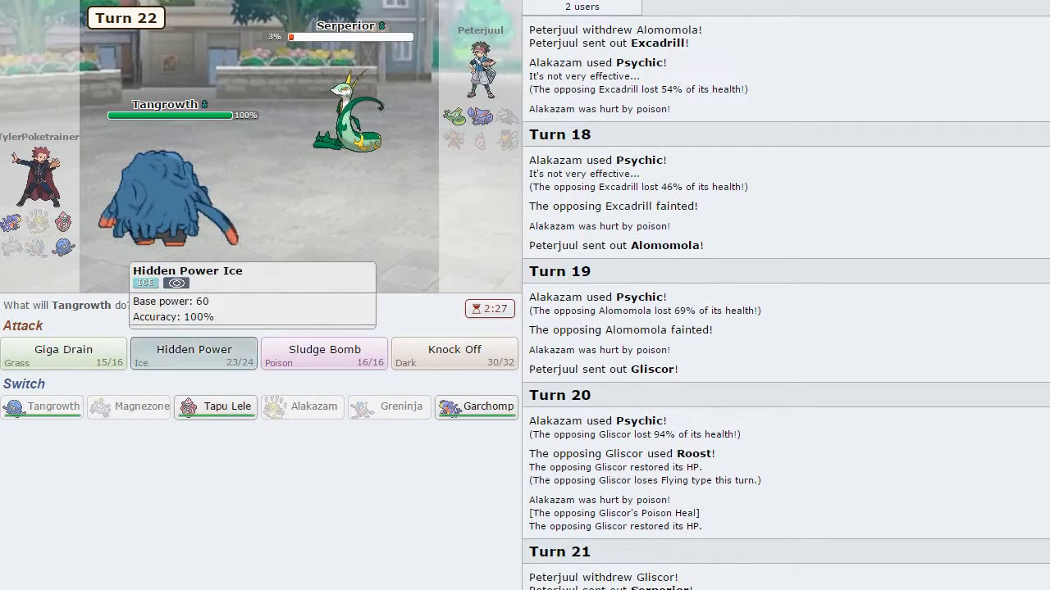
pyautogui.click(194, 354)
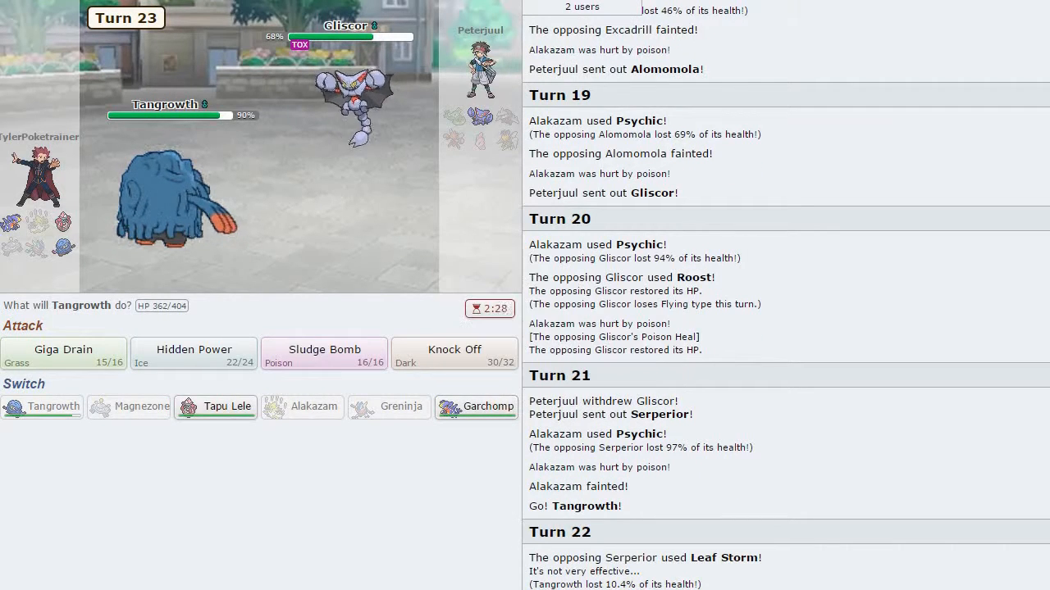
pyautogui.click(194, 354)
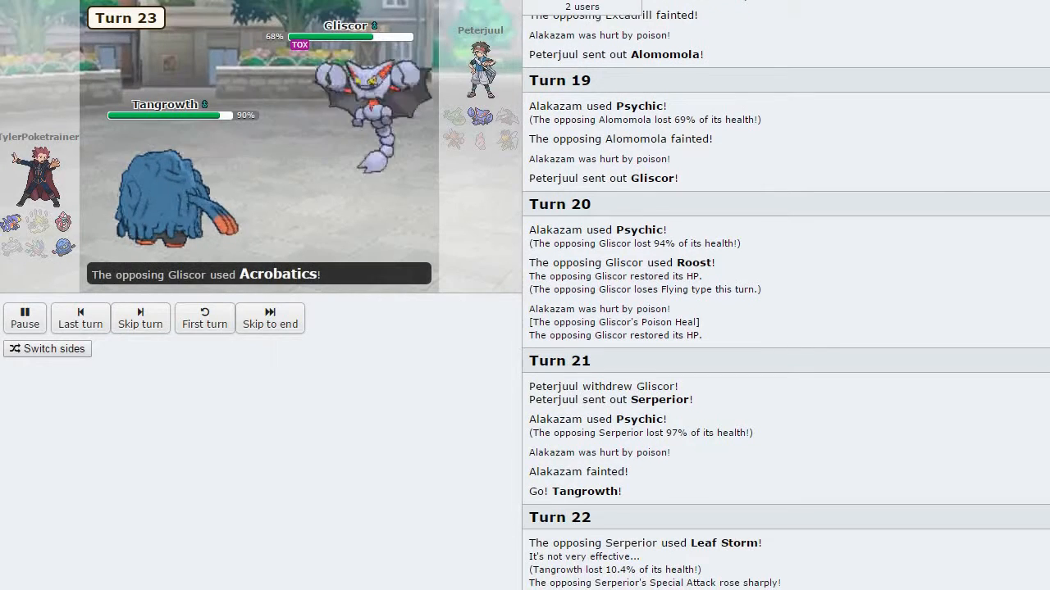
pyautogui.click(269, 318)
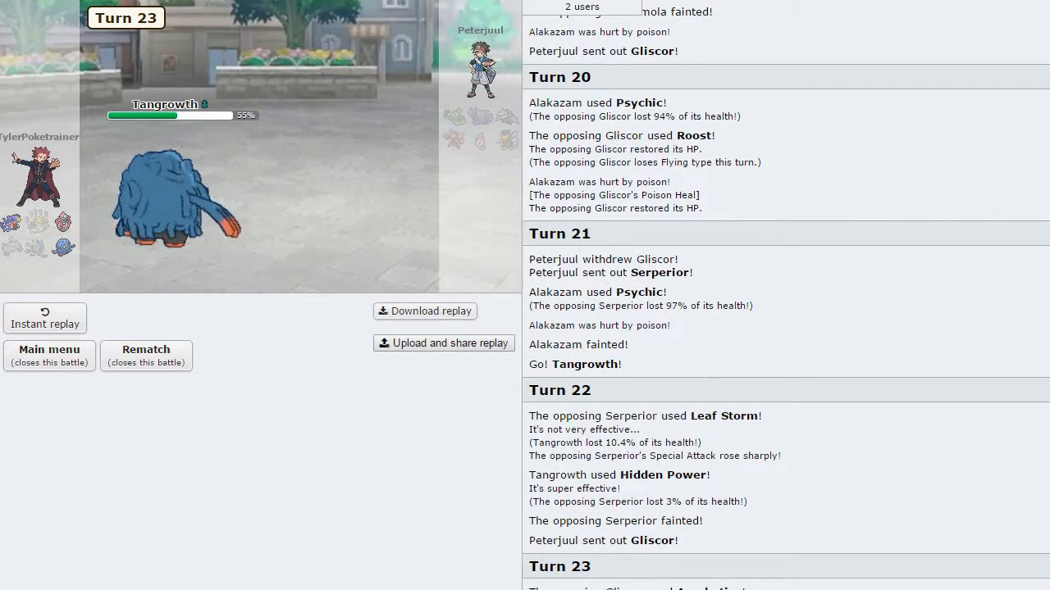
# - Close the finished battle and return to the home screen with the Laddering #1 team
pyautogui.click(50, 354)
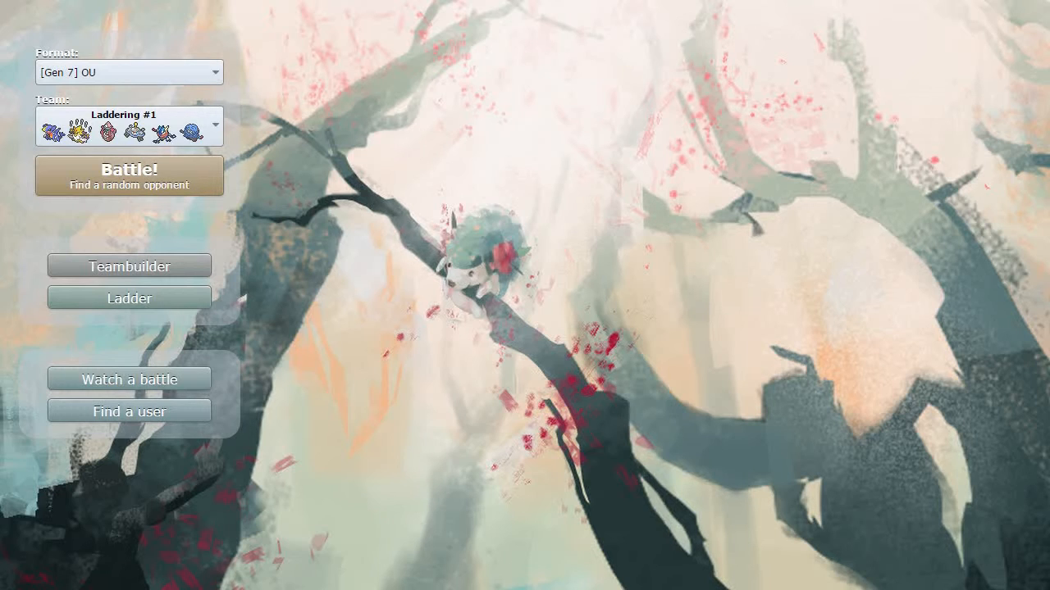
# - Review the Laddering #1 team's sets in Teambuilder: Garchomp, Mega Alakazam, Tapu Lele, Magnezone, Greninja
pyautogui.click(128, 266)
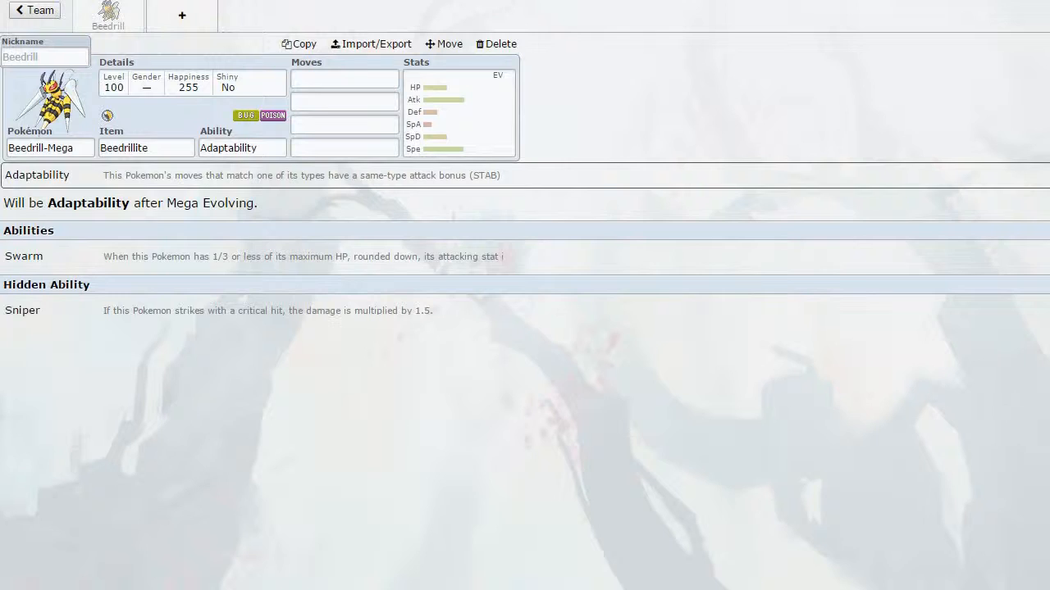
pyautogui.click(33, 10)
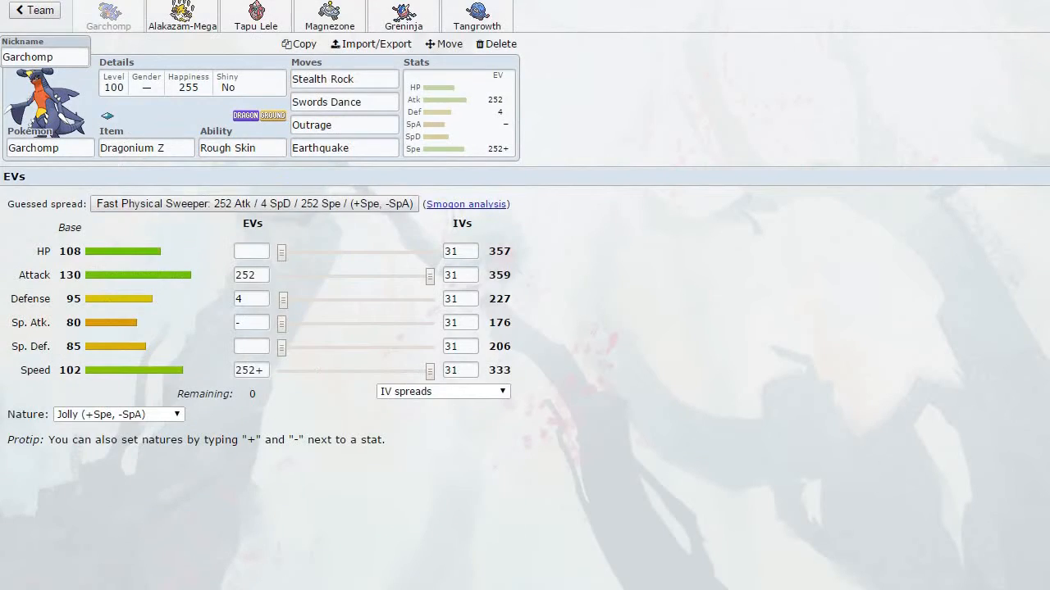
pyautogui.click(182, 15)
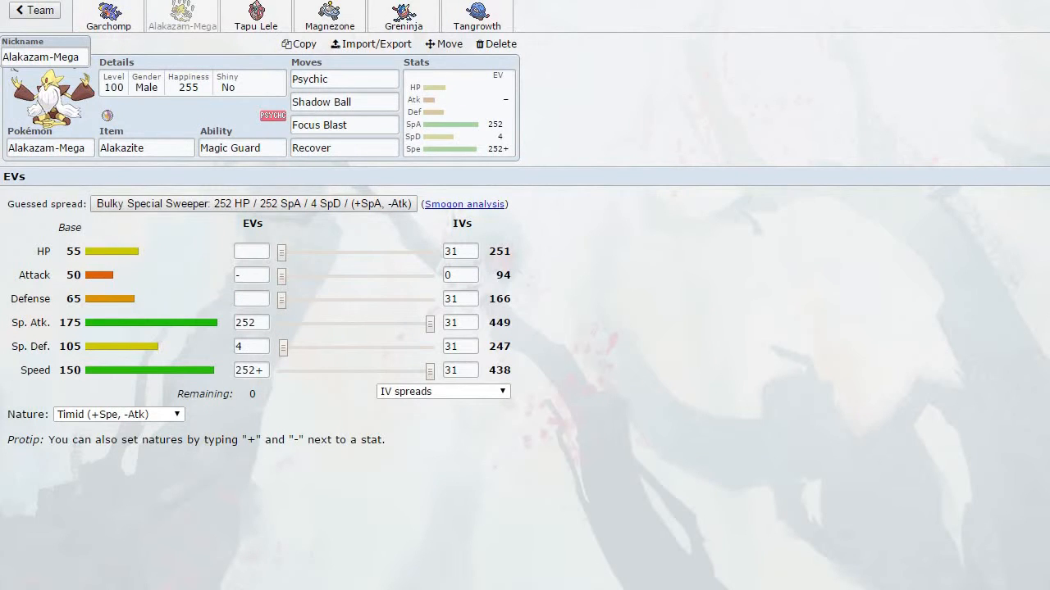
pyautogui.click(256, 15)
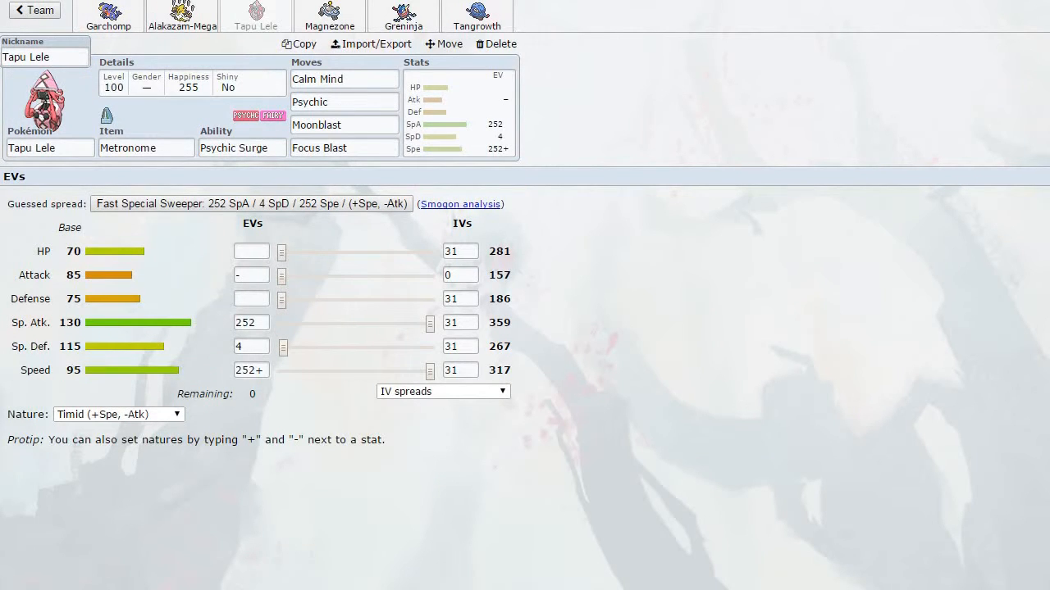
pyautogui.click(328, 15)
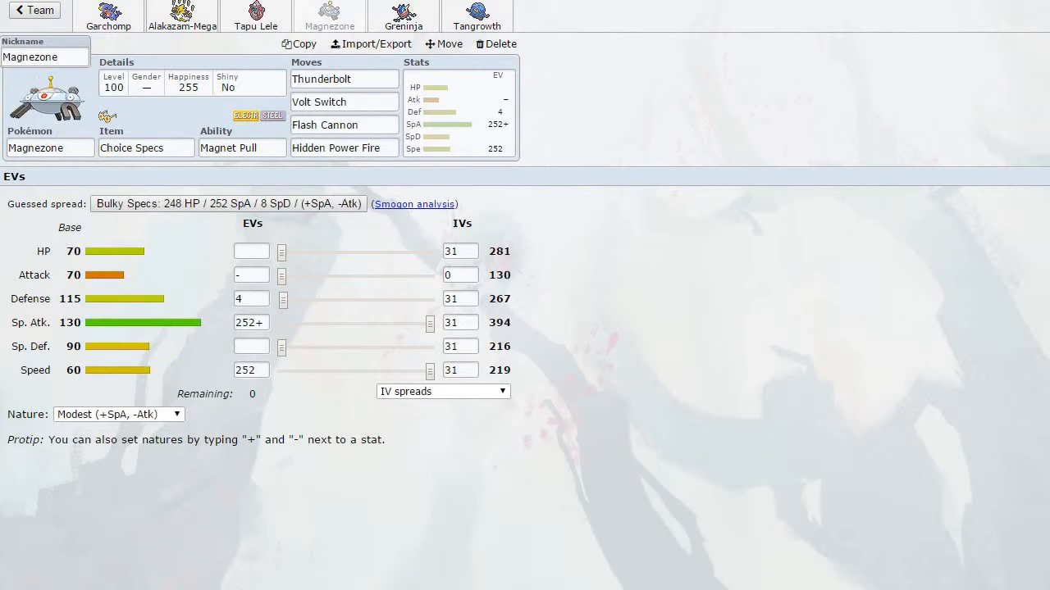
pyautogui.click(403, 20)
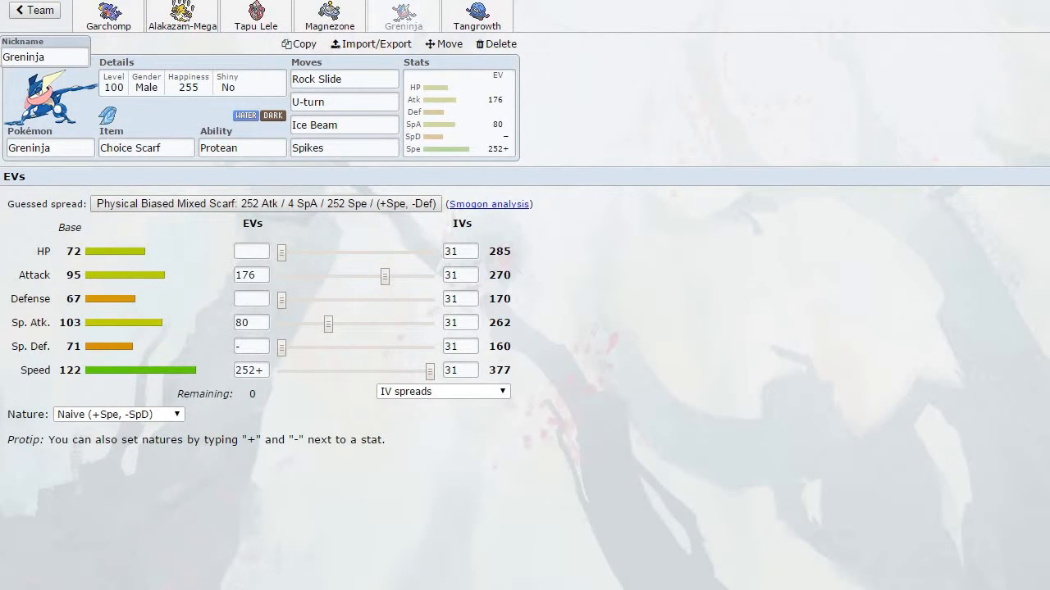
# - Revisit Magnezone, Garchomp and Greninja, ending on Mega Alakazam's Psychic/Shadow Ball/Focus Blast/Recover set
pyautogui.click(476, 14)
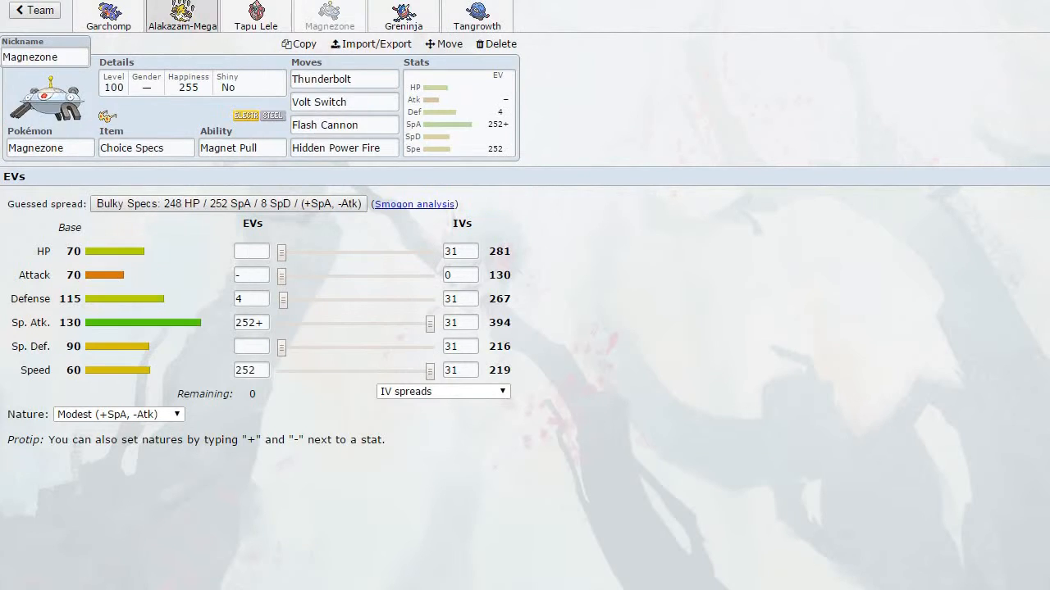
pyautogui.click(108, 14)
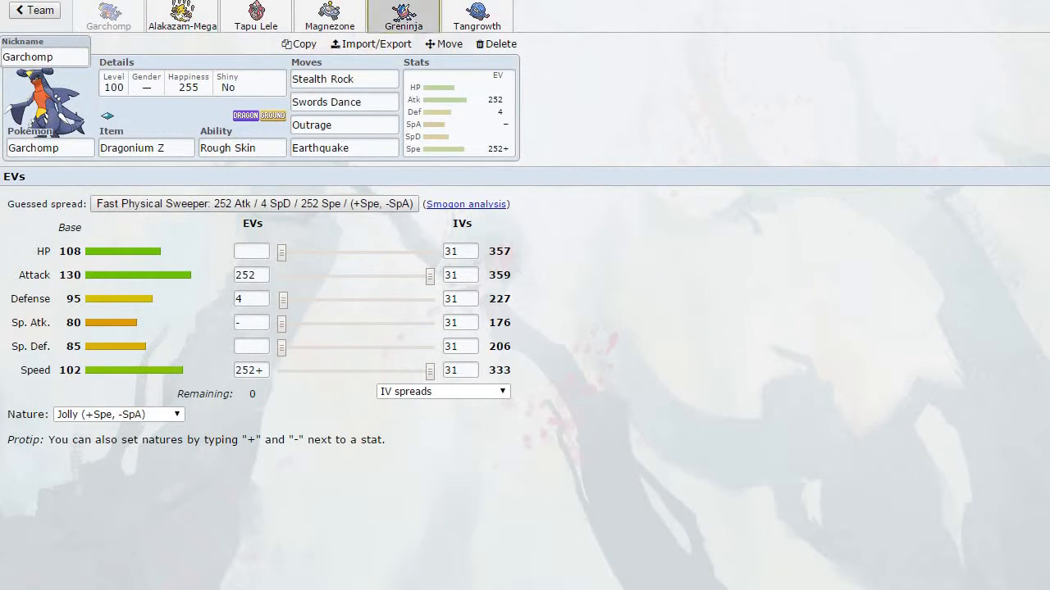
pyautogui.click(404, 15)
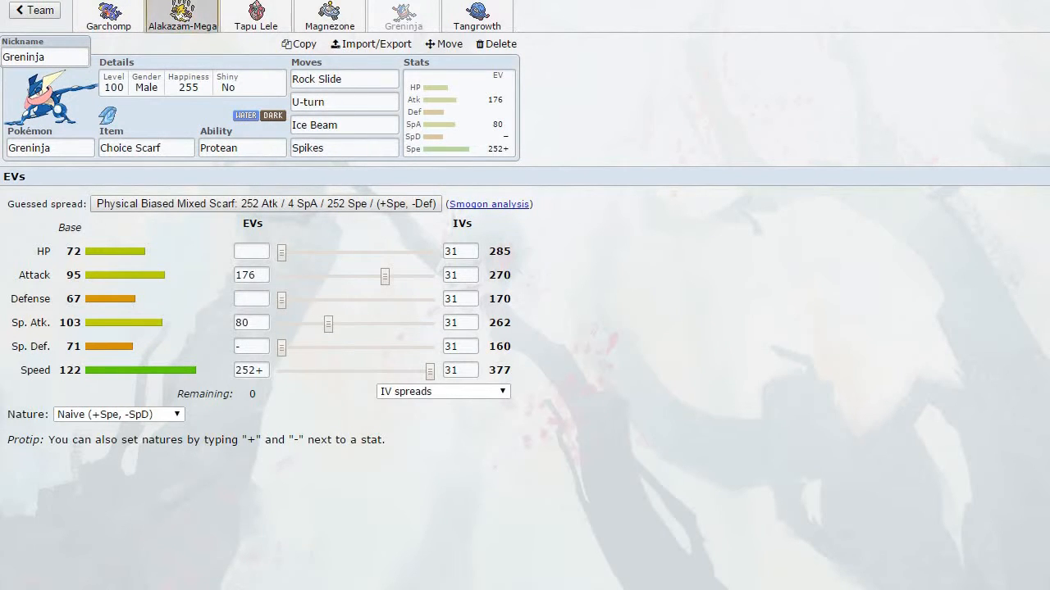
pyautogui.click(182, 14)
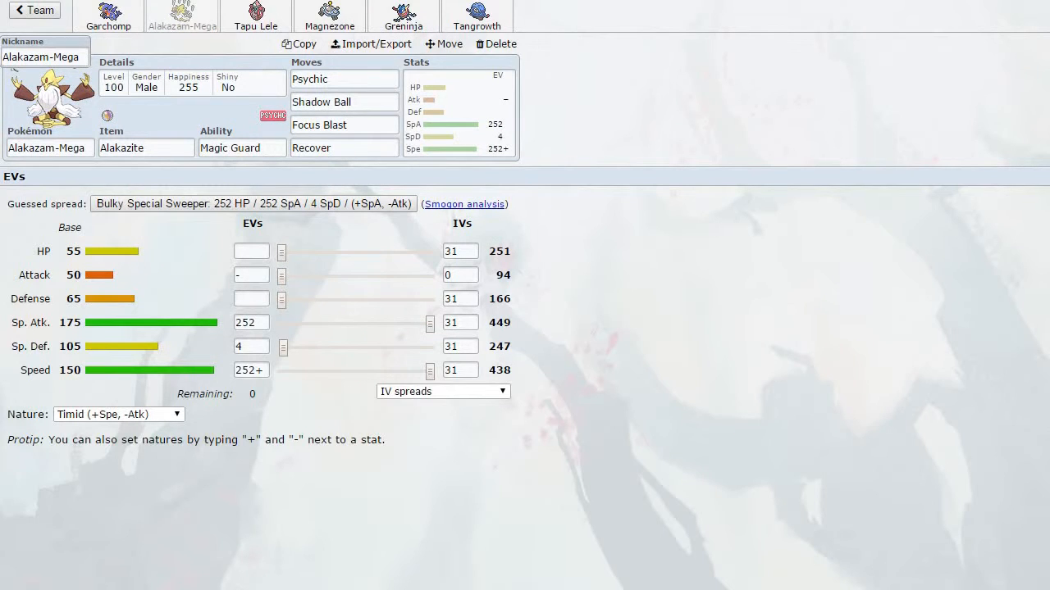